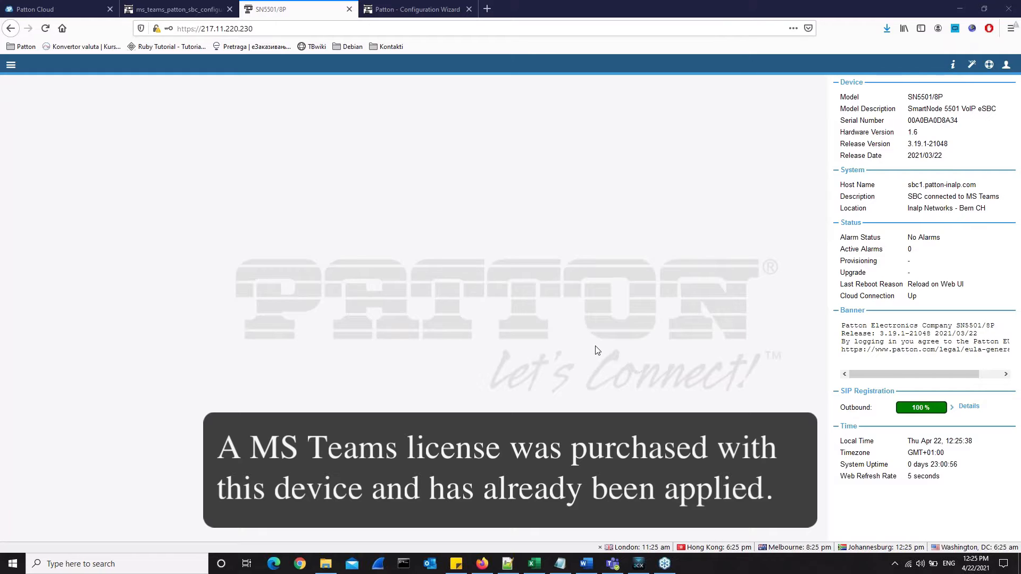
{"action": "mouse_move", "coordinate": [578, 289]}
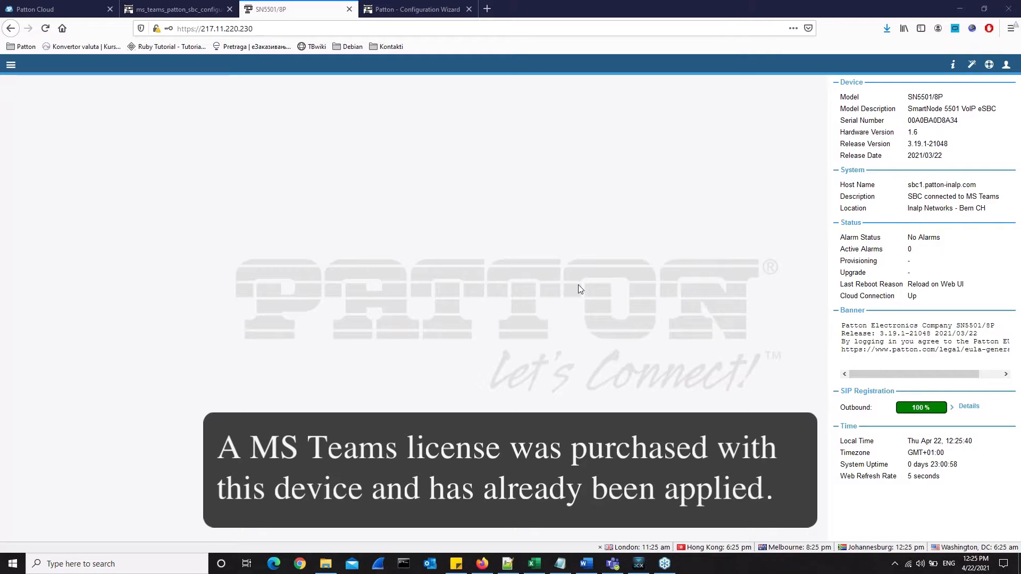
{"action": "mouse_move", "coordinate": [548, 213]}
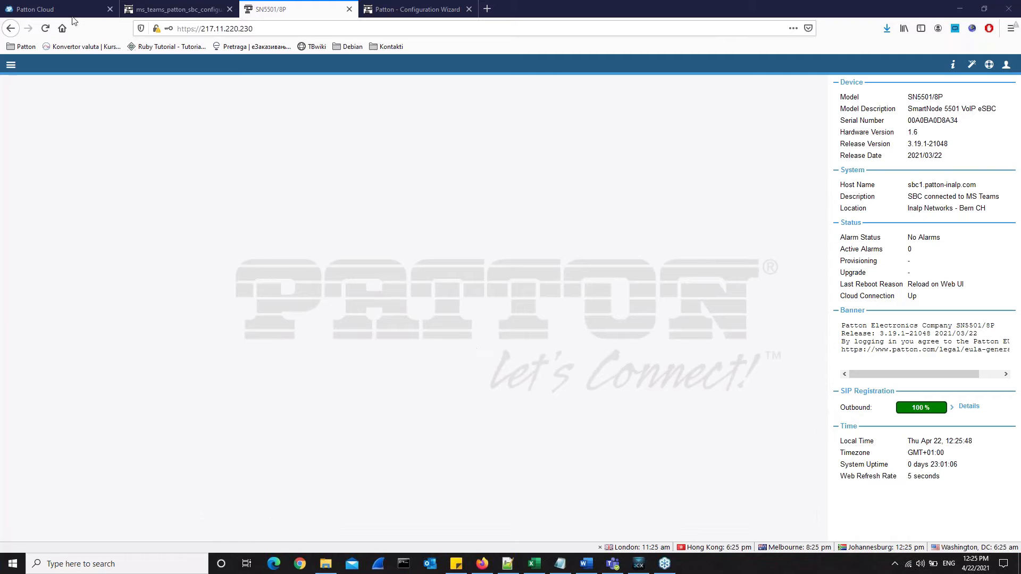
Check the device in Patton Cloud, then switch to the Configuration Wizard portal.
{"action": "left_click", "coordinate": [55, 10]}
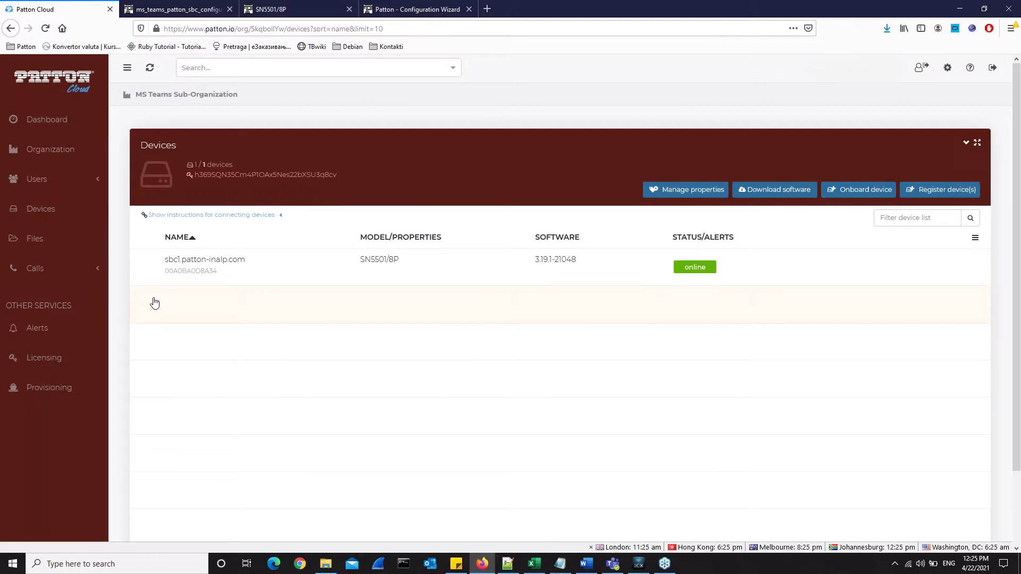
{"action": "mouse_move", "coordinate": [492, 274]}
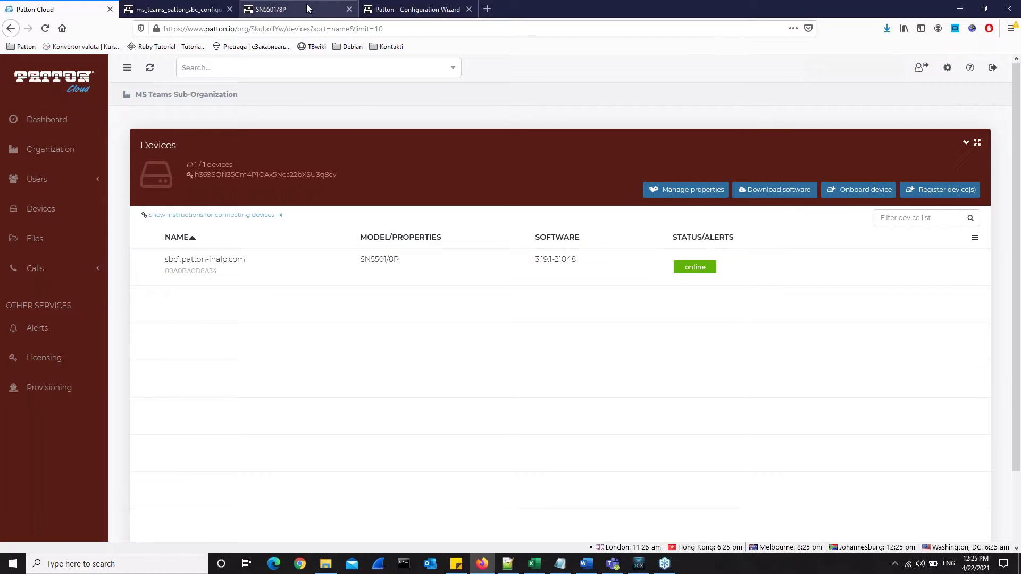
{"action": "left_click", "coordinate": [267, 10]}
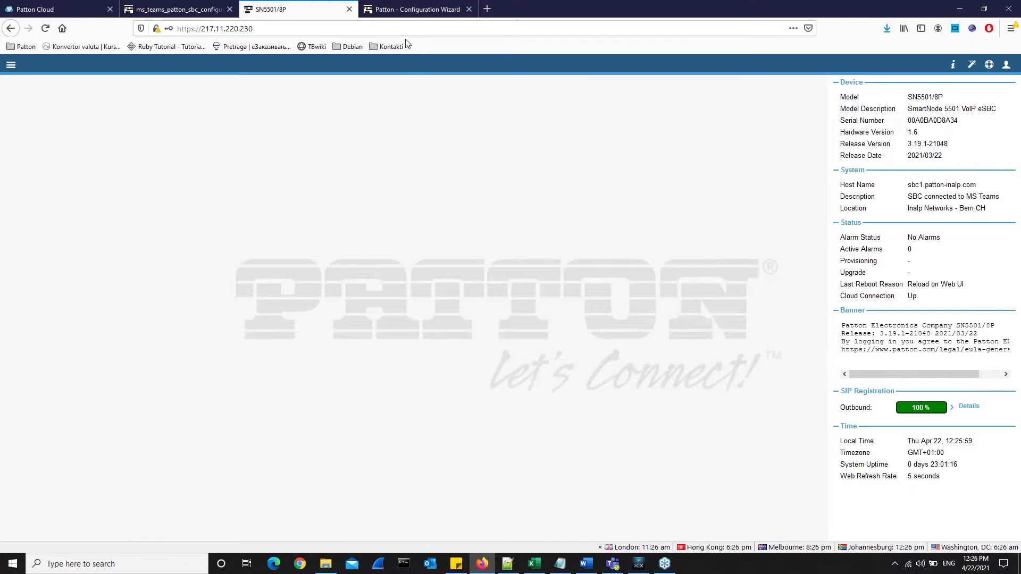
{"action": "left_click", "coordinate": [416, 10]}
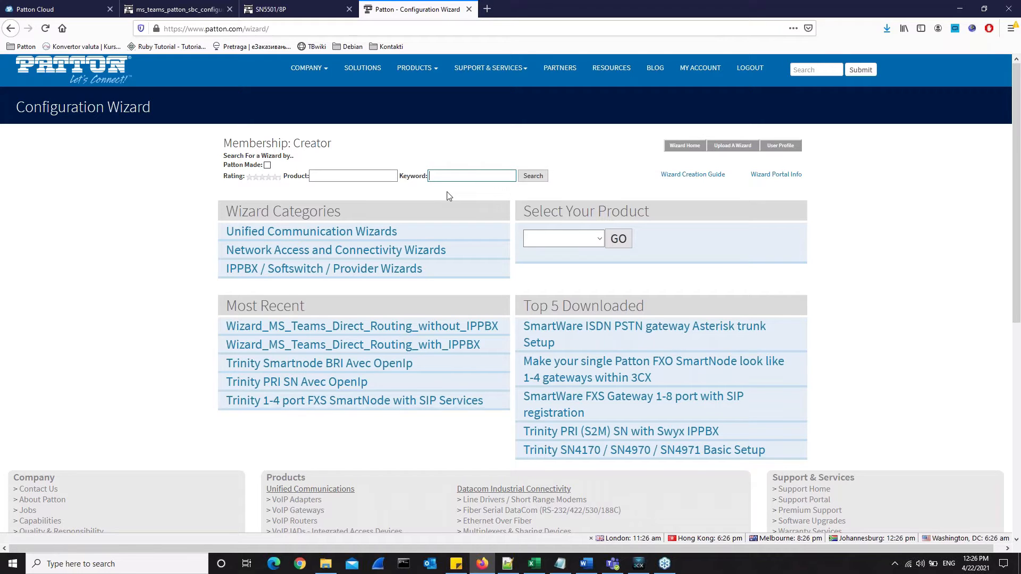
{"action": "mouse_move", "coordinate": [106, 173]}
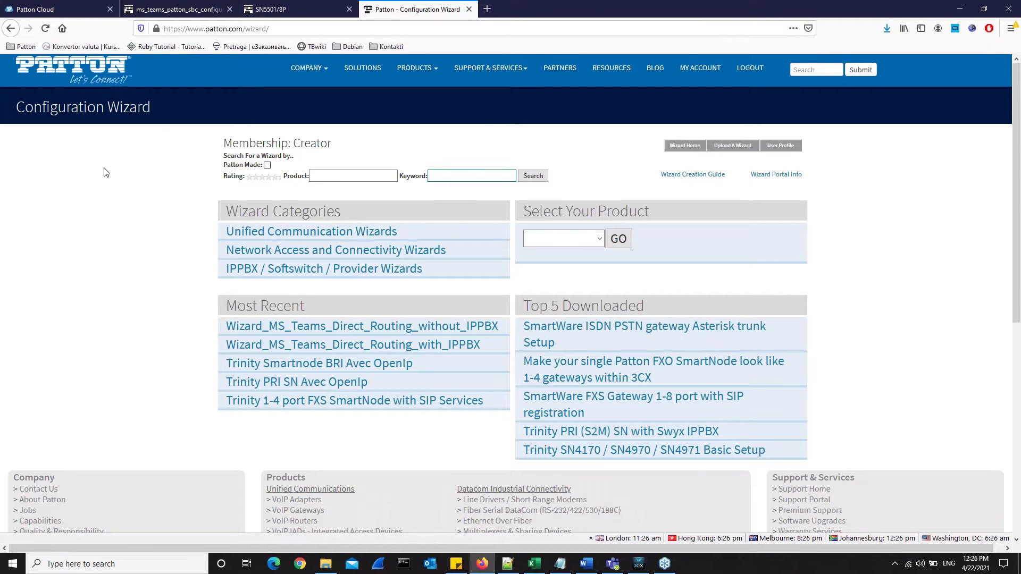
Search the wizard portal for Teams and select Wizard_MS_Teams_Direct_Routing_without_IPPBX.
{"action": "type", "text": "Tera"}
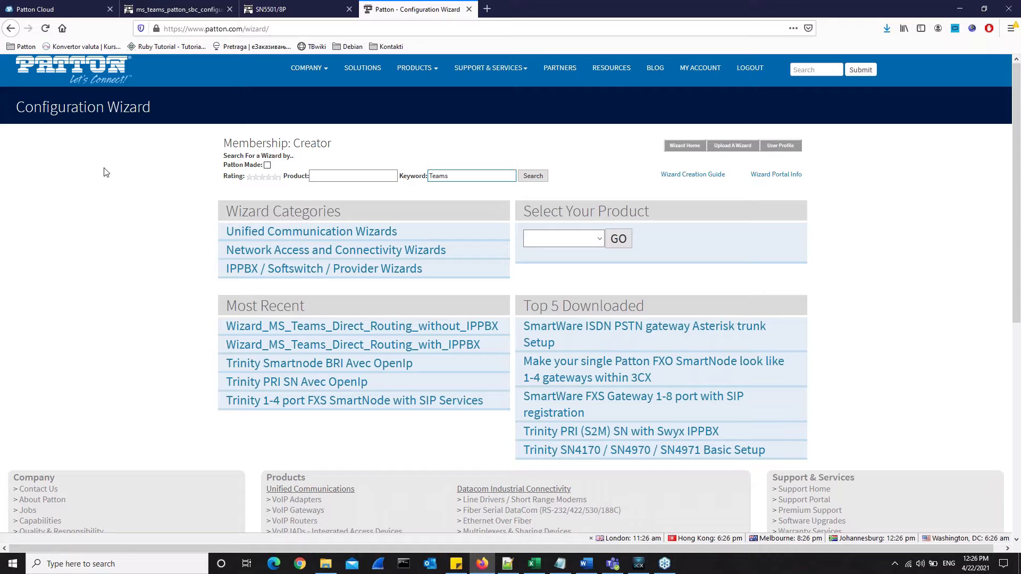
{"action": "left_click", "coordinate": [531, 176]}
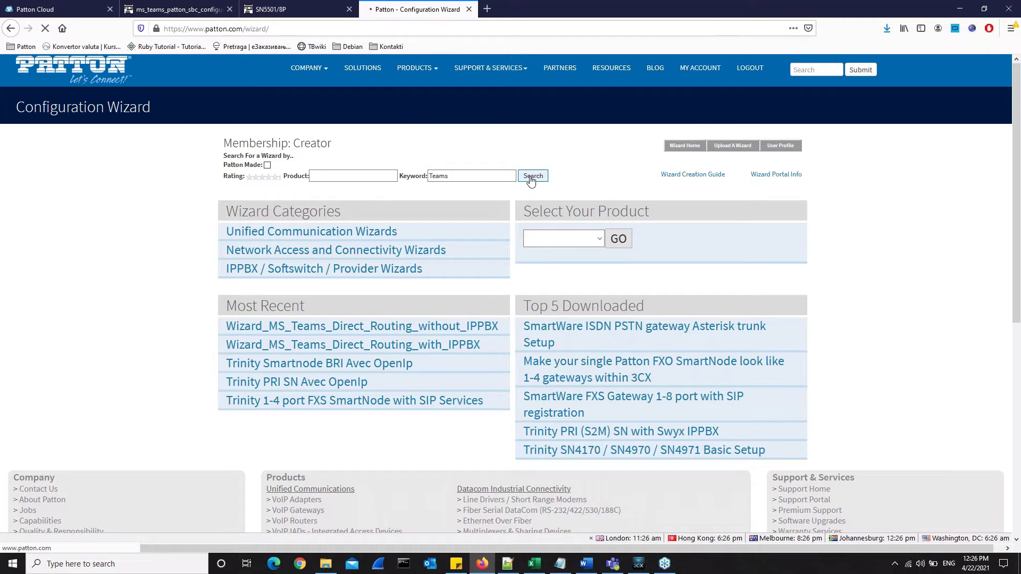
{"action": "left_click", "coordinate": [533, 175]}
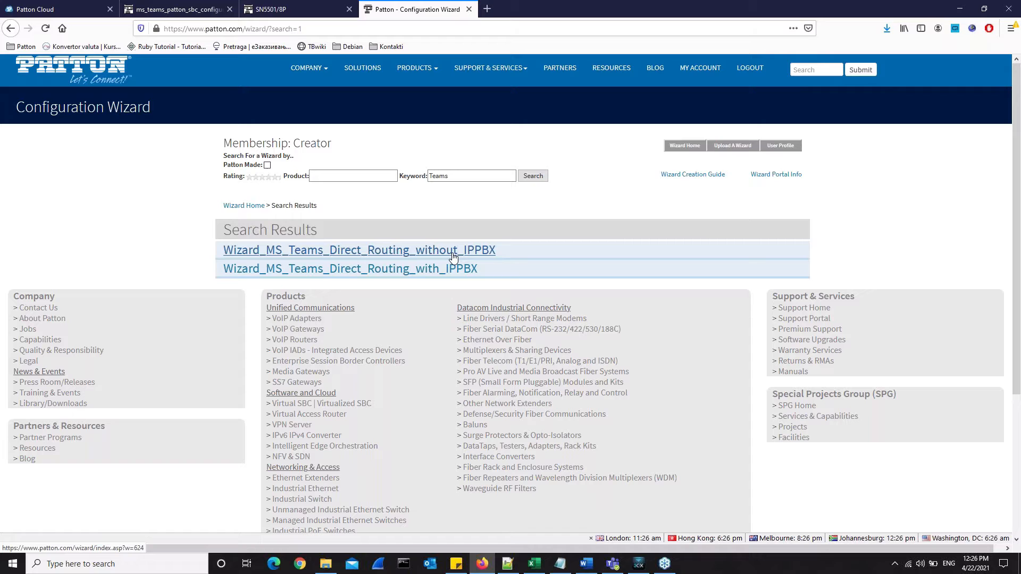
{"action": "mouse_move", "coordinate": [448, 268]}
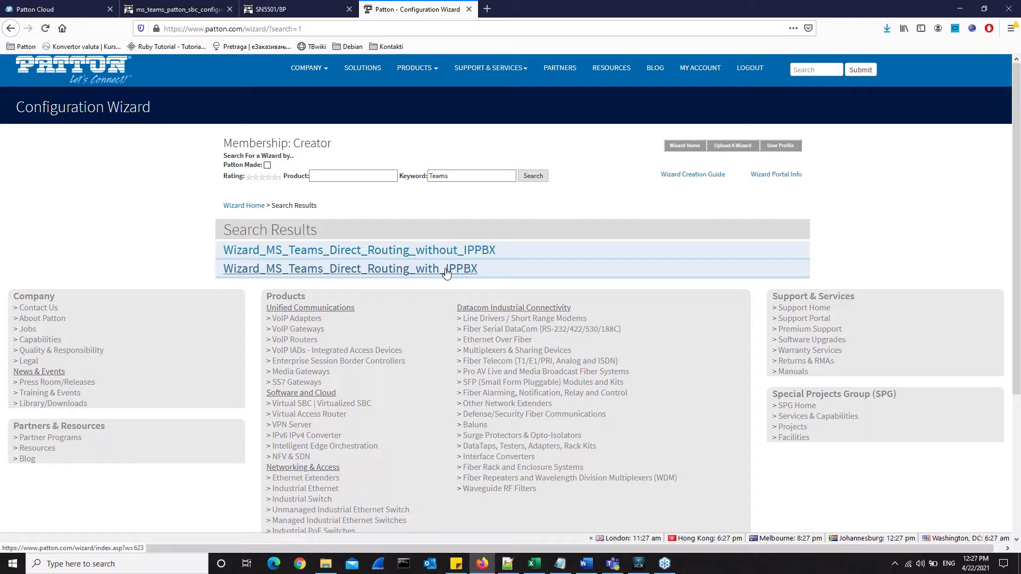
{"action": "mouse_move", "coordinate": [453, 254]}
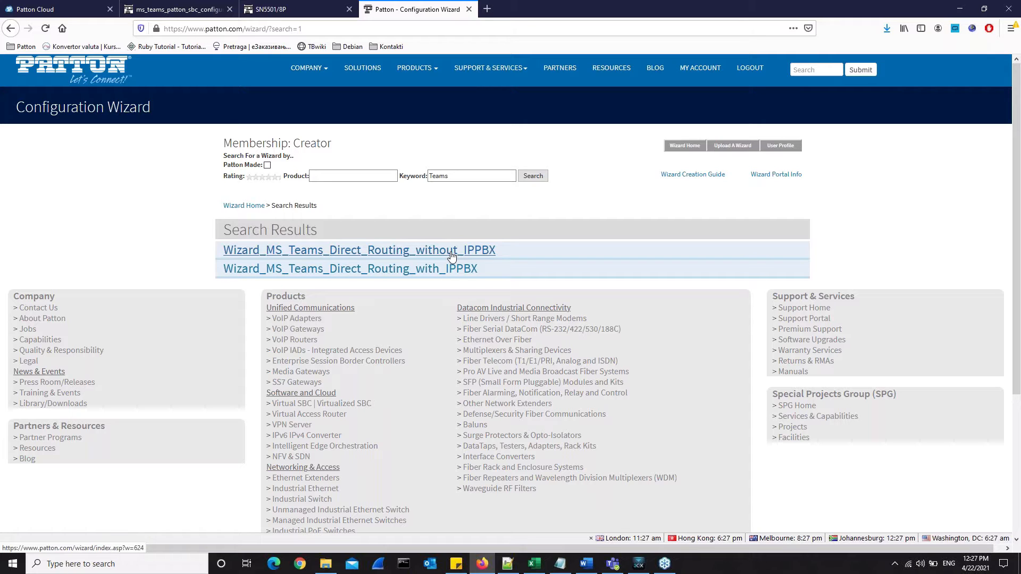
{"action": "left_click", "coordinate": [359, 250]}
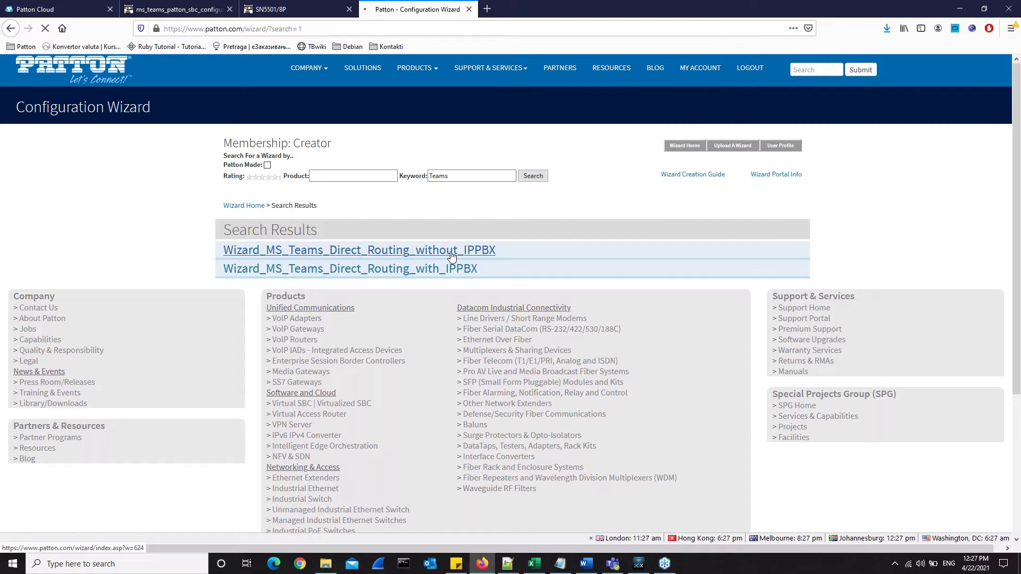
{"action": "left_click", "coordinate": [359, 250]}
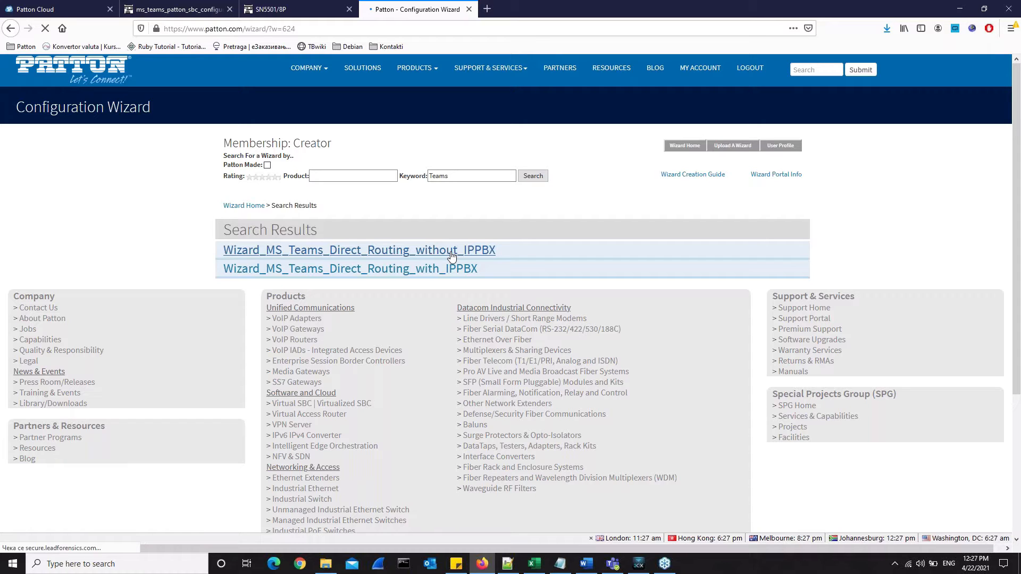
Download the without-IPPBX Teams Direct Routing wizard and save it as an XML file.
{"action": "left_click", "coordinate": [358, 250]}
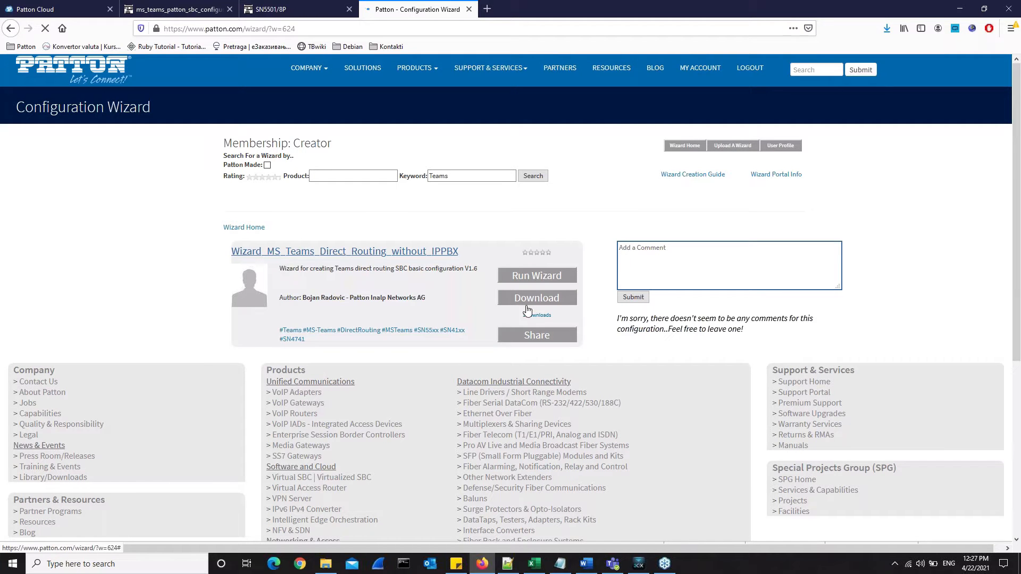
{"action": "left_click", "coordinate": [536, 298]}
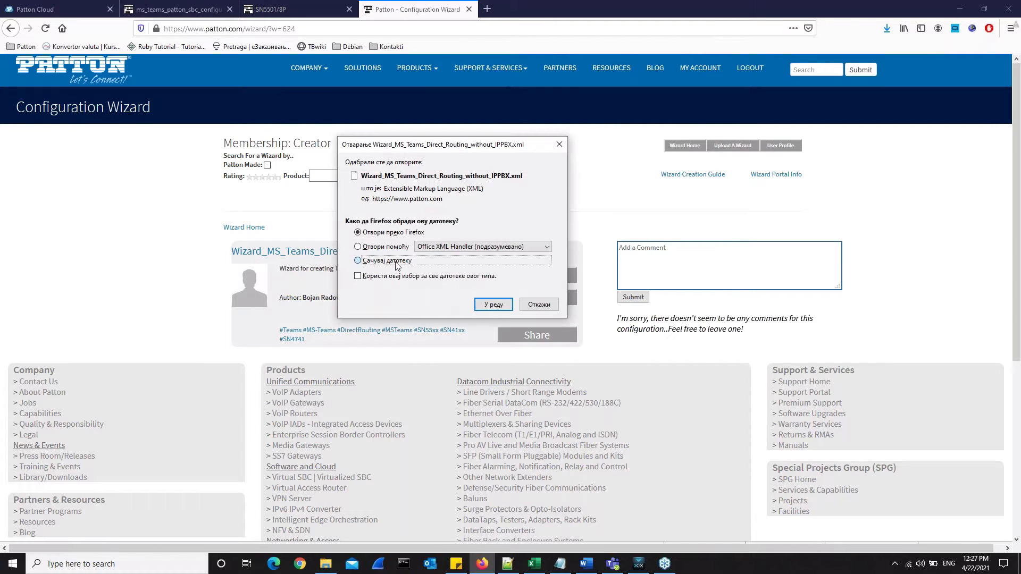
{"action": "left_click", "coordinate": [492, 304]}
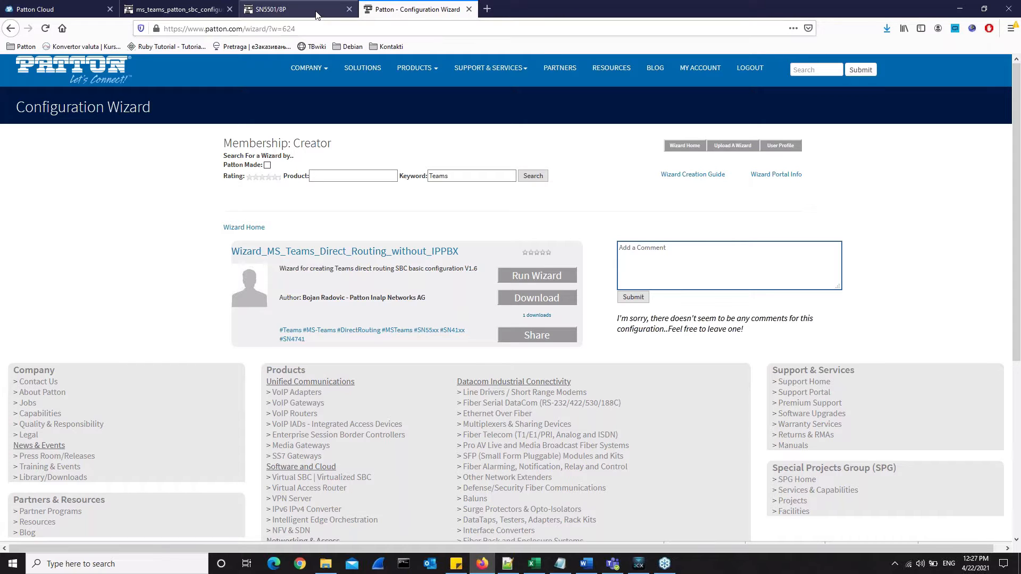
Return to the SBC web UI and go to System > Wizard Files.
{"action": "left_click", "coordinate": [293, 9]}
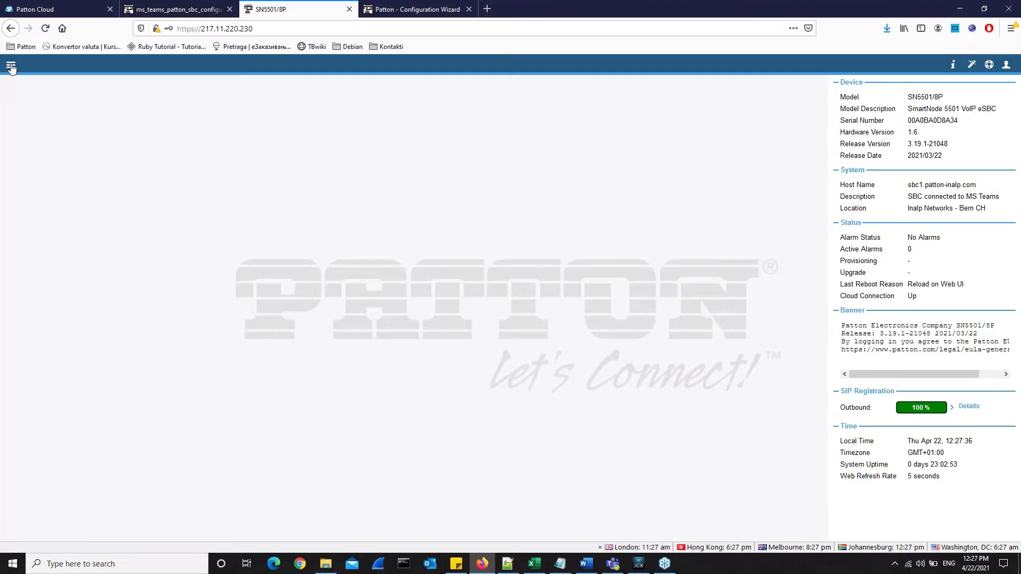
{"action": "left_click", "coordinate": [11, 65]}
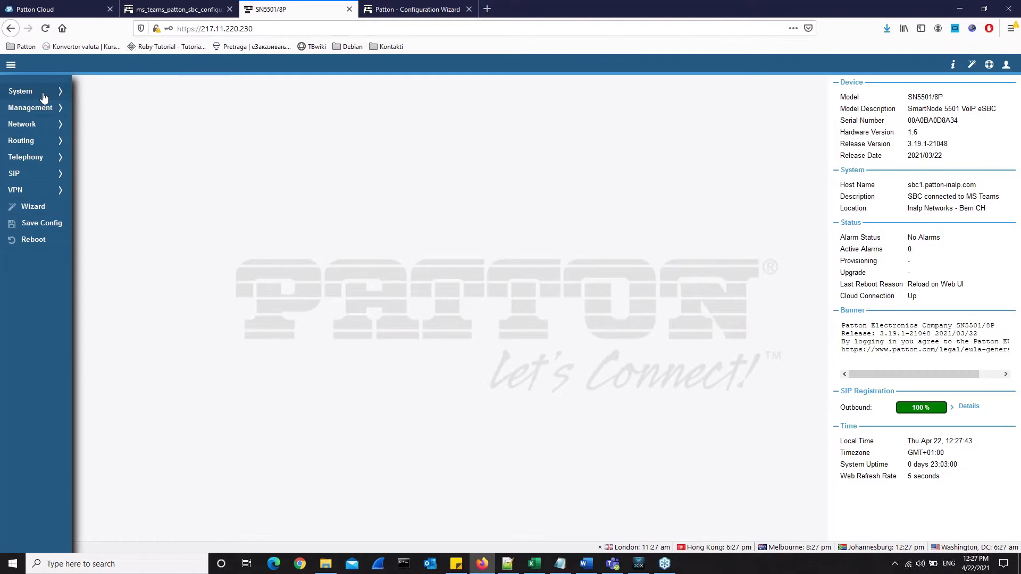
{"action": "left_click", "coordinate": [20, 91]}
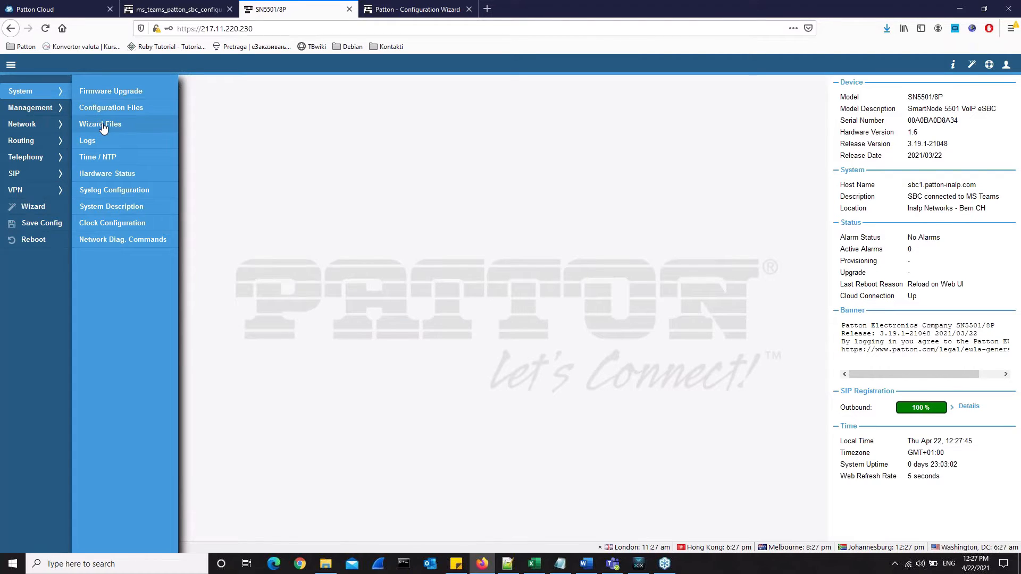
{"action": "left_click", "coordinate": [100, 124]}
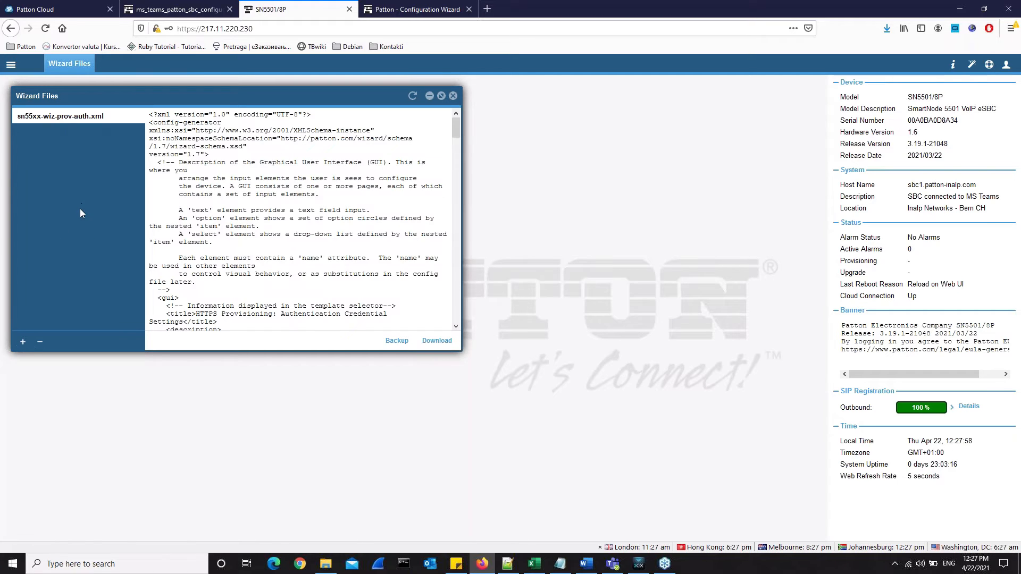
Upload the downloaded Teams wizard XML as a new wizard file and close the window.
{"action": "left_click", "coordinate": [22, 341]}
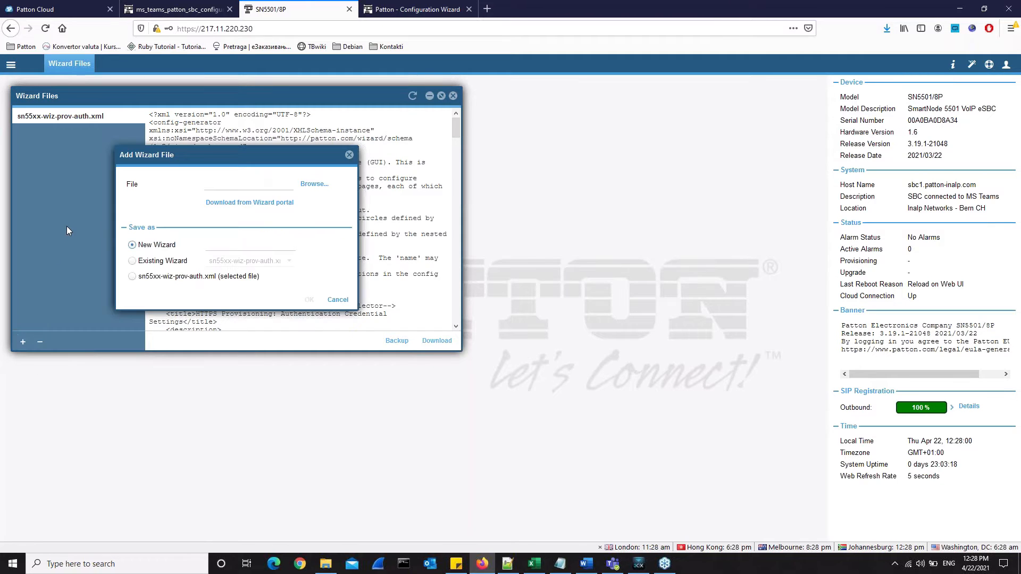
{"action": "left_click", "coordinate": [314, 184]}
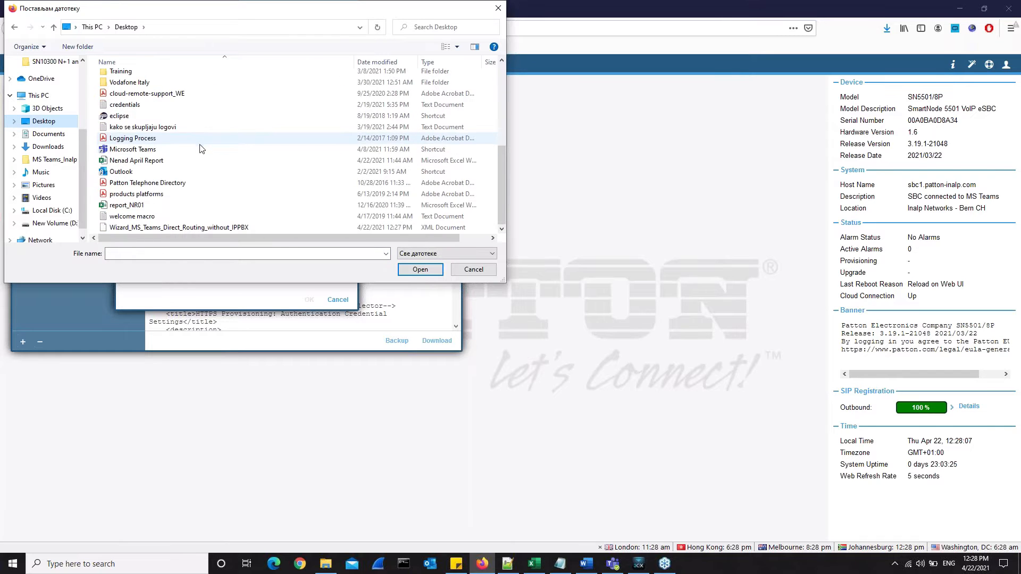
{"action": "left_click", "coordinate": [178, 228]}
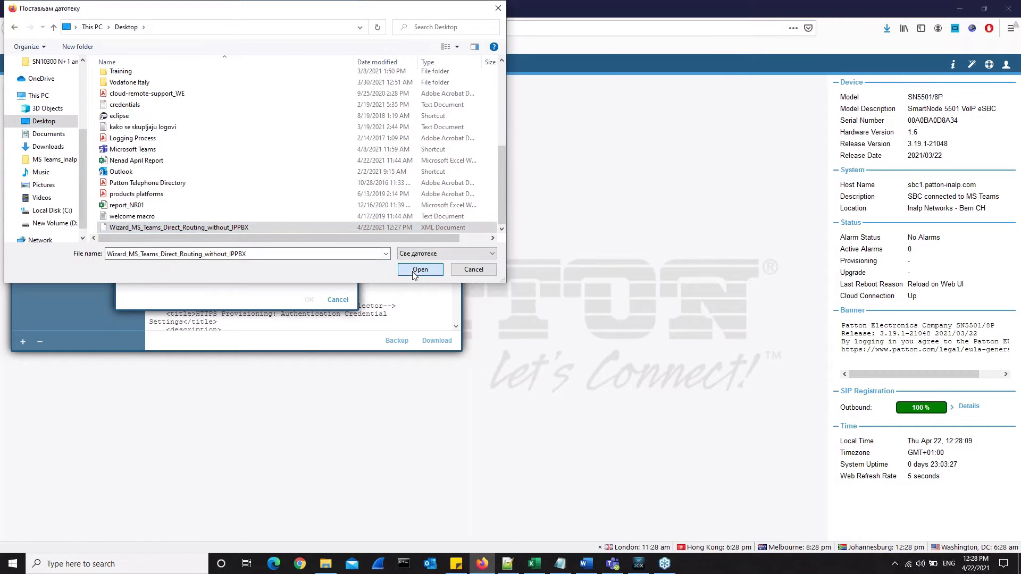
{"action": "left_click", "coordinate": [419, 269]}
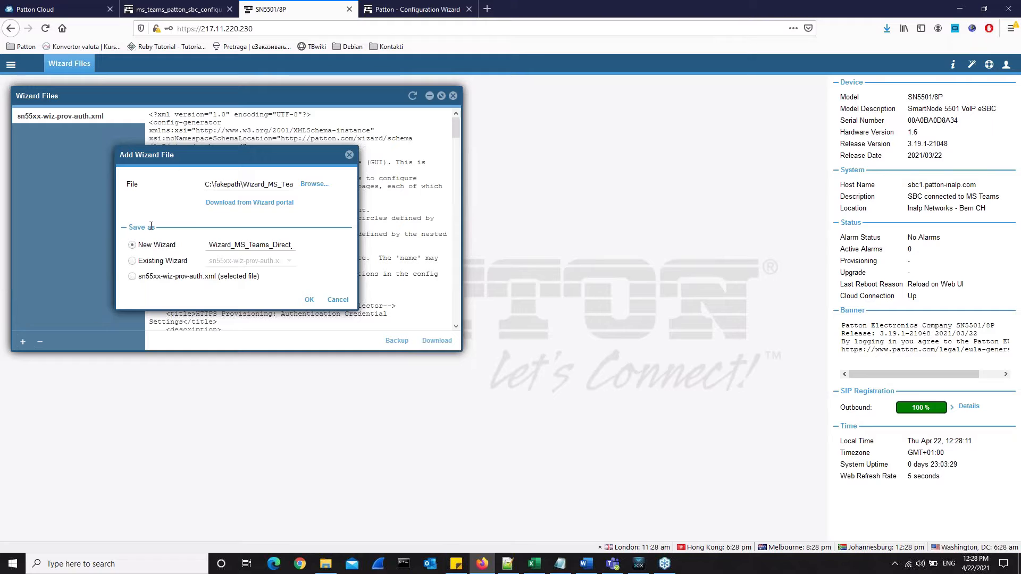
{"action": "mouse_move", "coordinate": [291, 265]}
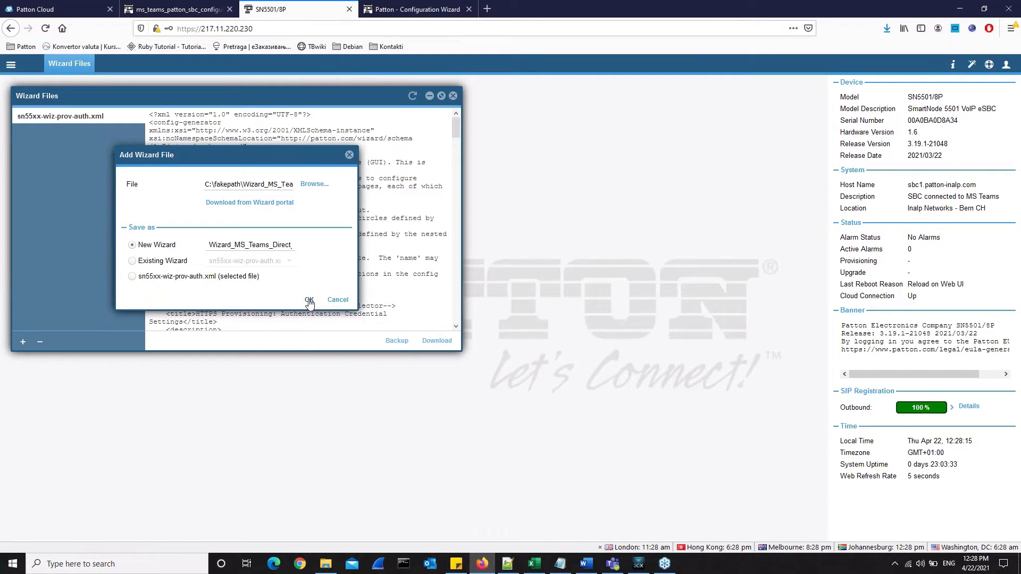
{"action": "left_click", "coordinate": [310, 300]}
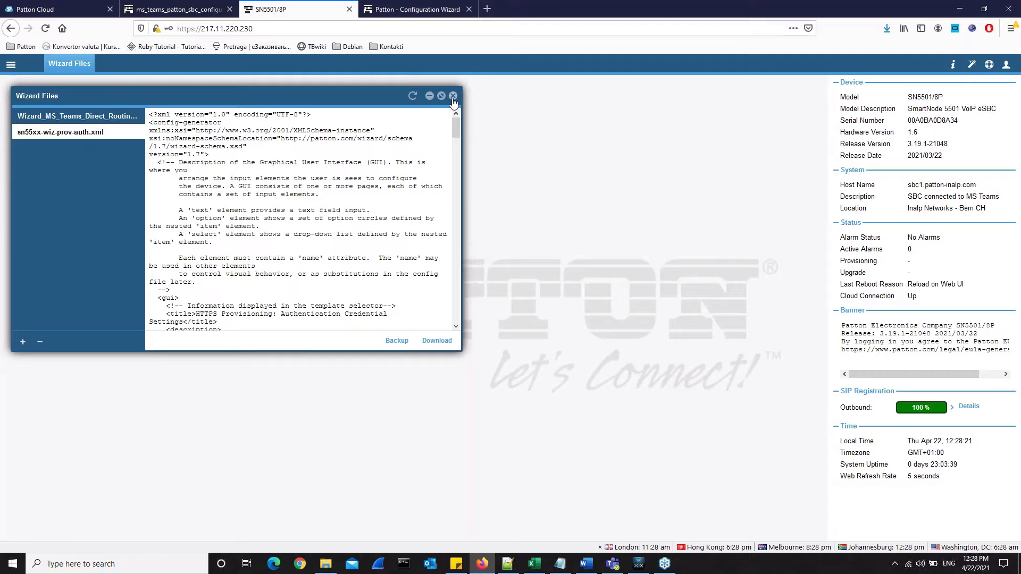
{"action": "left_click", "coordinate": [453, 96]}
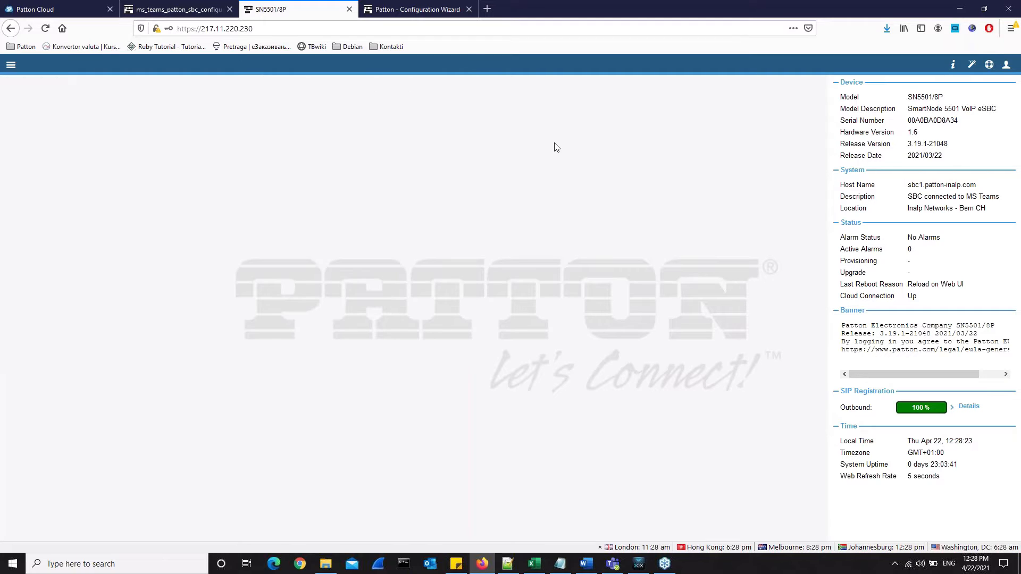
{"action": "mouse_move", "coordinate": [484, 177]}
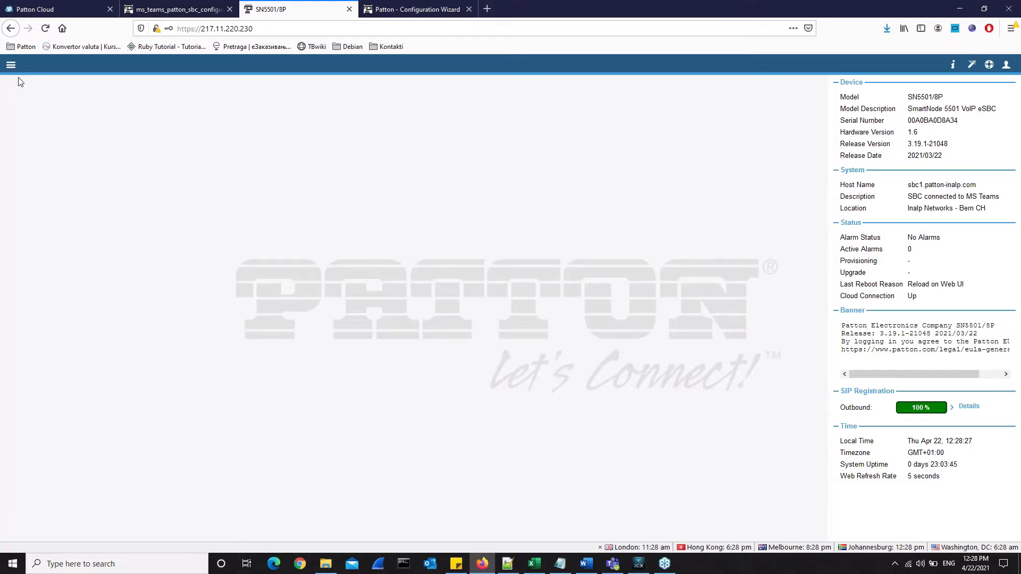
Launch the Configuration Wizard listing Wizard_MS_Teams_Direct_Routing_without_IPPBX.
{"action": "left_click", "coordinate": [11, 65]}
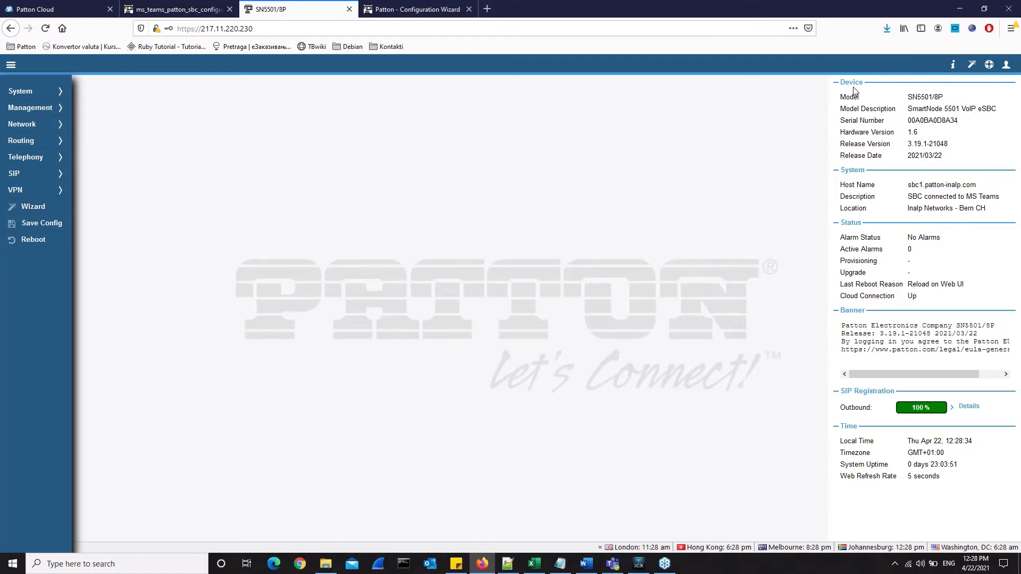
{"action": "mouse_move", "coordinate": [972, 65]}
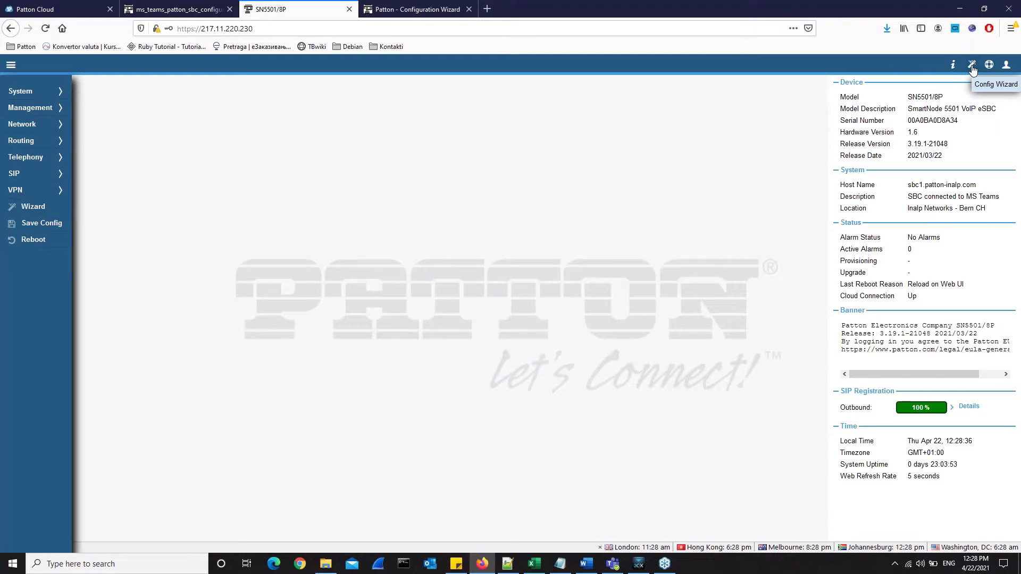
{"action": "left_click", "coordinate": [970, 65]}
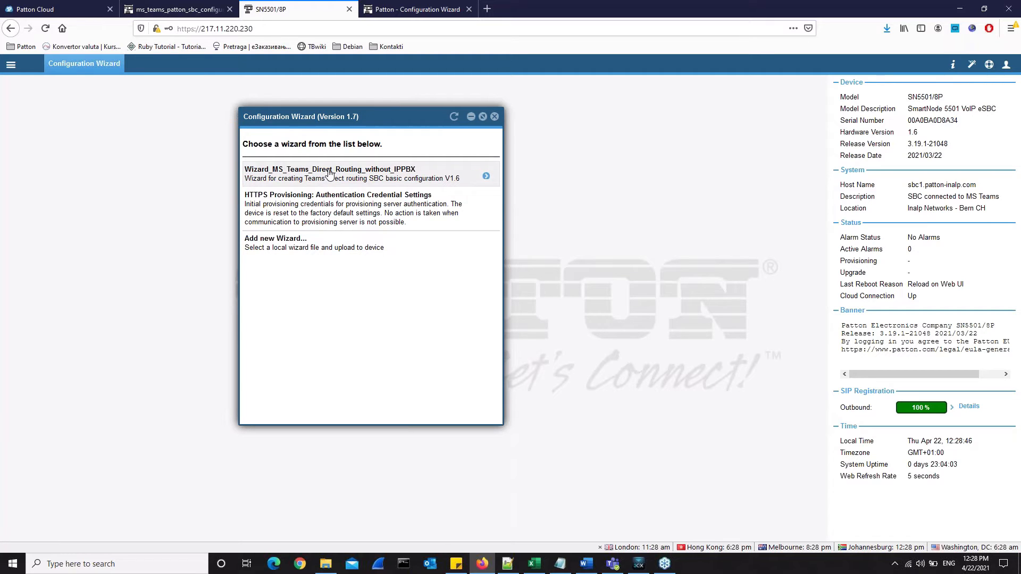
{"action": "mouse_move", "coordinate": [234, 181]}
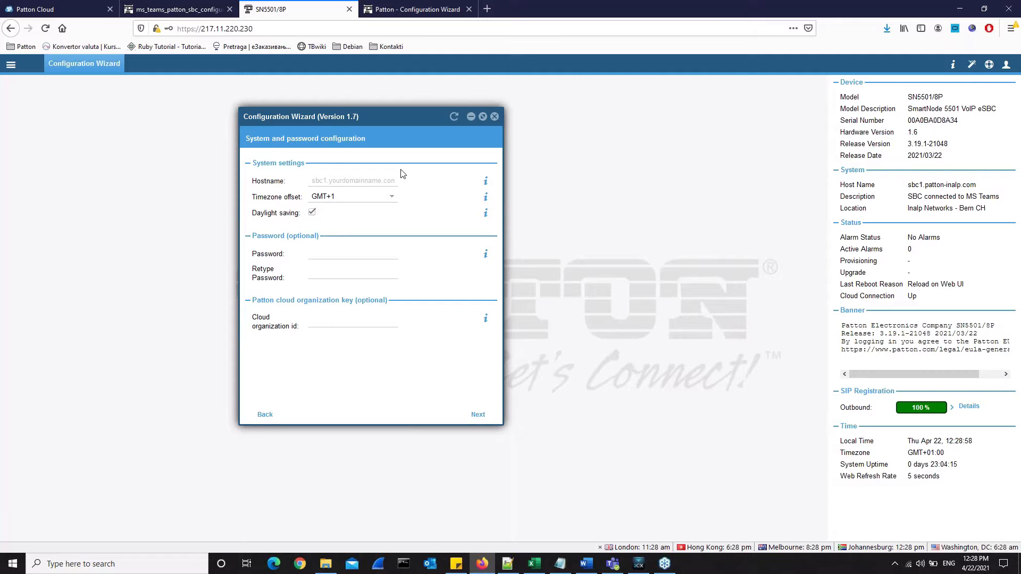
{"action": "mouse_move", "coordinate": [295, 159]}
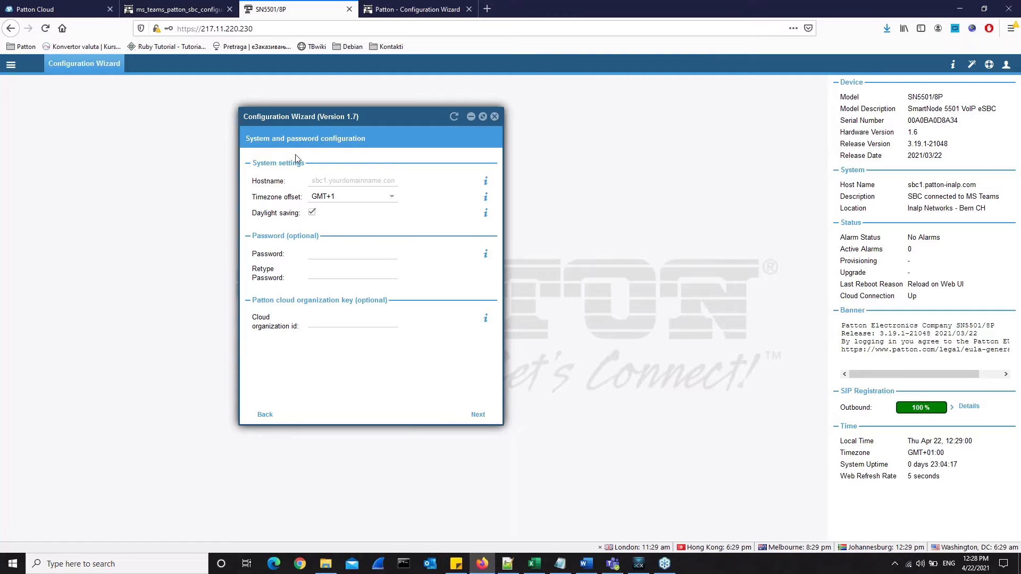
{"action": "mouse_move", "coordinate": [202, 175]}
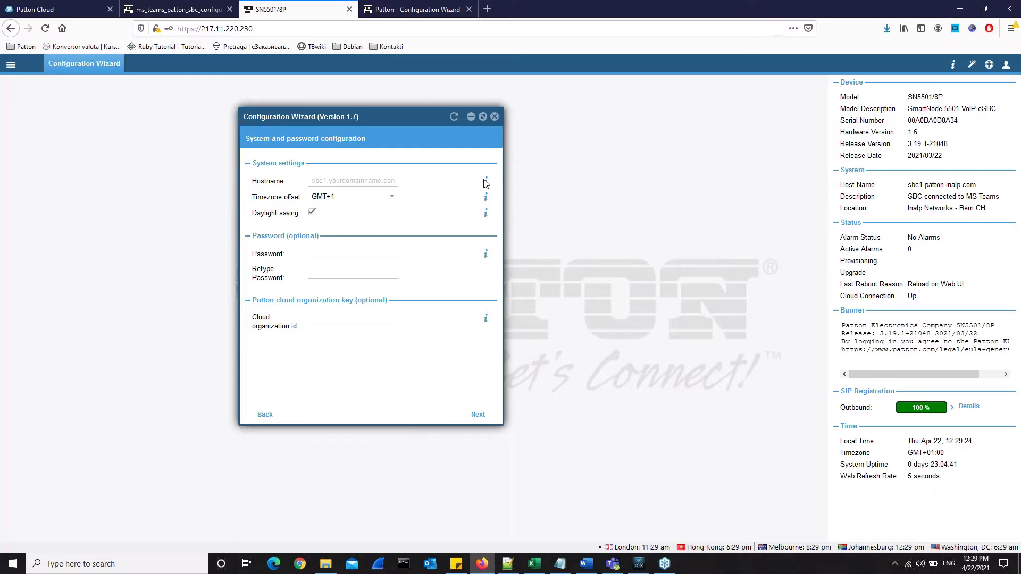
{"action": "mouse_move", "coordinate": [486, 197]}
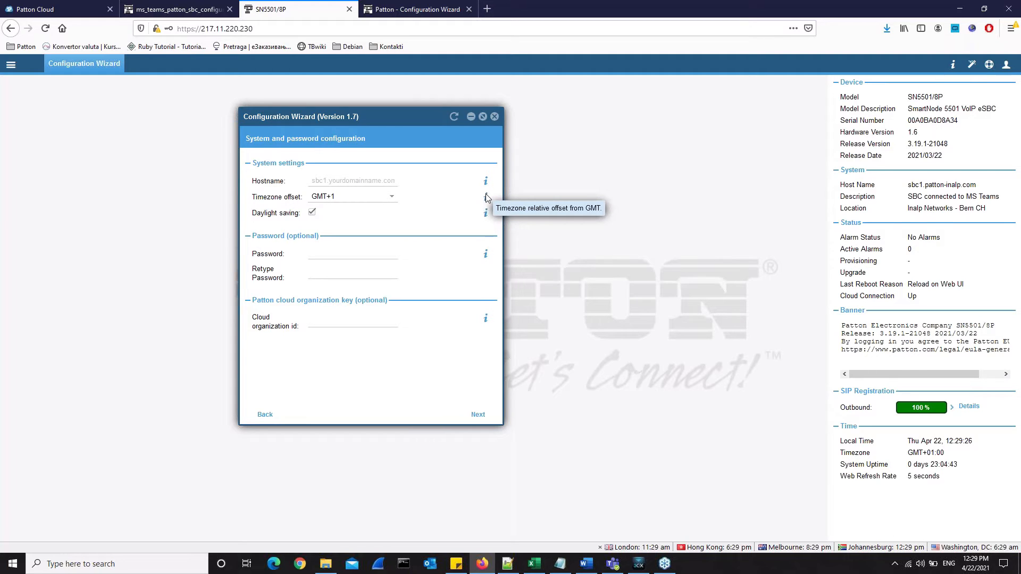
{"action": "mouse_move", "coordinate": [486, 215]}
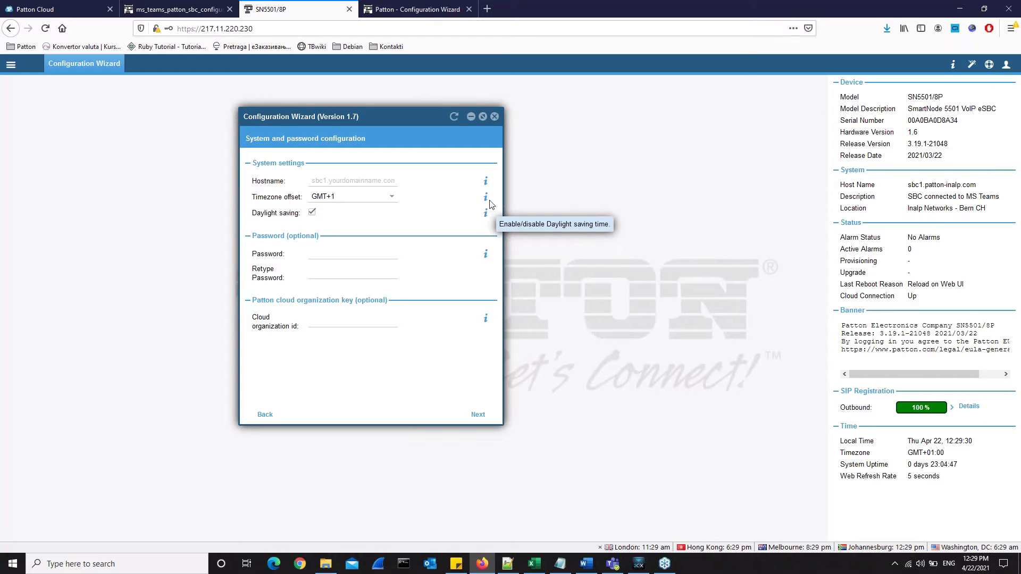
{"action": "mouse_move", "coordinate": [485, 253]}
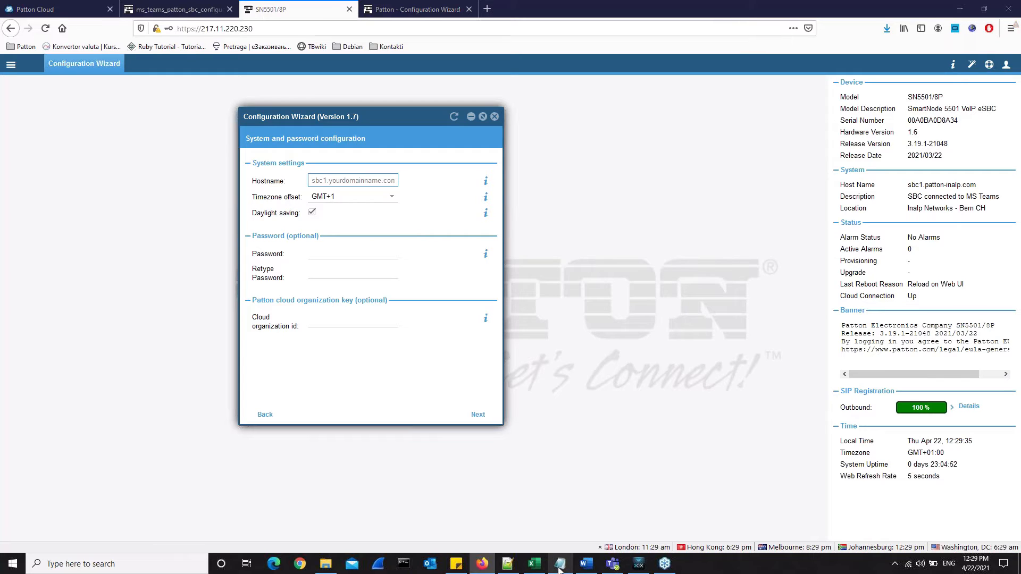
Look up and select the hostname sbc1.patton-inalp.com in the Notepad notes.
{"action": "left_click", "coordinate": [558, 563]}
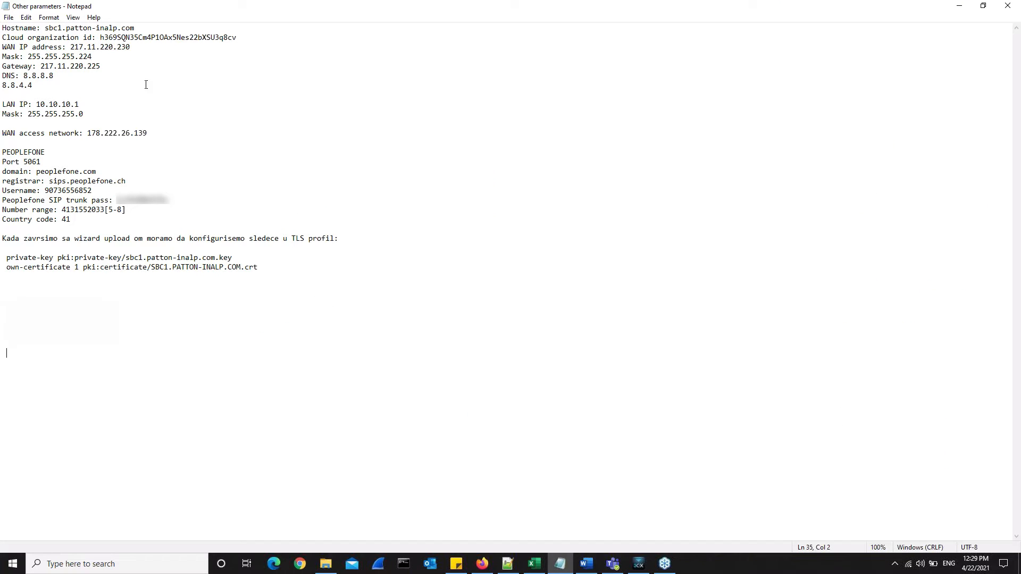
{"action": "double_click", "coordinate": [89, 28]}
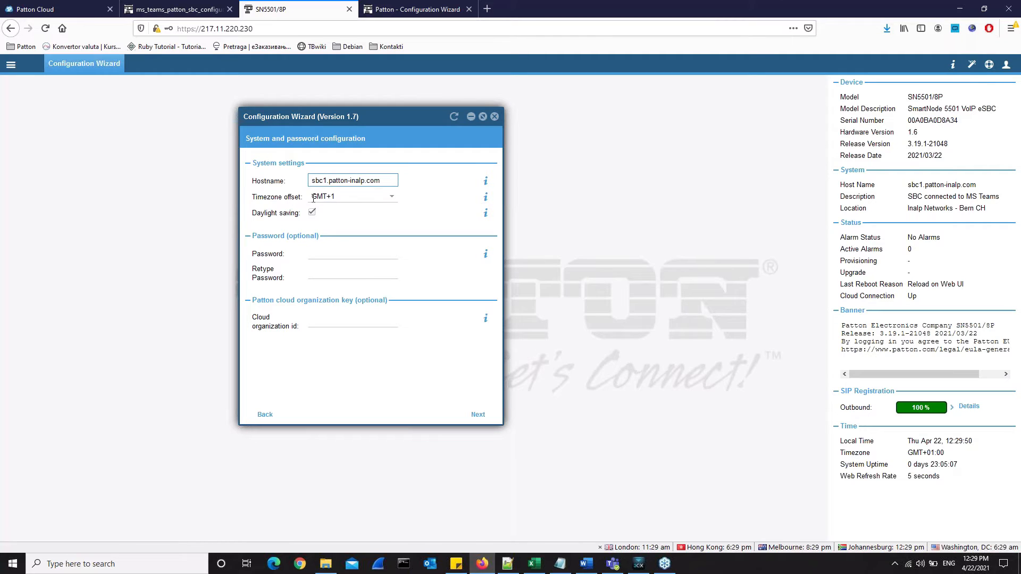
Keep timezone offset GMT+1, enter and retype the device password, and focus the Cloud organization id.
{"action": "left_click", "coordinate": [391, 195]}
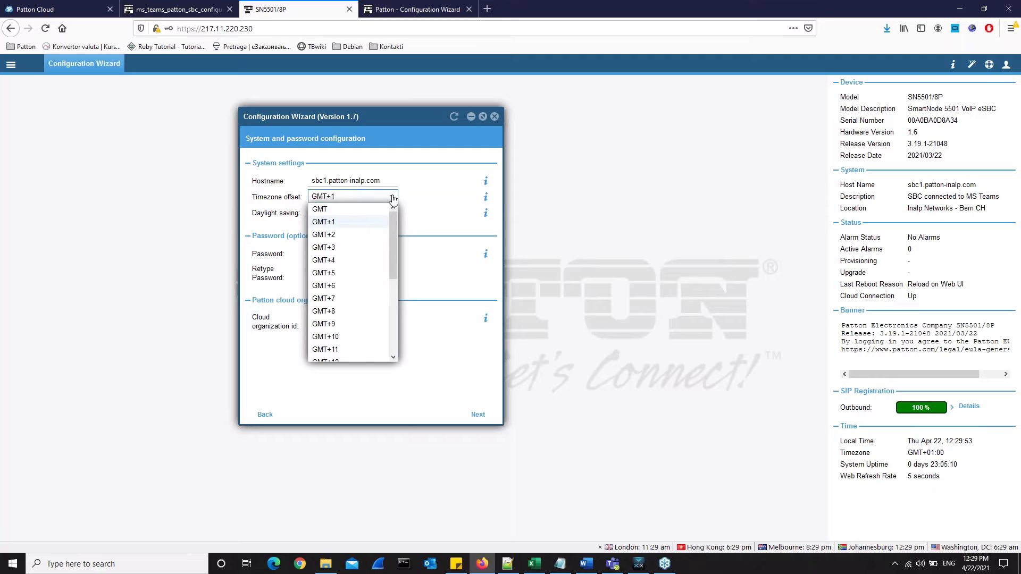
{"action": "left_click", "coordinate": [324, 221]}
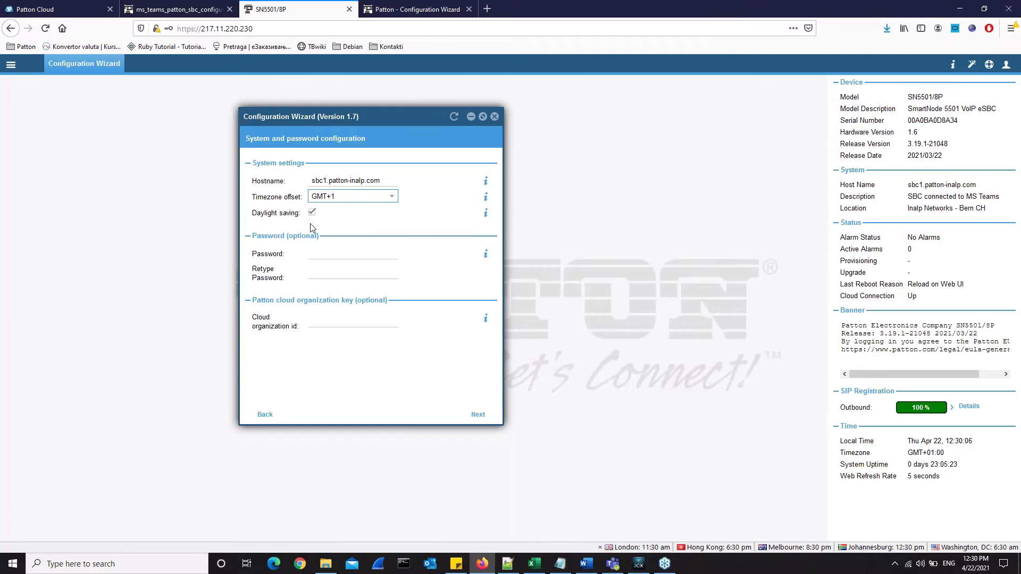
{"action": "left_click", "coordinate": [352, 253]}
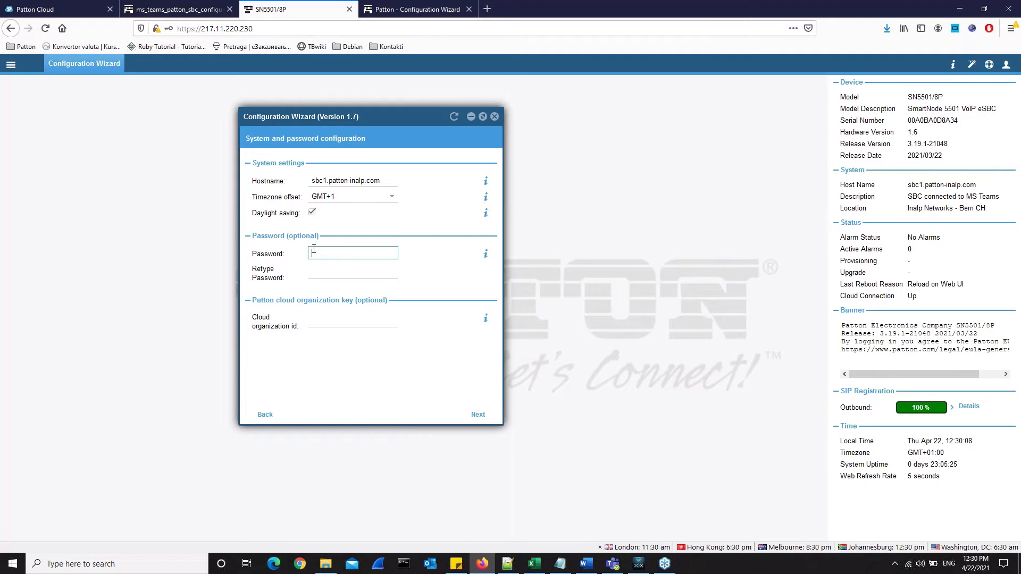
{"action": "mouse_move", "coordinate": [468, 270]}
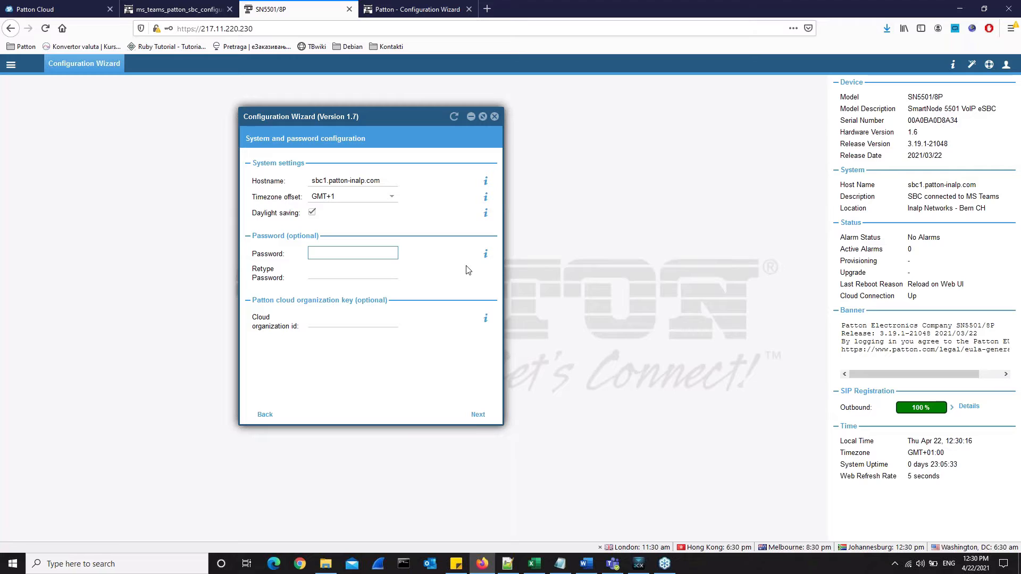
{"action": "type", "text": "•"}
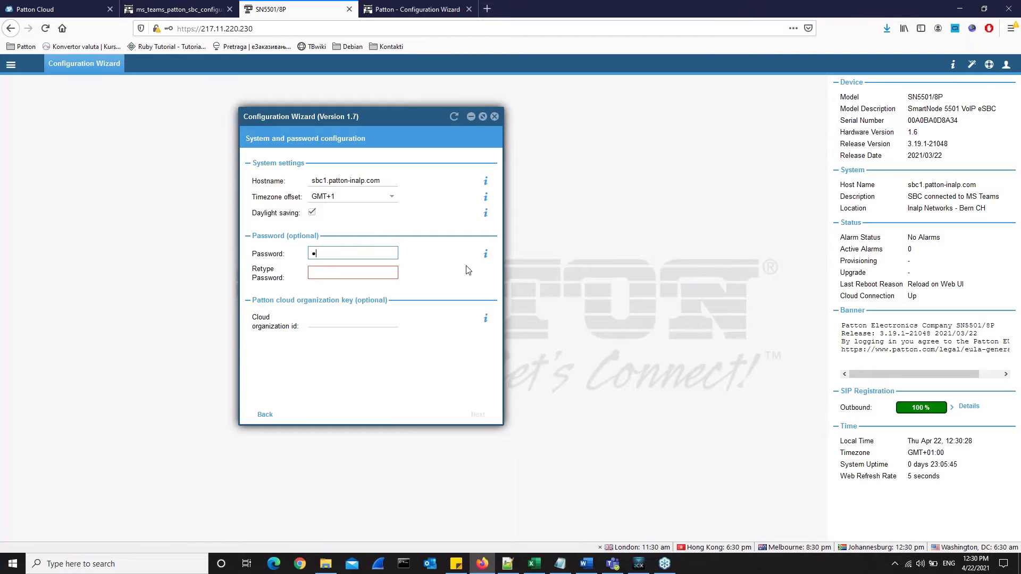
{"action": "type", "text": "••••"}
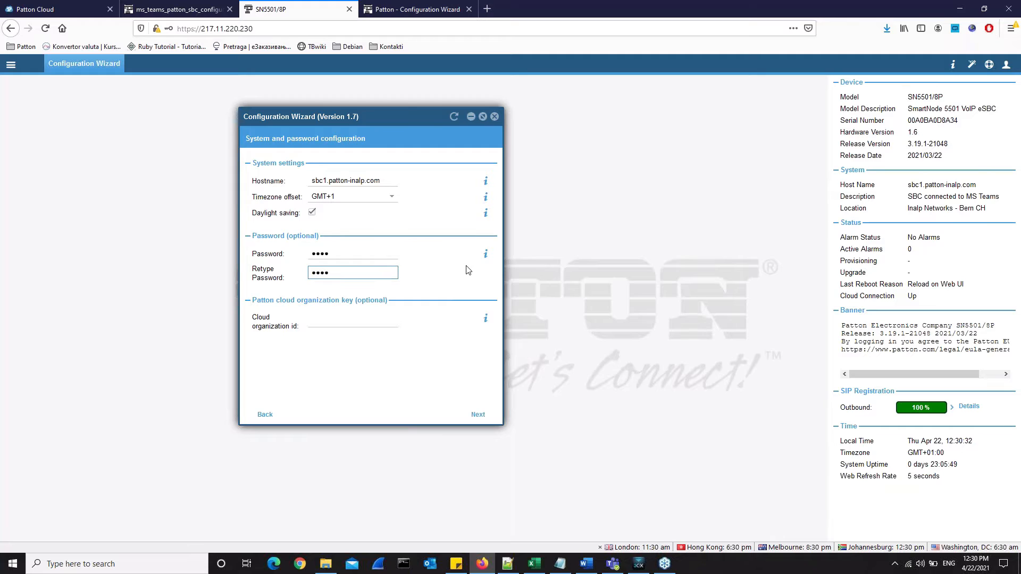
{"action": "left_click", "coordinate": [351, 320]}
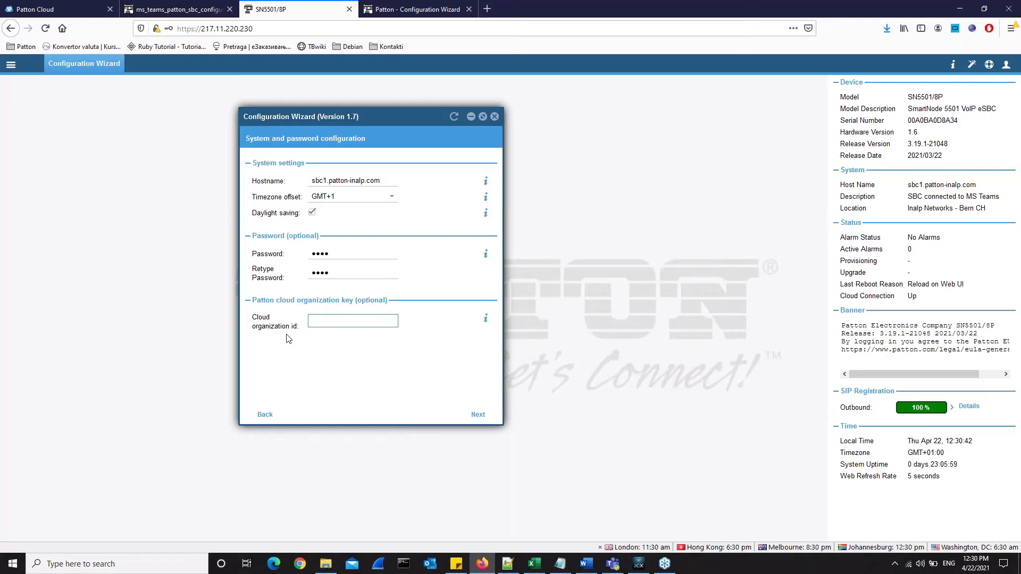
{"action": "left_click", "coordinate": [352, 320]}
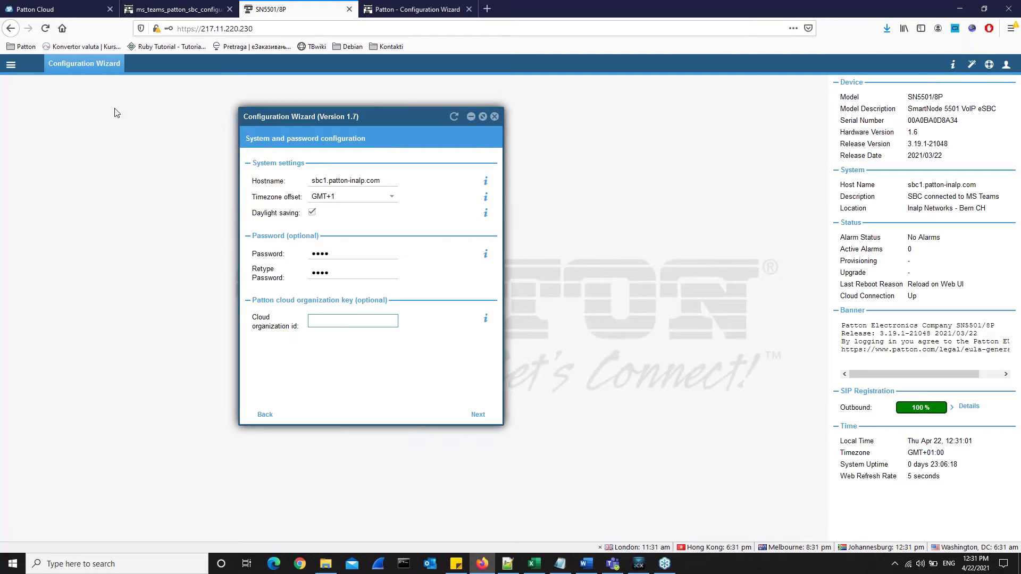
Fetch the organization key from Patton Cloud and return to the SmartNode tab.
{"action": "left_click", "coordinate": [36, 10]}
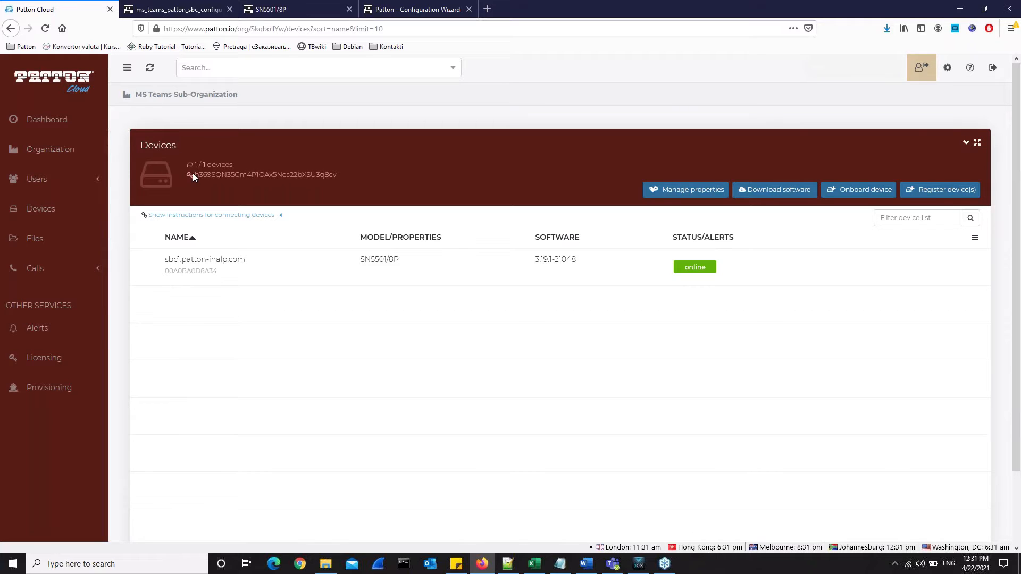
{"action": "mouse_move", "coordinate": [41, 208]}
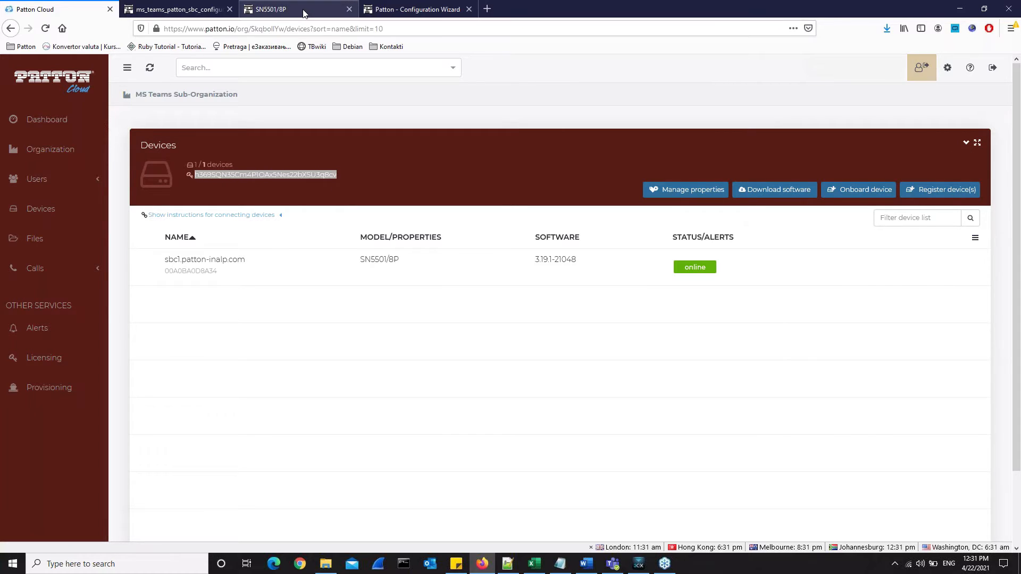
{"action": "left_click", "coordinate": [267, 10]}
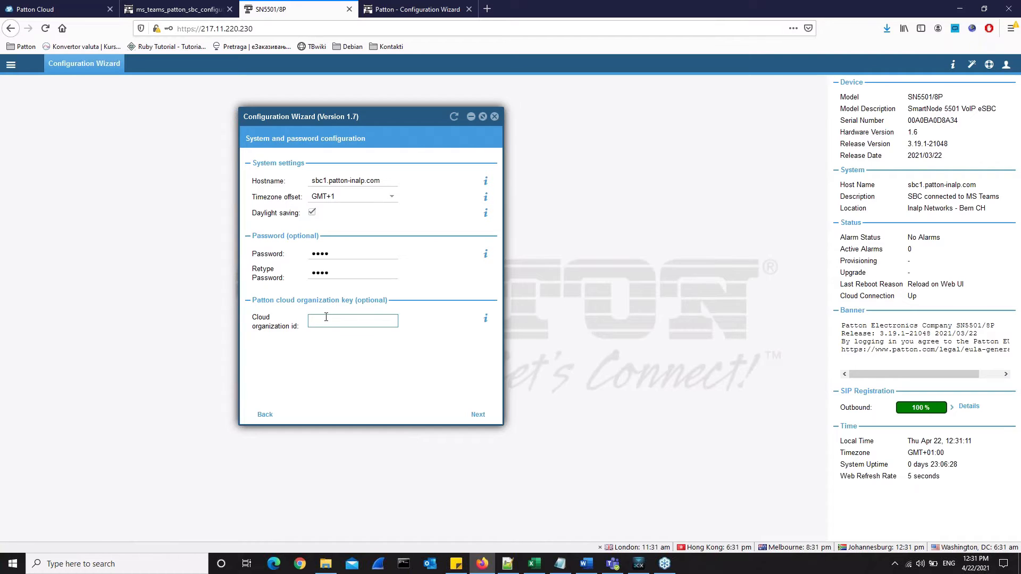
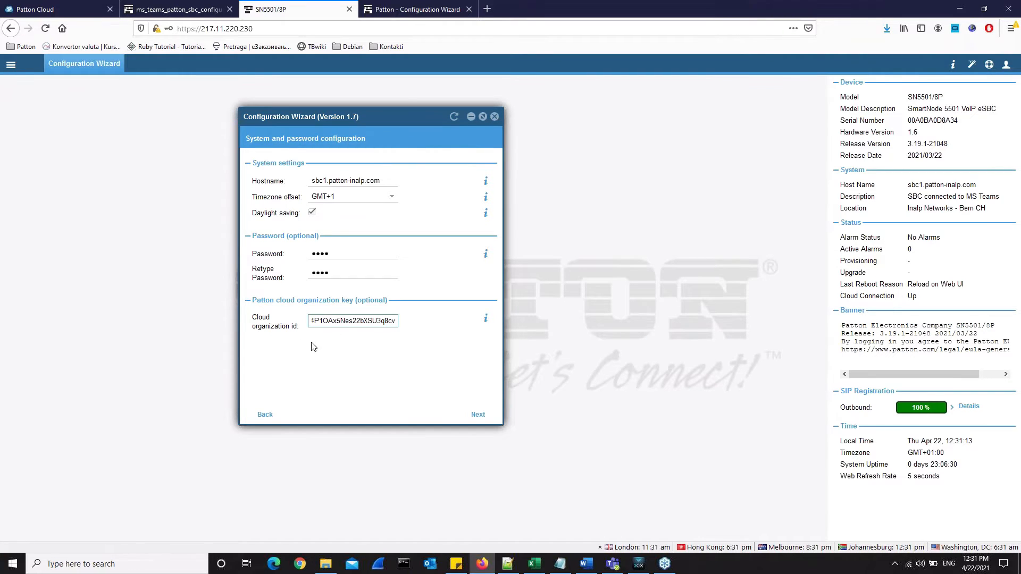
{"action": "left_click", "coordinate": [477, 414]}
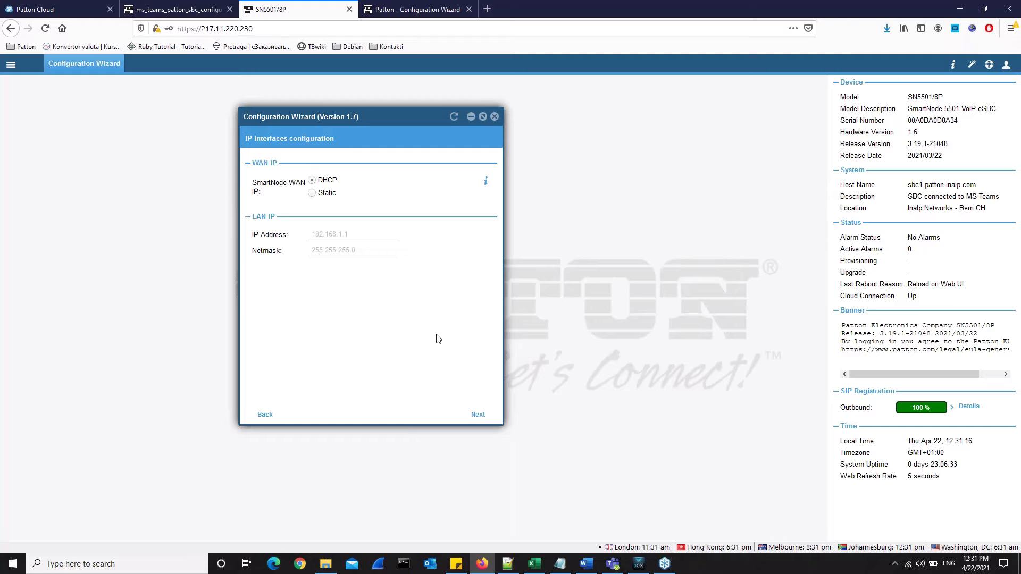
{"action": "mouse_move", "coordinate": [272, 188]}
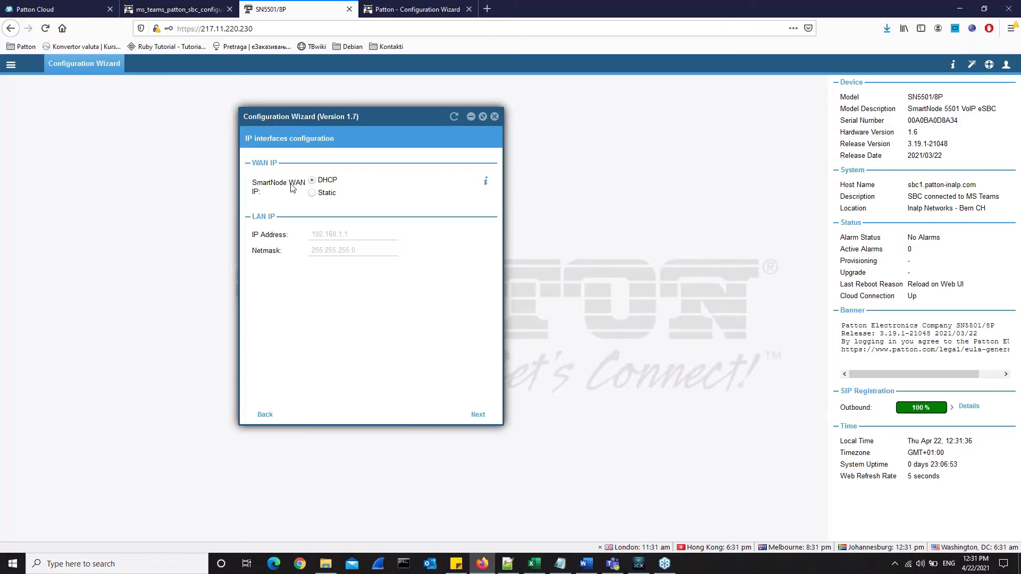
Set static WAN 217.11.220.230, gateway 217.11.220.225, DNS 8.8.8.8/8.8.4.4, and start the LAN IP.
{"action": "left_click", "coordinate": [312, 192]}
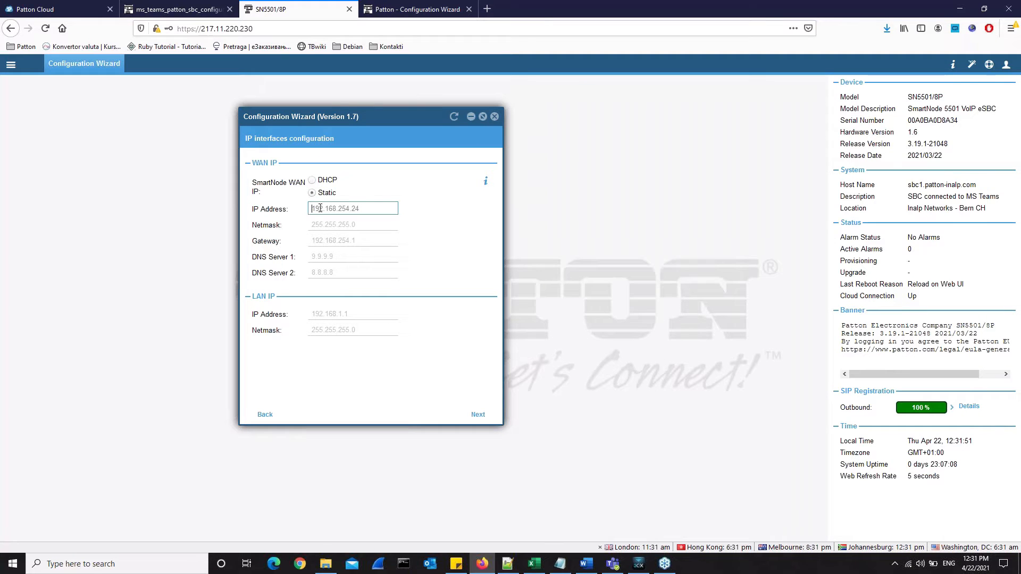
{"action": "type", "text": "217.11.220.230"}
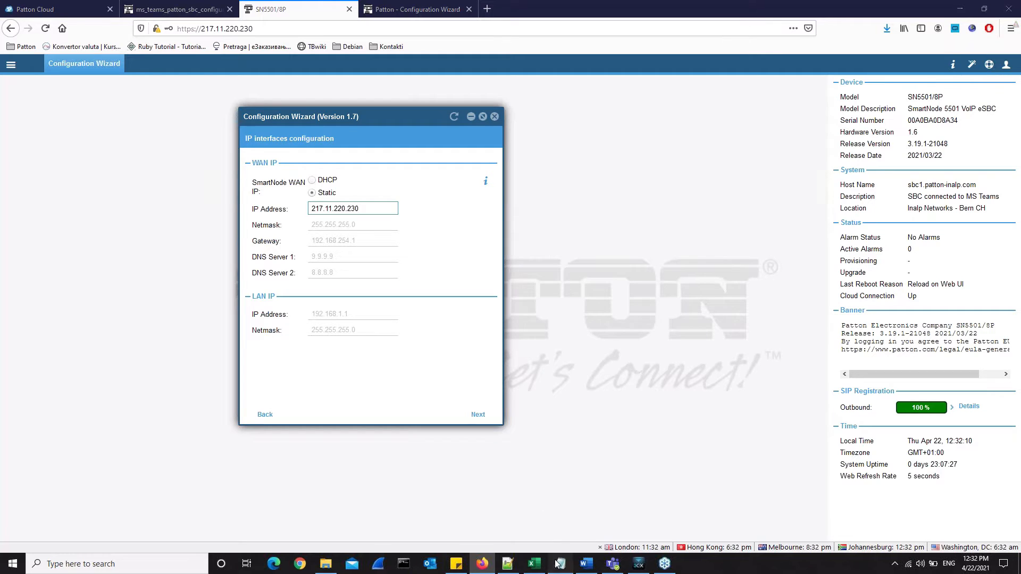
{"action": "left_click", "coordinate": [559, 563]}
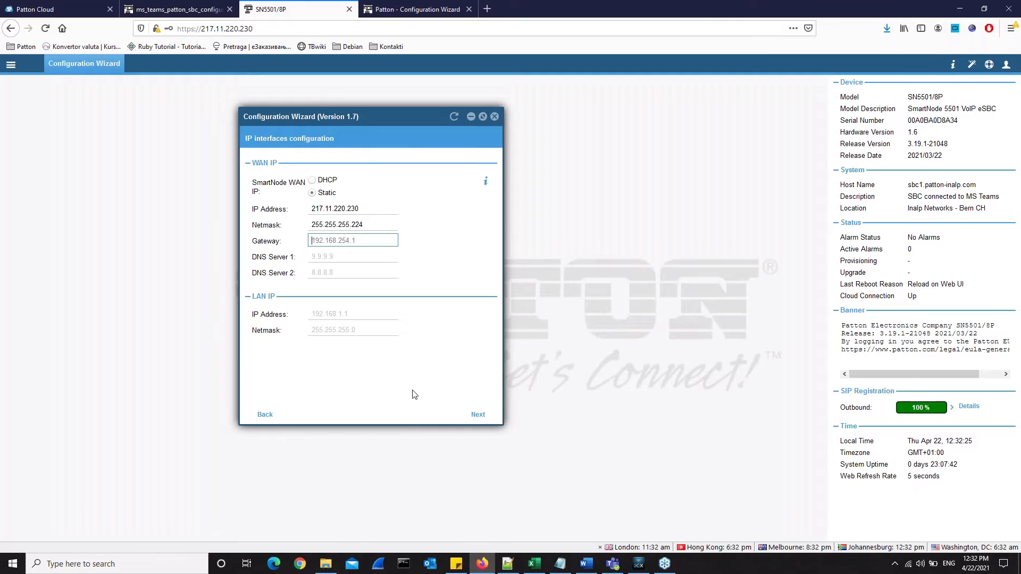
{"action": "type", "text": "217.11.220.225"}
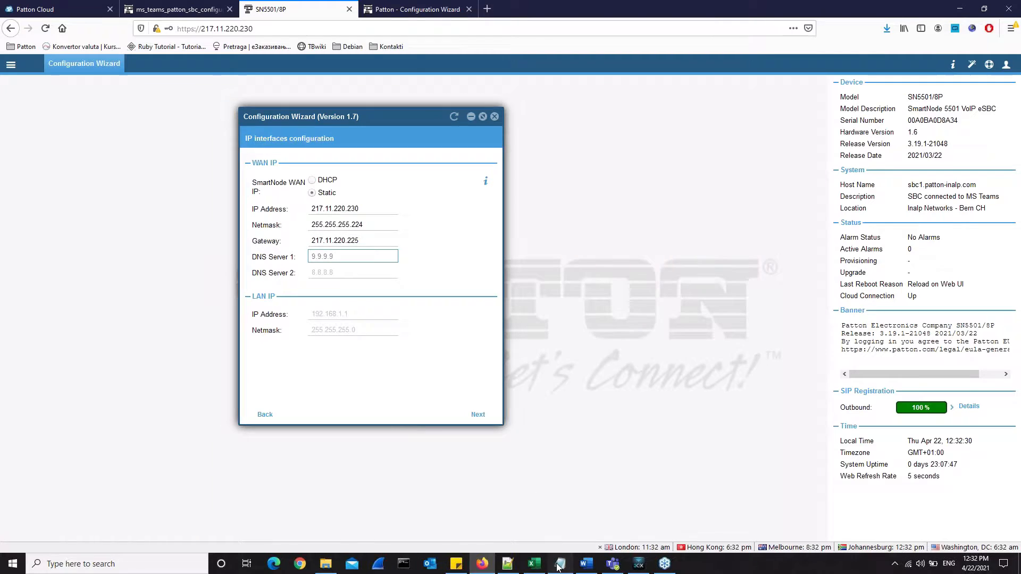
{"action": "left_click", "coordinate": [557, 564]}
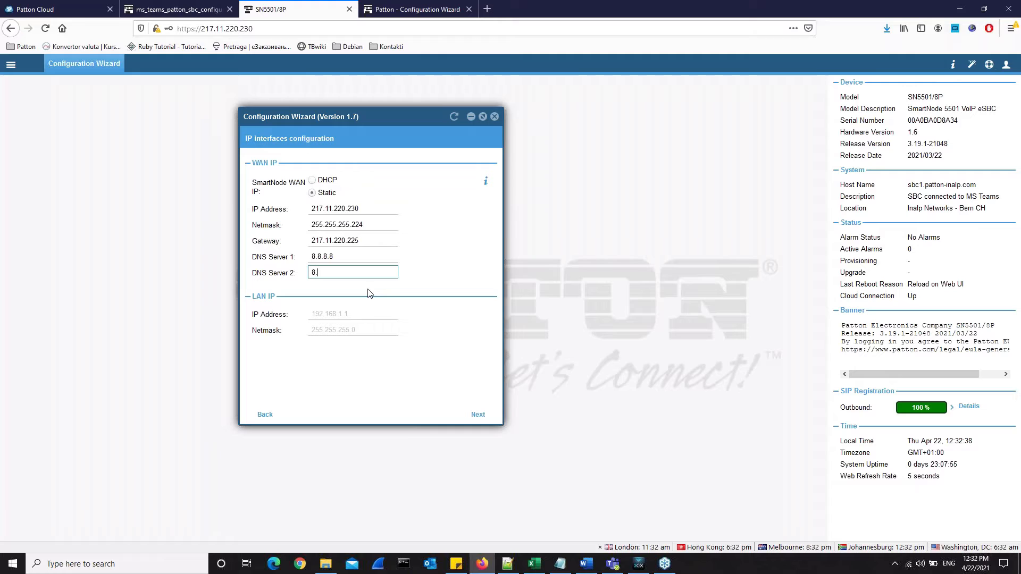
{"action": "type", "text": ".8.4.4"}
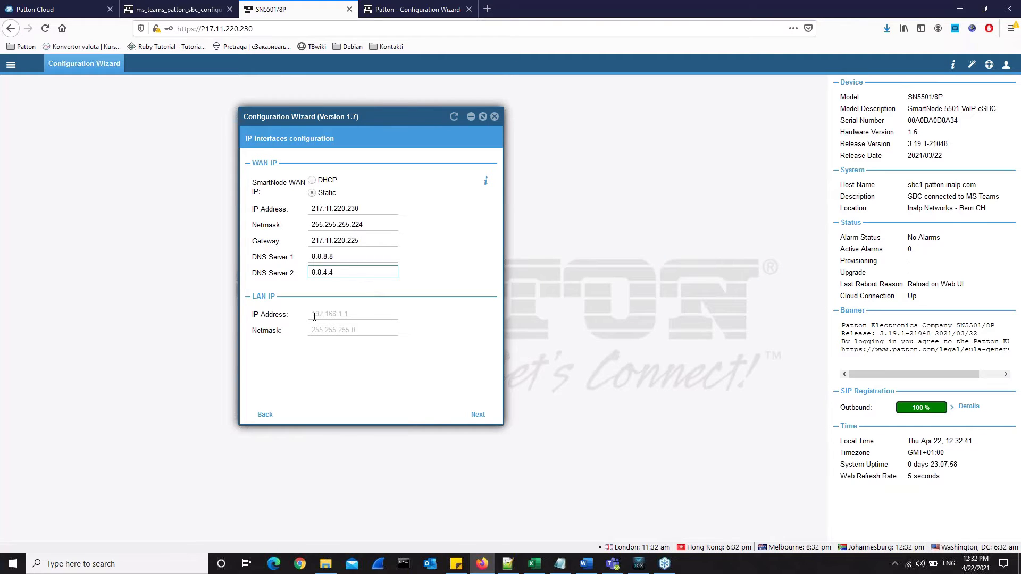
{"action": "left_click", "coordinate": [352, 313]}
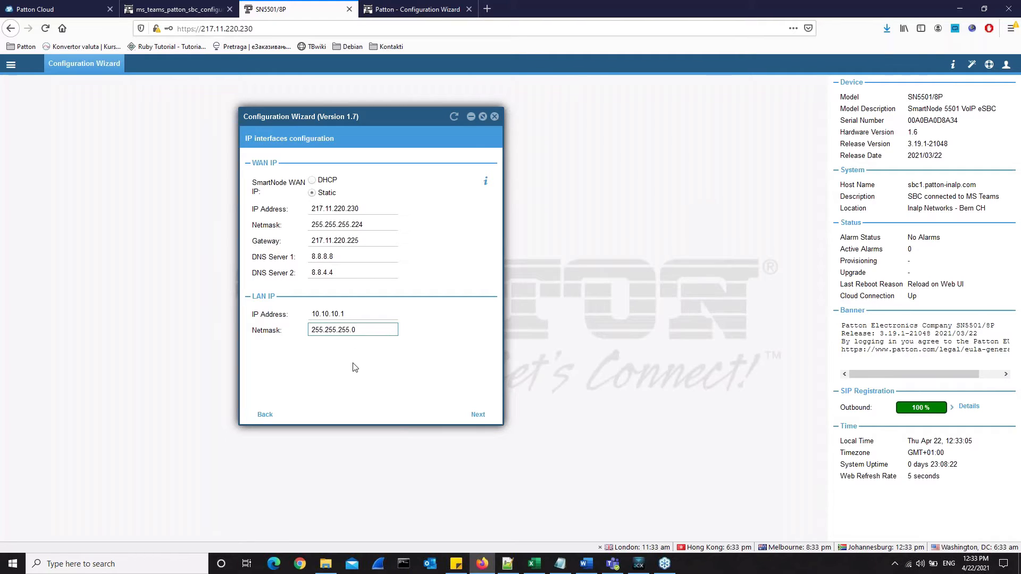
{"action": "mouse_move", "coordinate": [477, 415]}
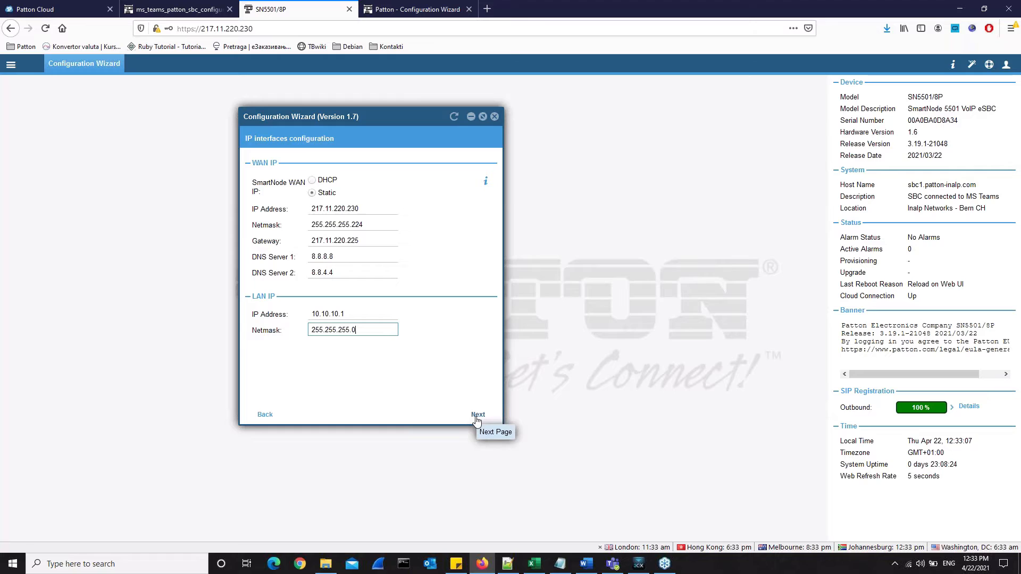
On the LAN DHCP page, toggle the DHCP server on and back to disabled.
{"action": "left_click", "coordinate": [478, 415]}
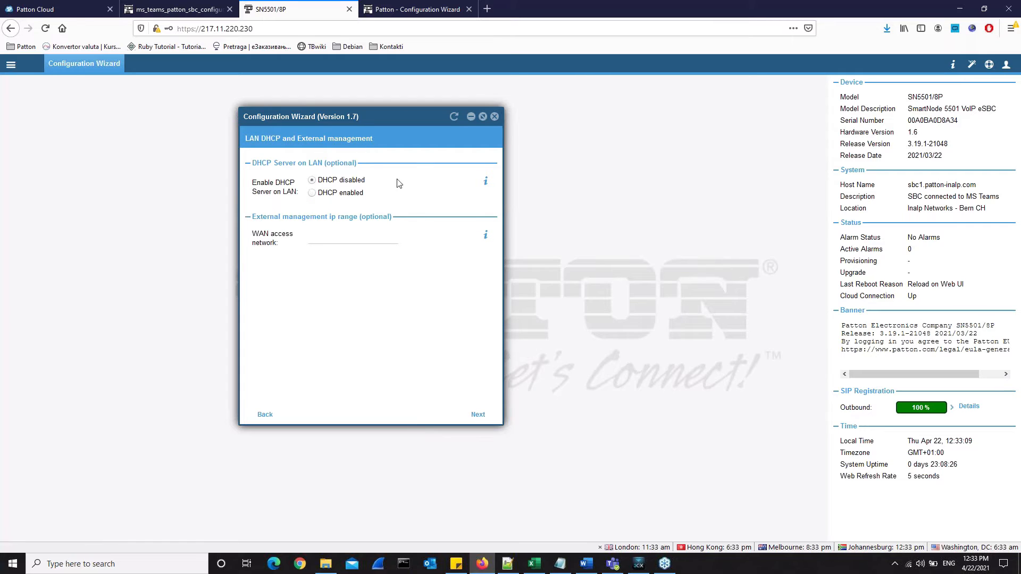
{"action": "mouse_move", "coordinate": [379, 158]}
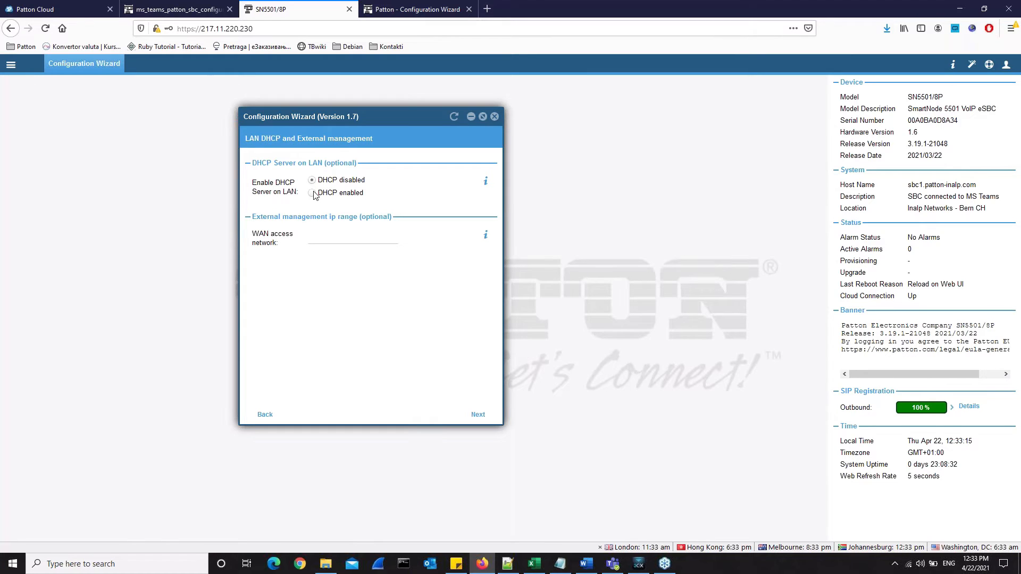
{"action": "left_click", "coordinate": [312, 192]}
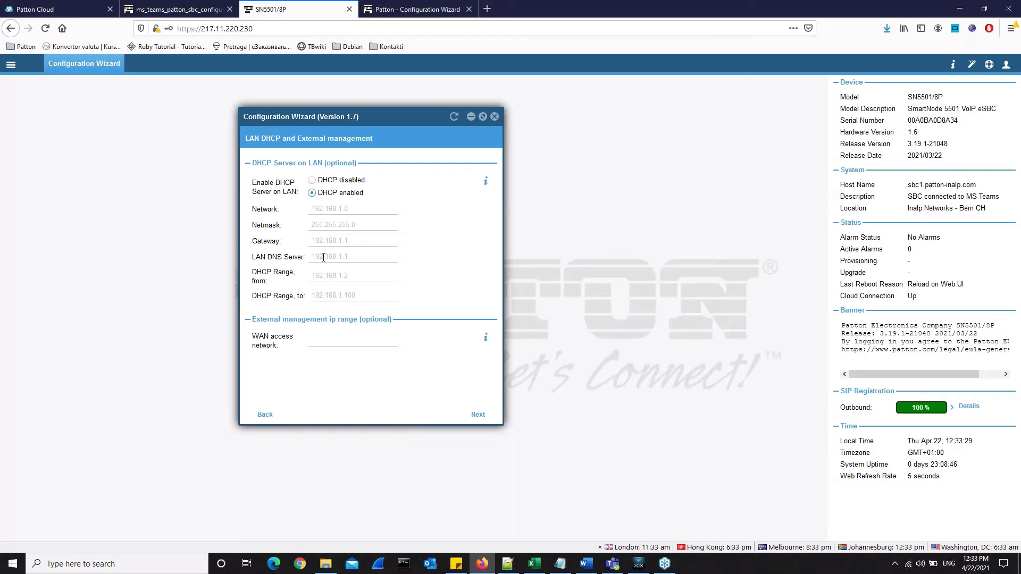
{"action": "mouse_move", "coordinate": [330, 224]}
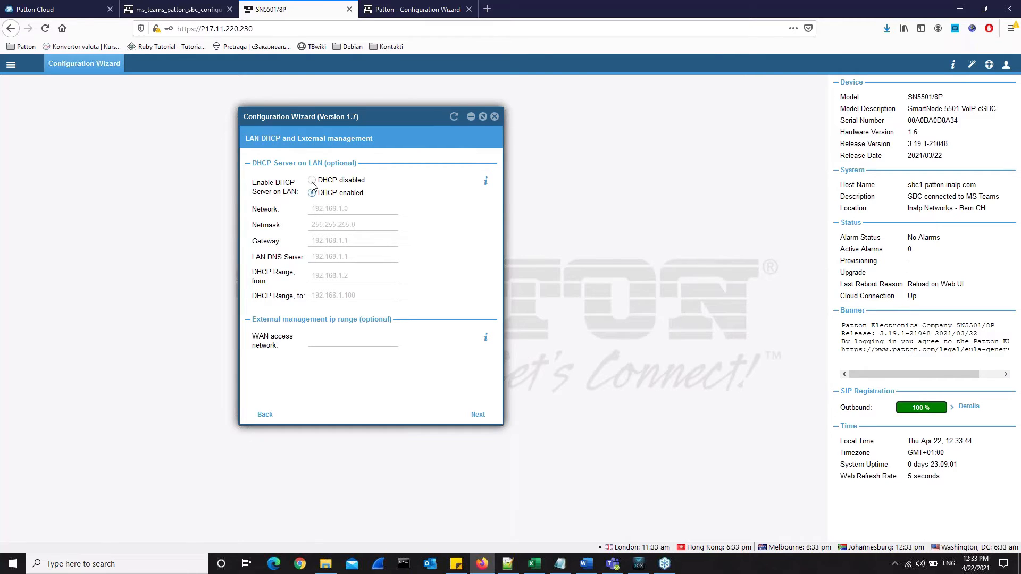
{"action": "left_click", "coordinate": [312, 180]}
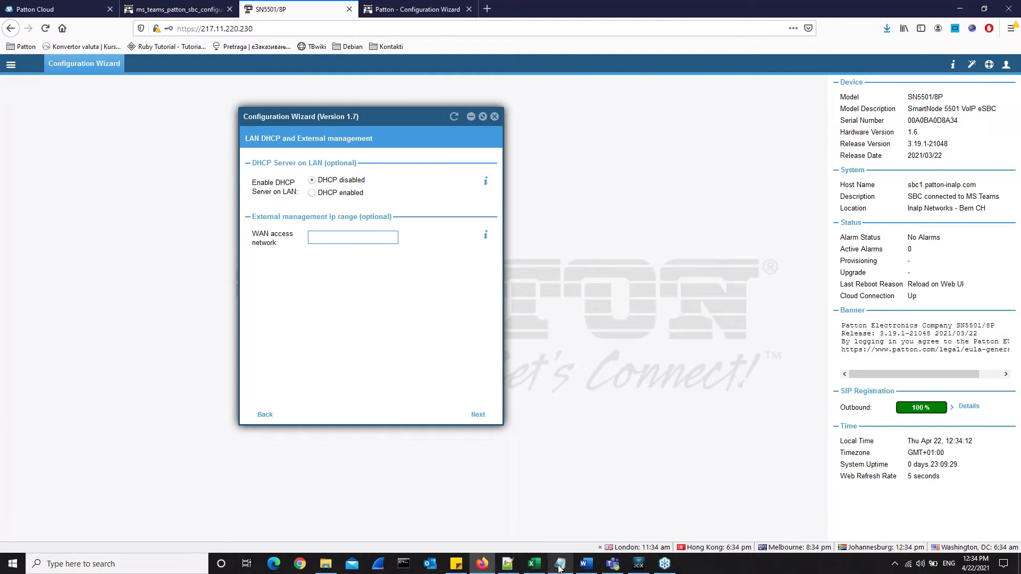
Set the WAN access network to 178.222.26.139 copied from the notes.
{"action": "left_click", "coordinate": [556, 564]}
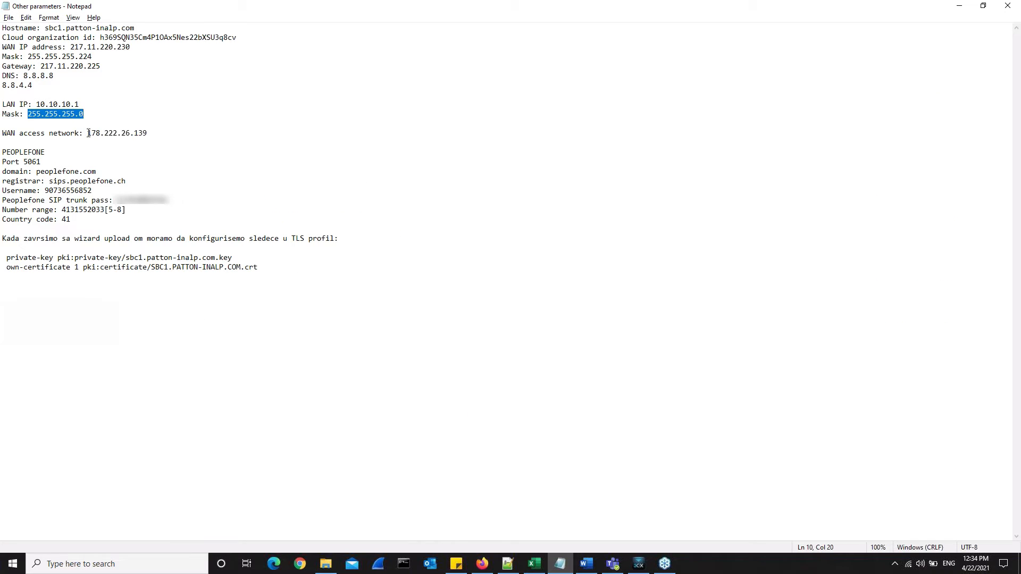
{"action": "double_click", "coordinate": [116, 133]}
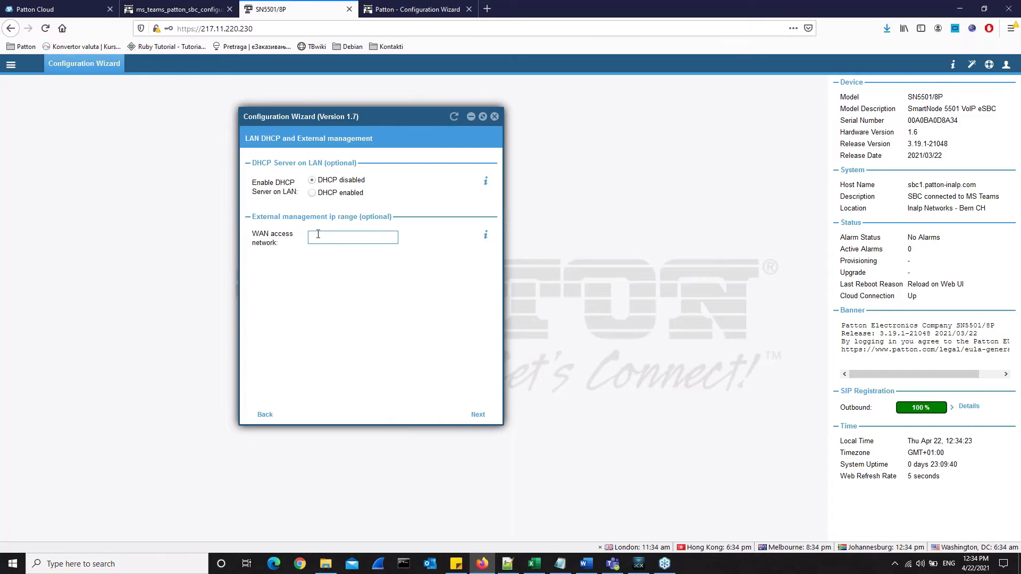
{"action": "type", "text": "178.222.26.139"}
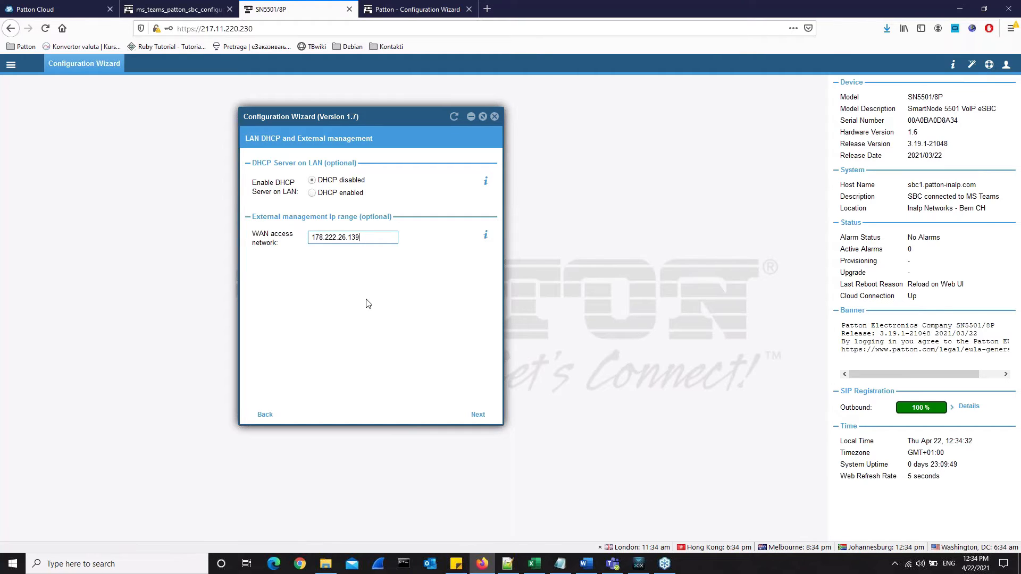
{"action": "mouse_move", "coordinate": [436, 339]}
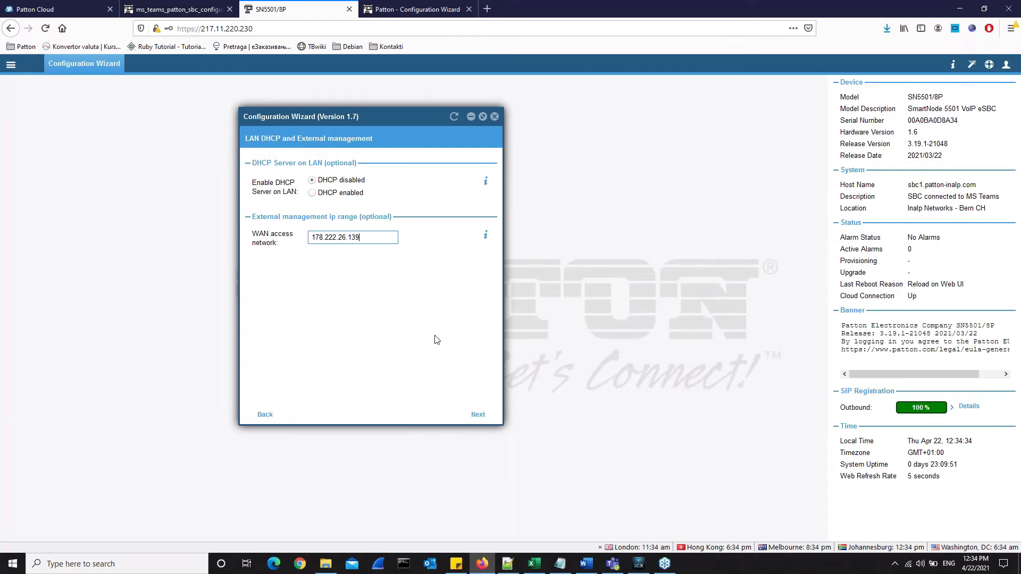
{"action": "mouse_move", "coordinate": [477, 414]}
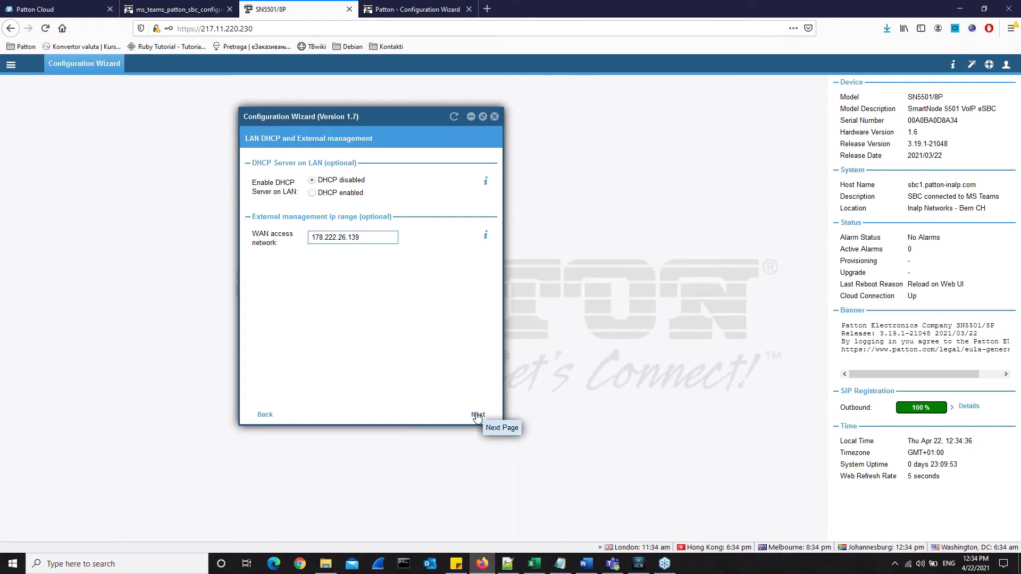
Set local SIP listen port 5061 and ITSP name tag PEOPLEFONE from the notes.
{"action": "left_click", "coordinate": [478, 415]}
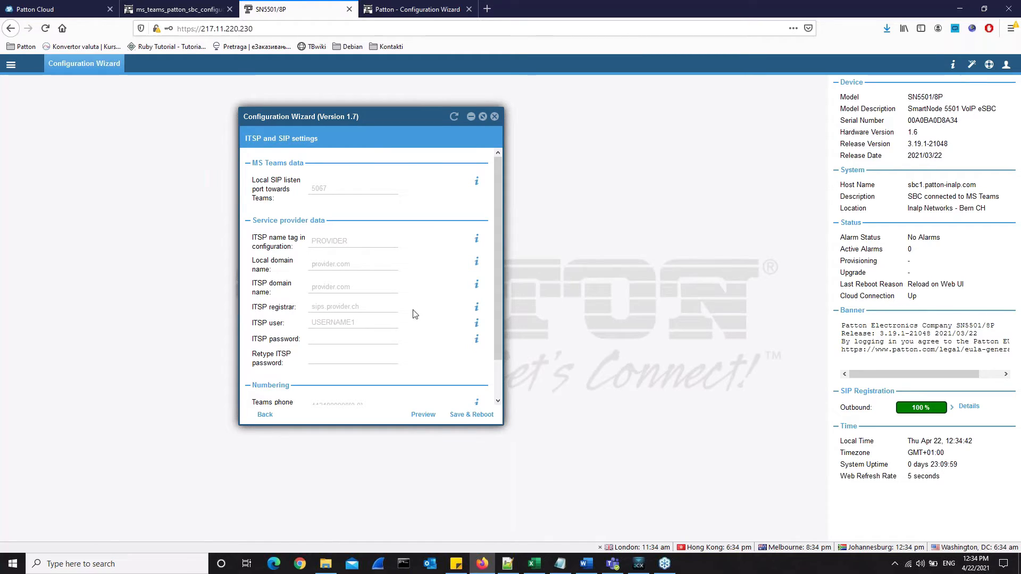
{"action": "left_click", "coordinate": [352, 189]}
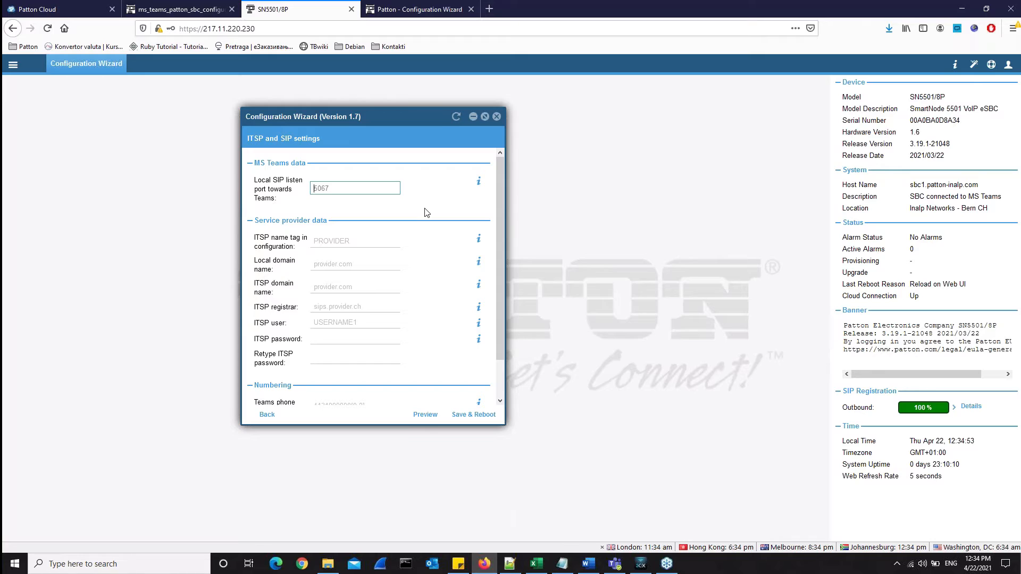
{"action": "type", "text": "5061"}
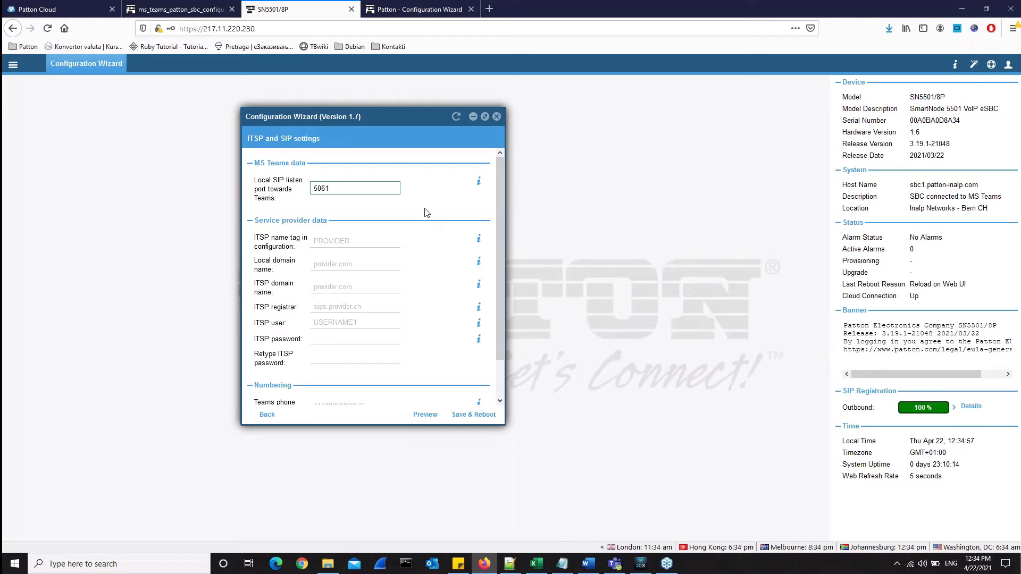
{"action": "left_click", "coordinate": [355, 241]}
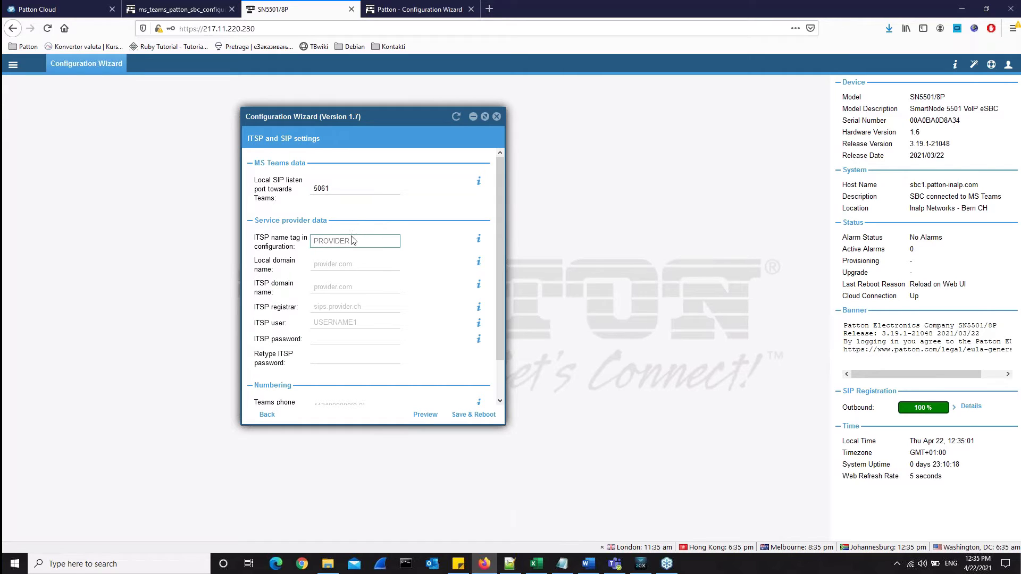
{"action": "mouse_move", "coordinate": [301, 254]}
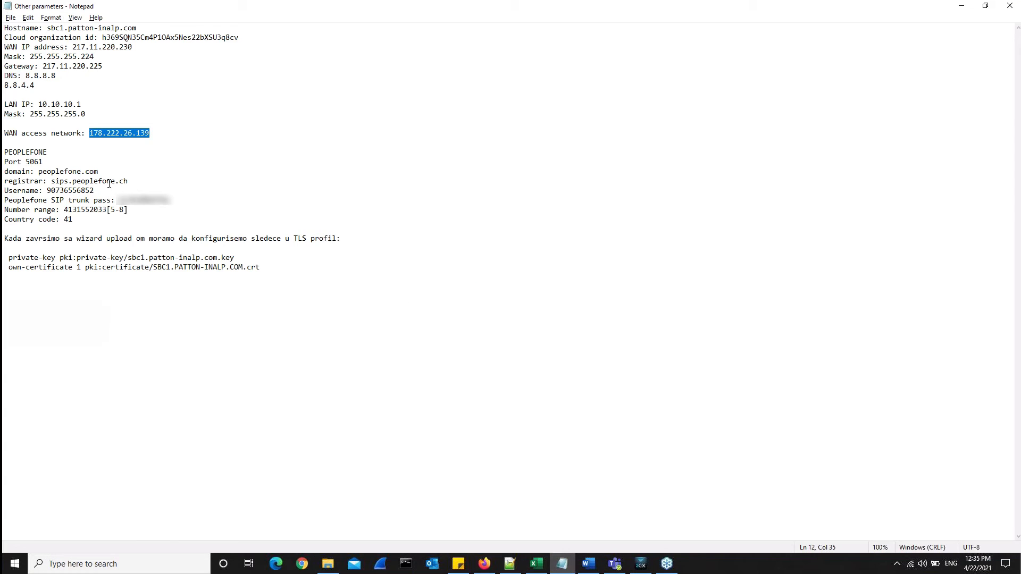
{"action": "double_click", "coordinate": [24, 152]}
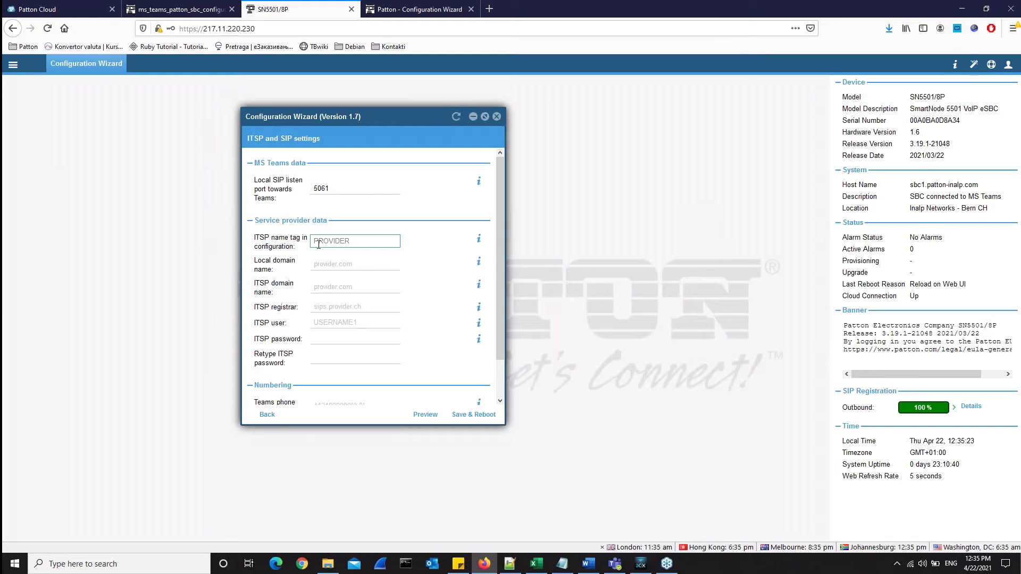
{"action": "type", "text": "PEOPLEFONE"}
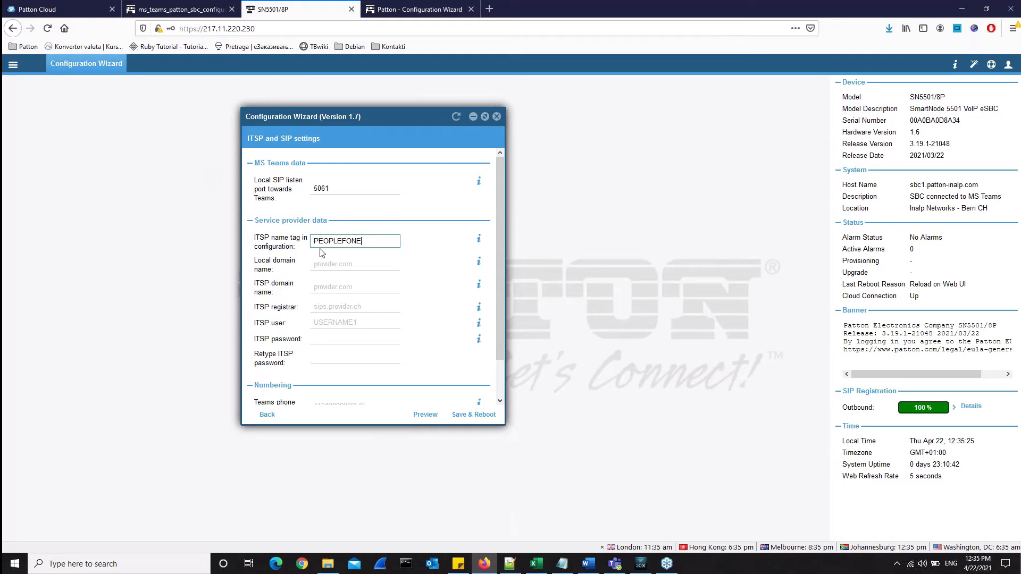
{"action": "mouse_move", "coordinate": [404, 256]}
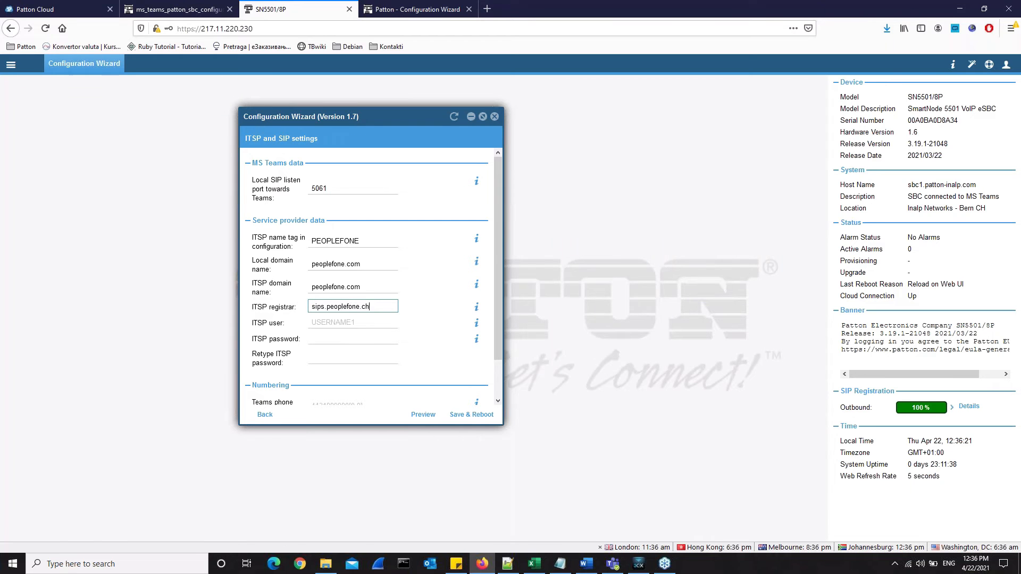
Enter the ITSP user and retyped password, then enlarge the wizard window.
{"action": "left_click", "coordinate": [352, 321]}
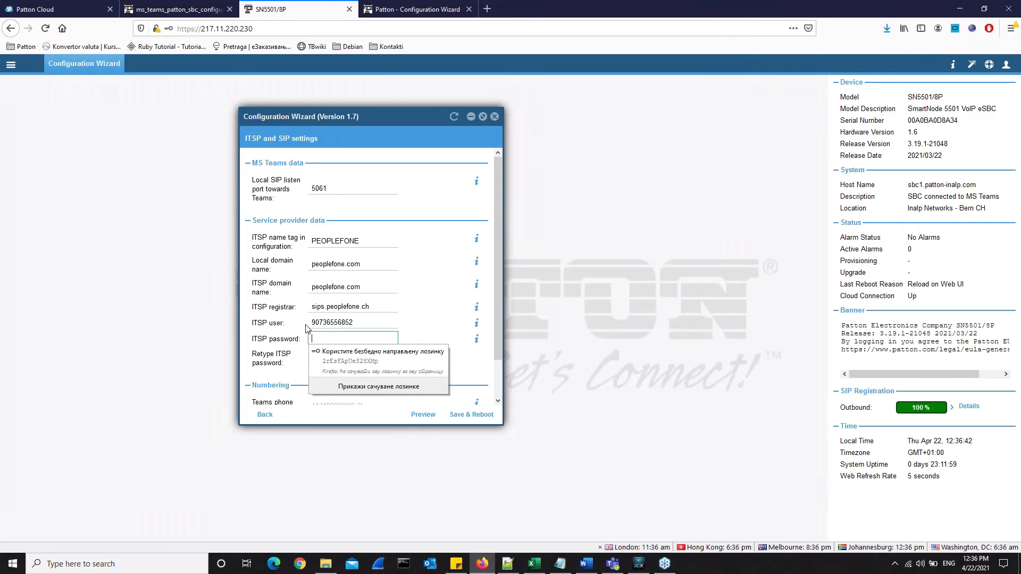
{"action": "left_click", "coordinate": [380, 361]}
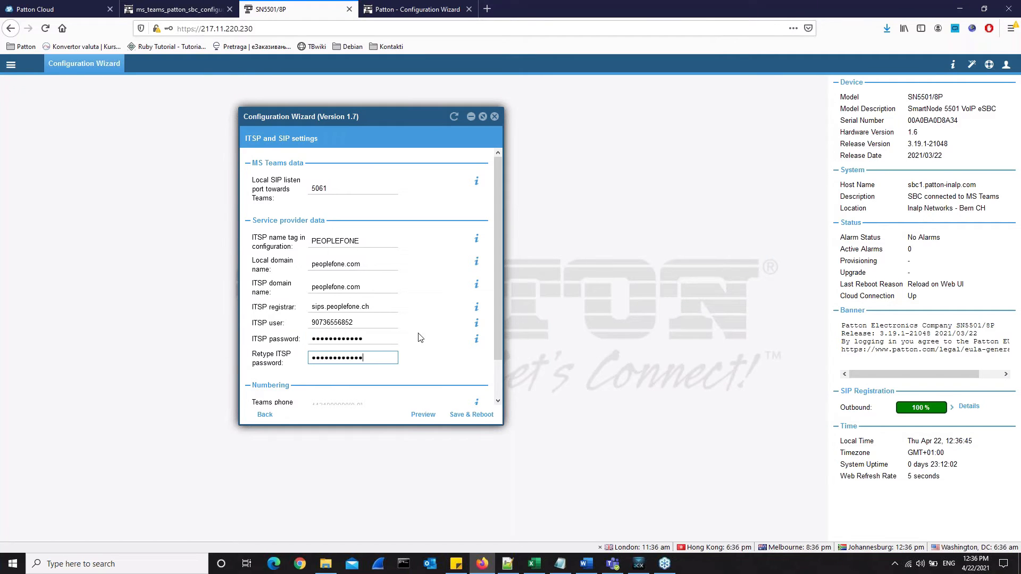
{"action": "scroll", "scroll_direction": "down", "scroll_amount": 3}
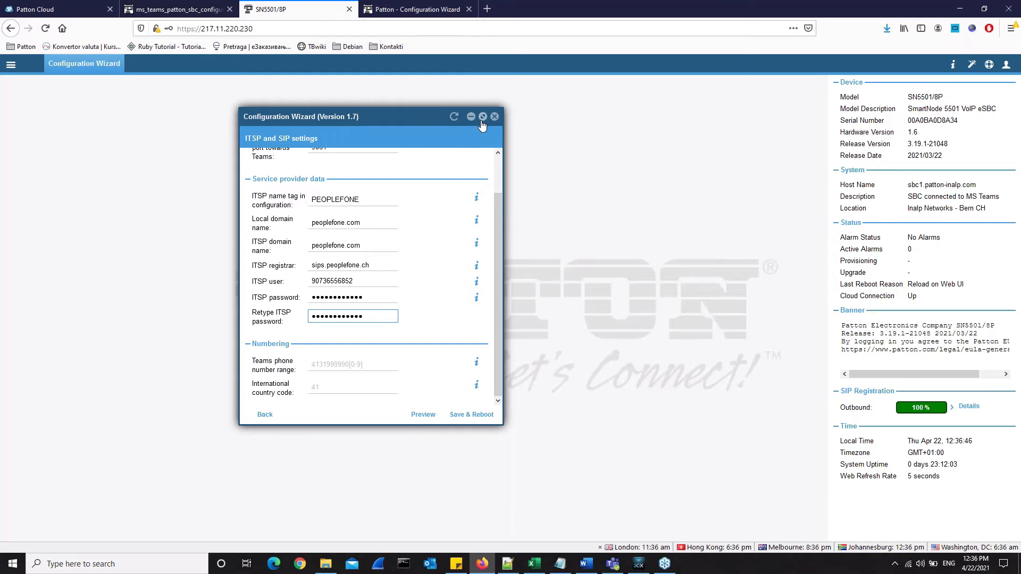
{"action": "left_click", "coordinate": [483, 117]}
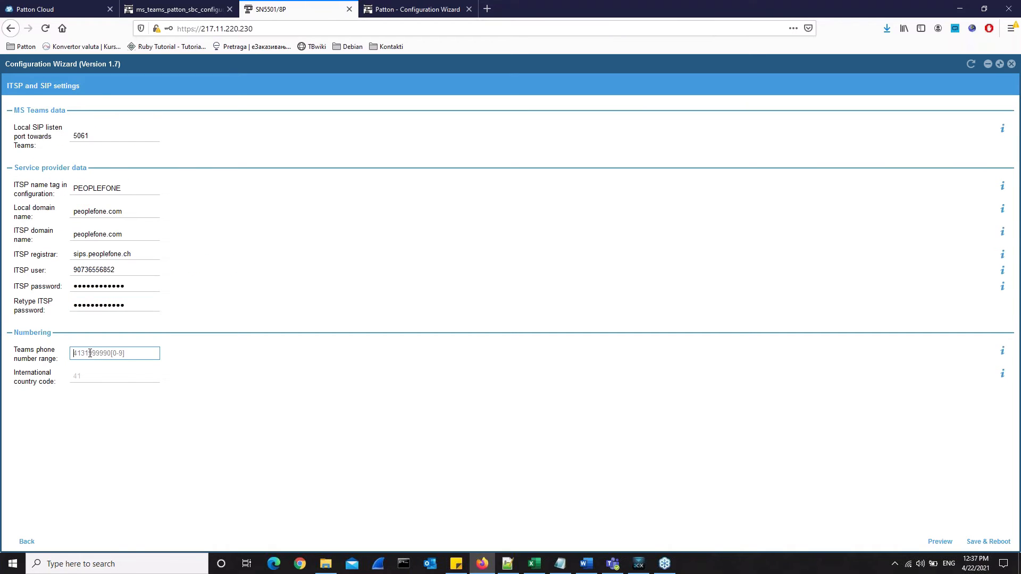
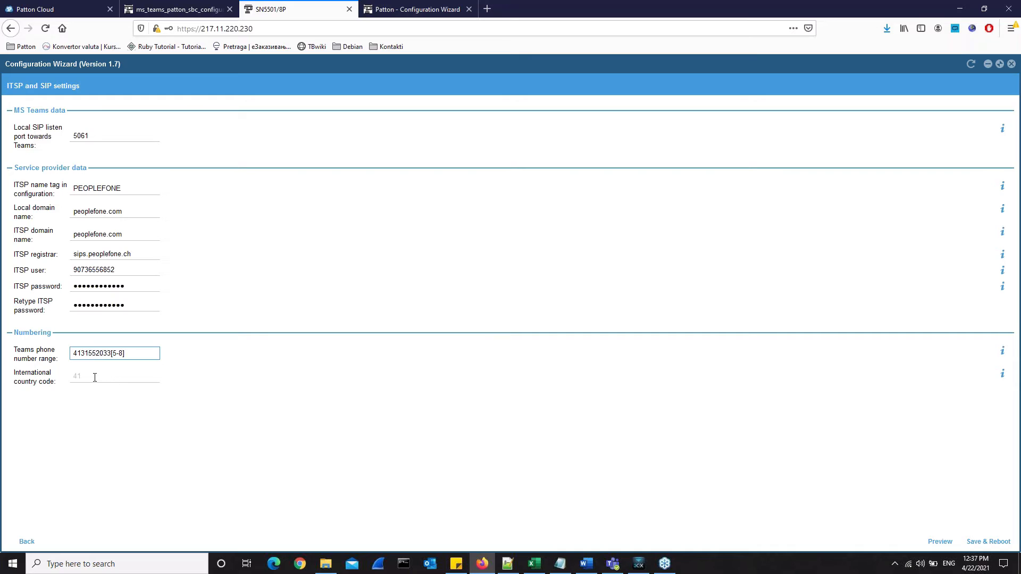
{"action": "left_click", "coordinate": [115, 377]}
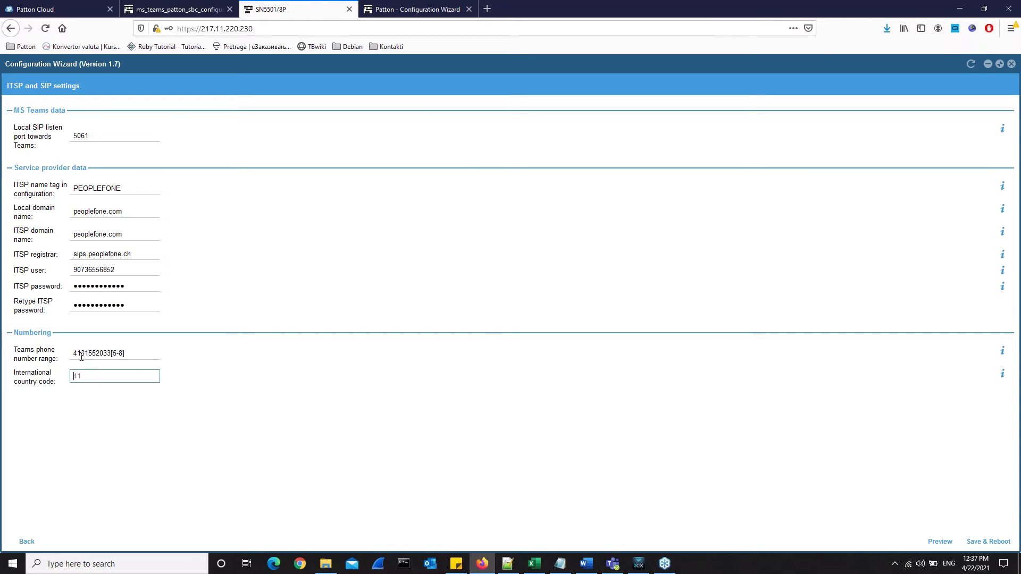
{"action": "left_click", "coordinate": [114, 353]}
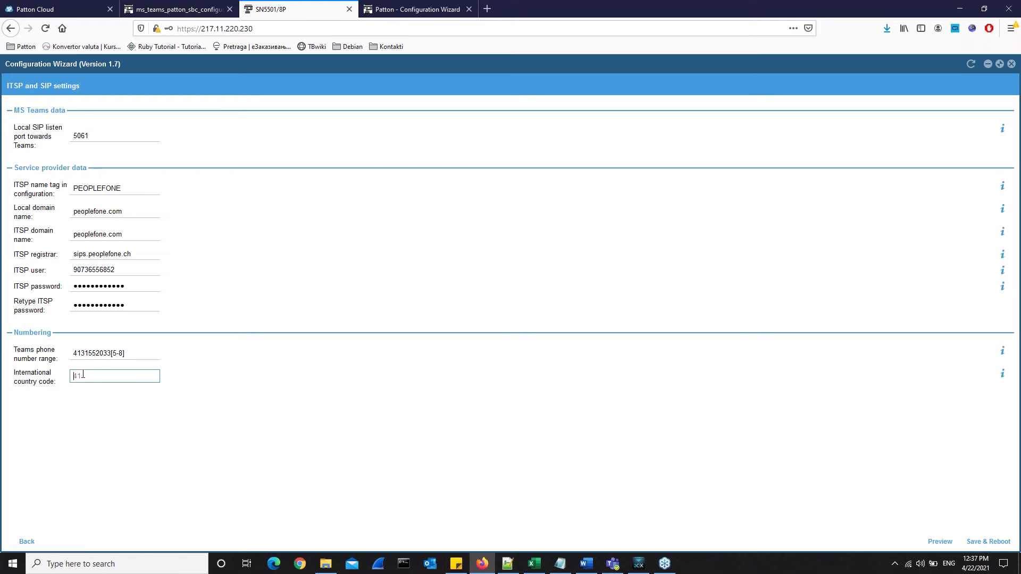
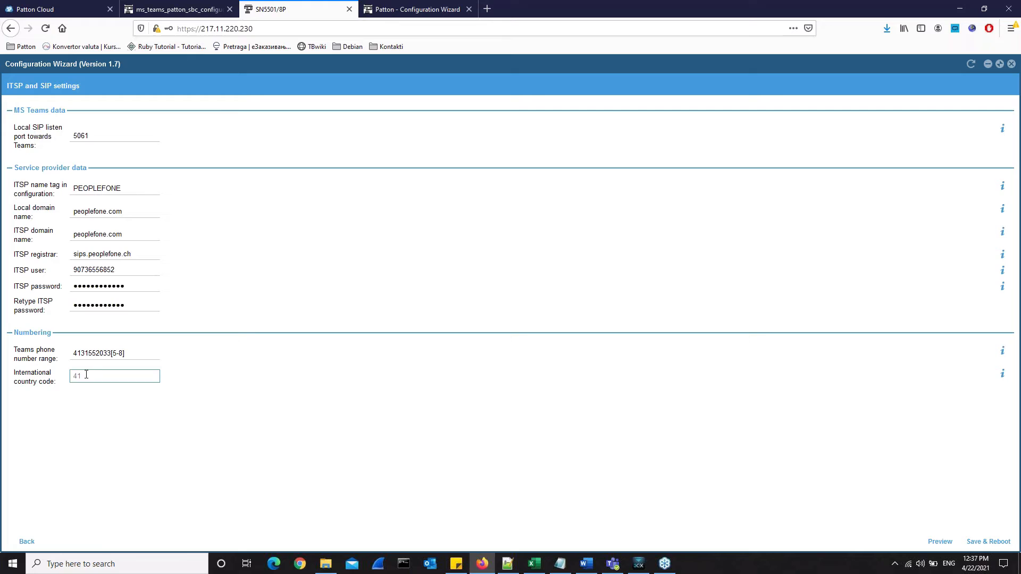
{"action": "mouse_move", "coordinate": [452, 432]}
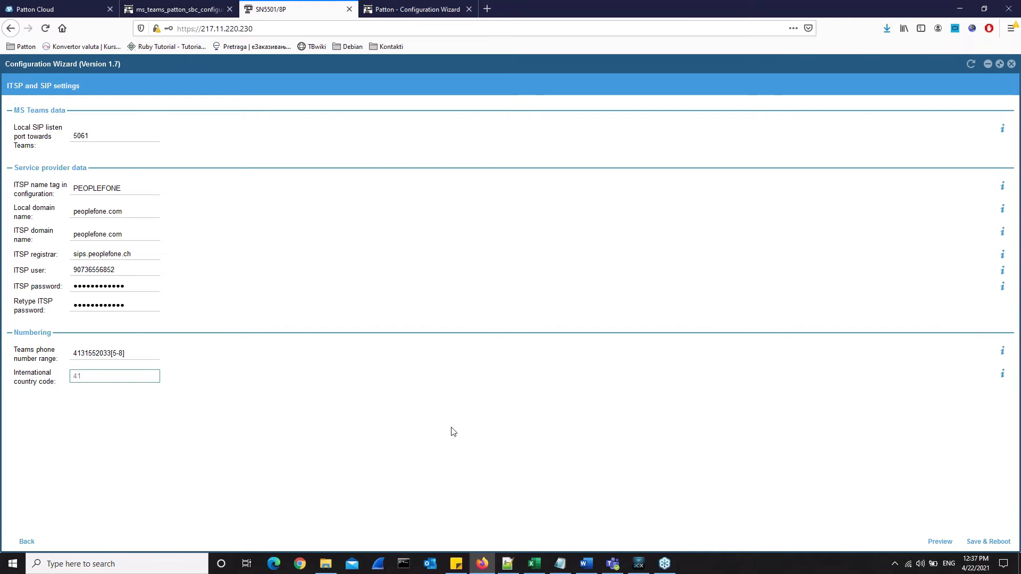
{"action": "mouse_move", "coordinate": [697, 463]}
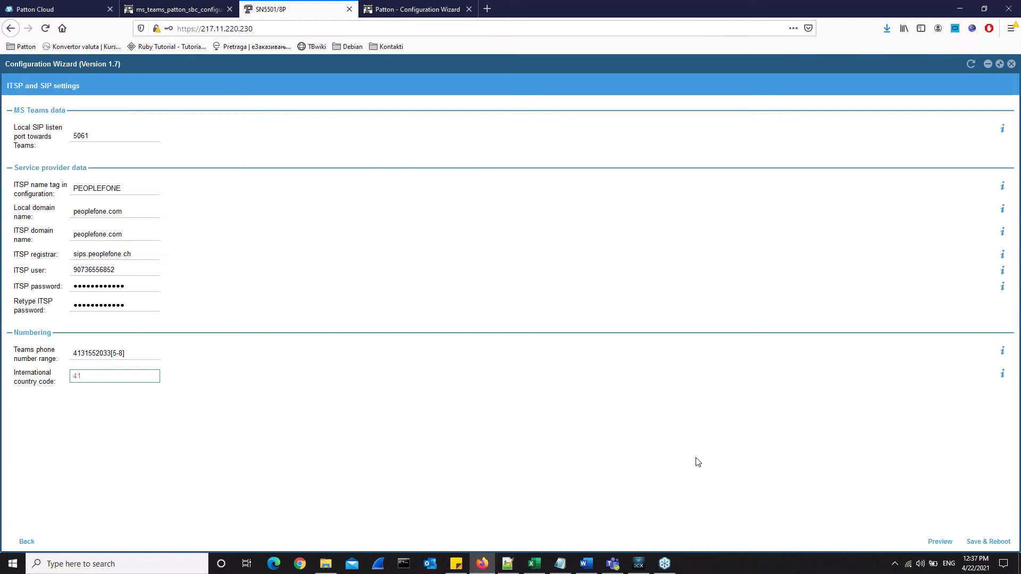
{"action": "mouse_move", "coordinate": [830, 453]}
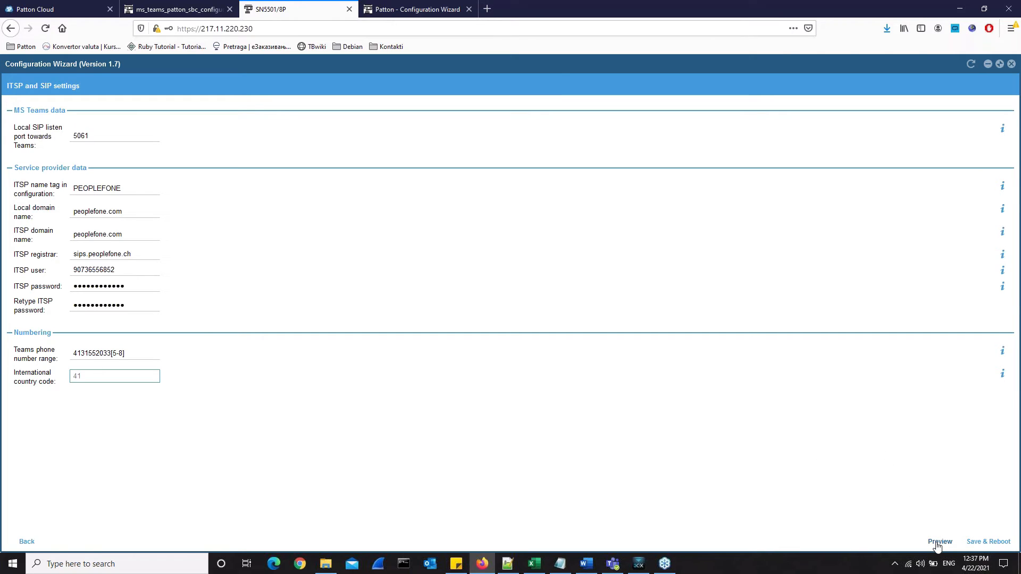
{"action": "mouse_move", "coordinate": [994, 549]}
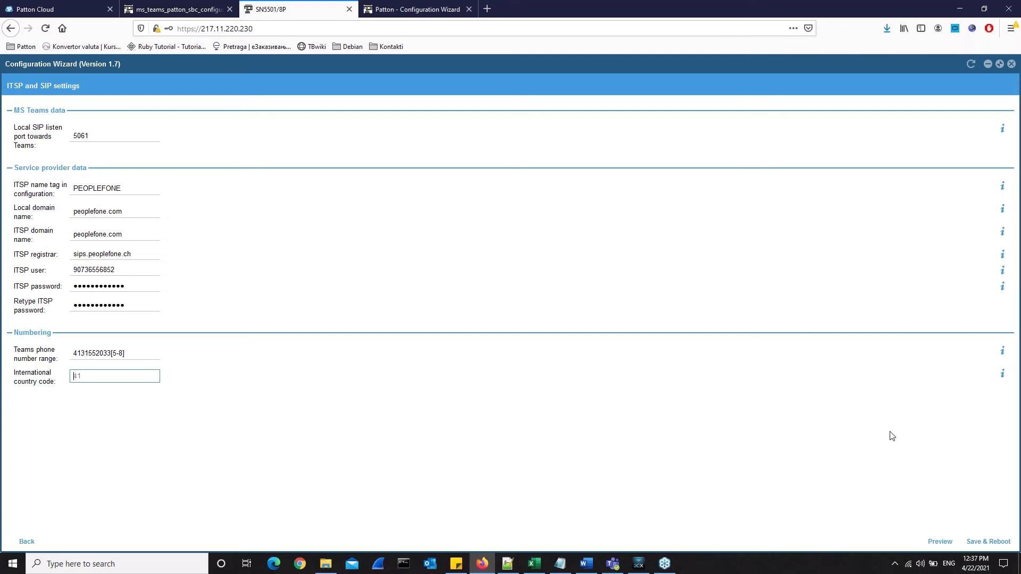
{"action": "mouse_move", "coordinate": [887, 429]}
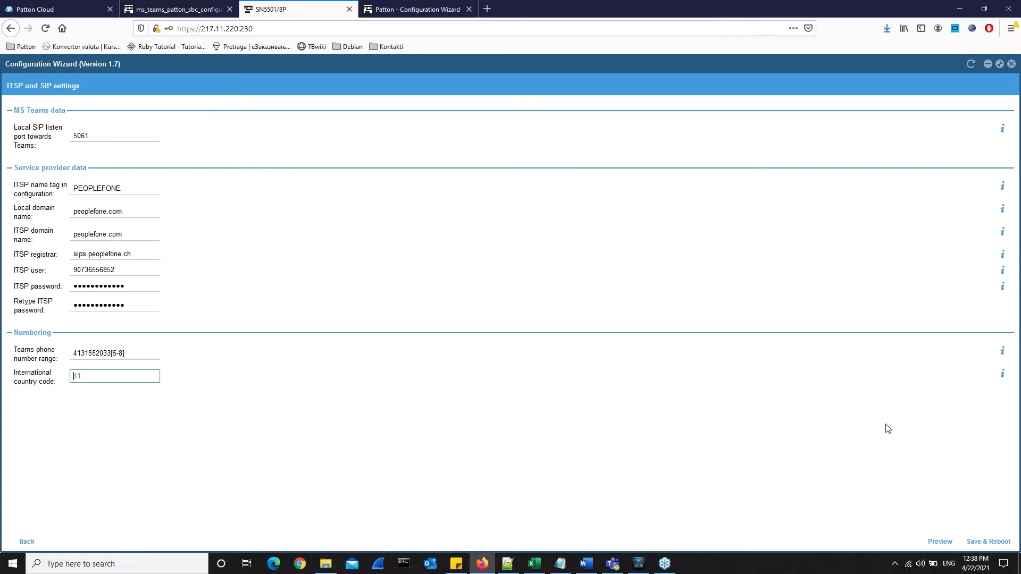
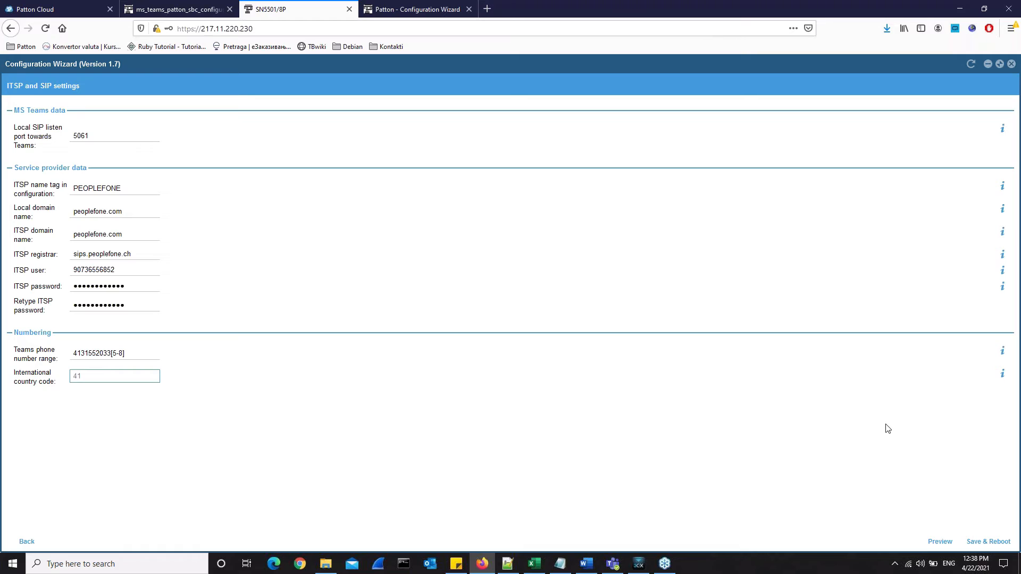
{"action": "mouse_move", "coordinate": [921, 501]}
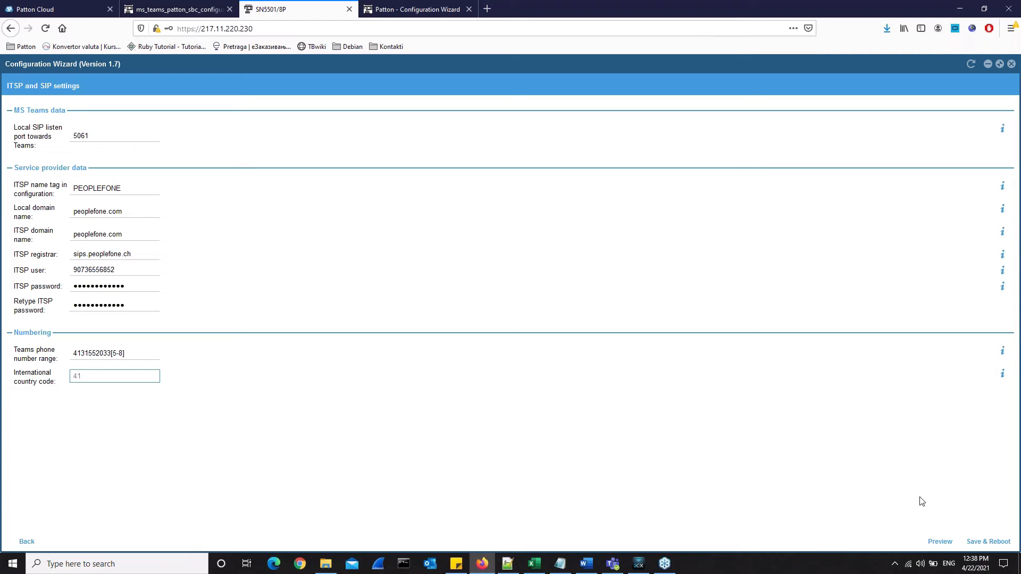
{"action": "left_click", "coordinate": [115, 375]}
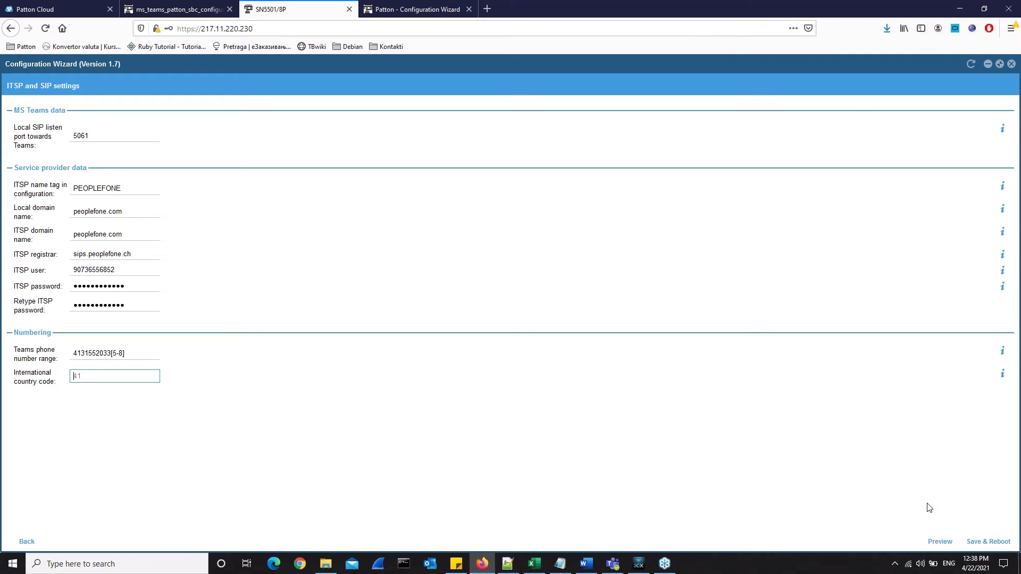
{"action": "type", "text": "1"}
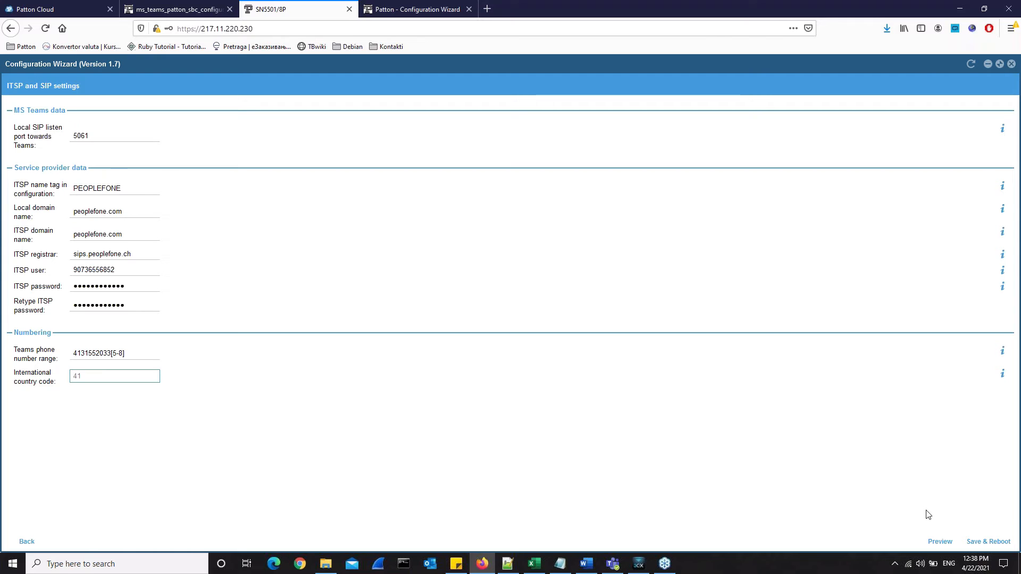
{"action": "mouse_move", "coordinate": [939, 542]}
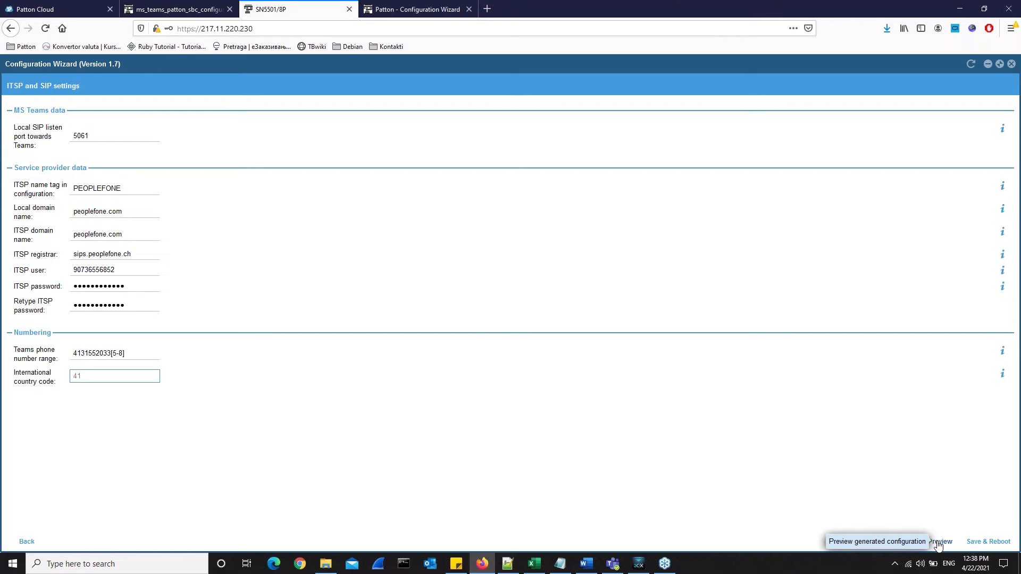
Preview the generated SBC configuration and read it through to the Teams gateway and Ethernet sections.
{"action": "left_click", "coordinate": [942, 541]}
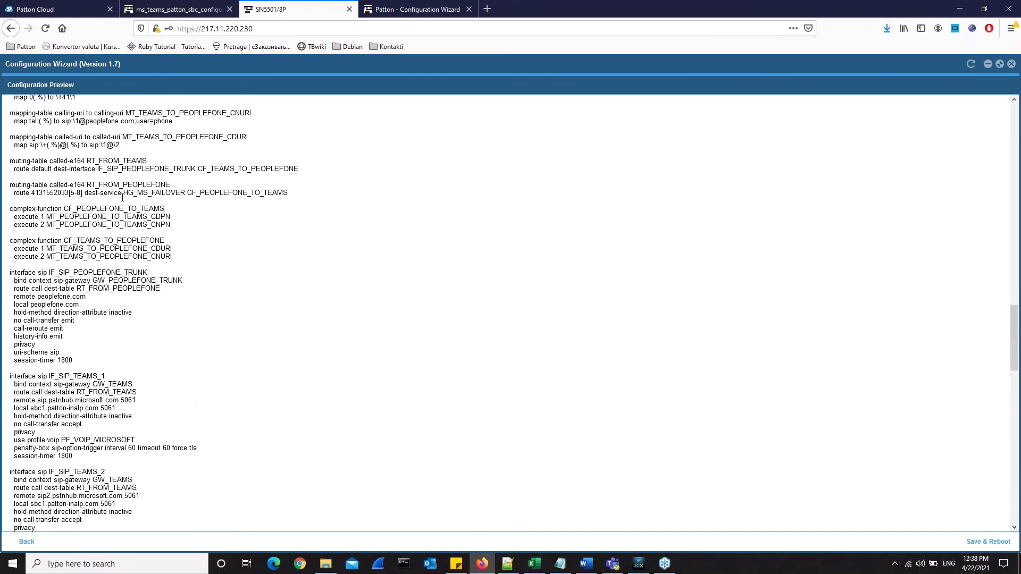
{"action": "scroll", "scroll_direction": "up", "scroll_amount": 3}
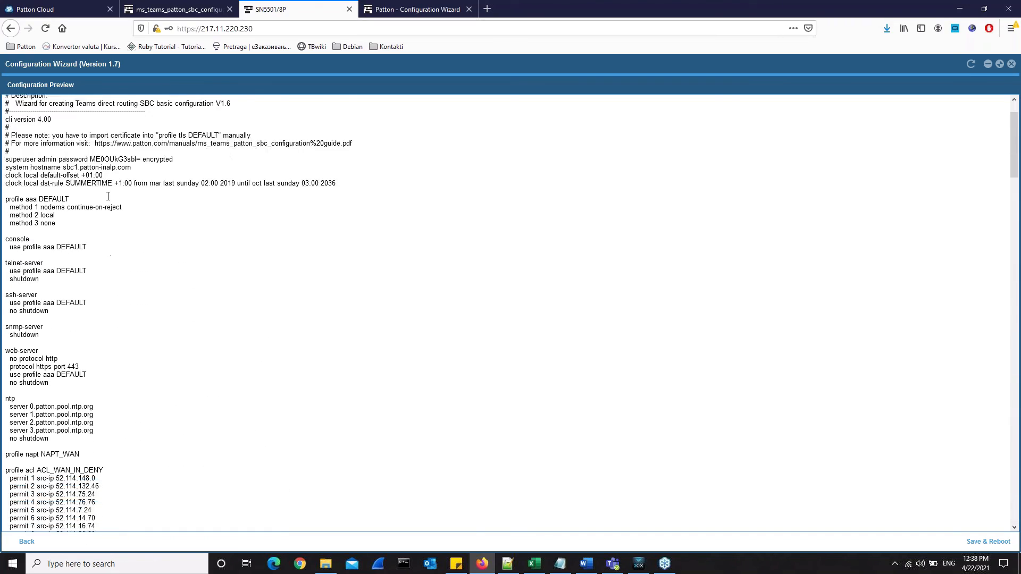
{"action": "scroll", "scroll_direction": "down", "scroll_amount": 3}
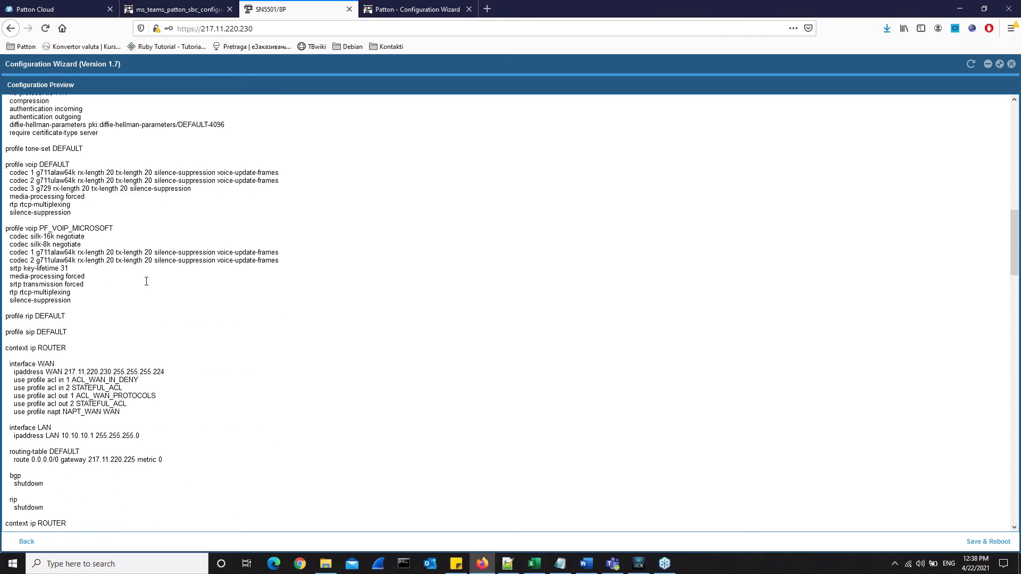
{"action": "scroll", "scroll_direction": "down", "scroll_amount": 3}
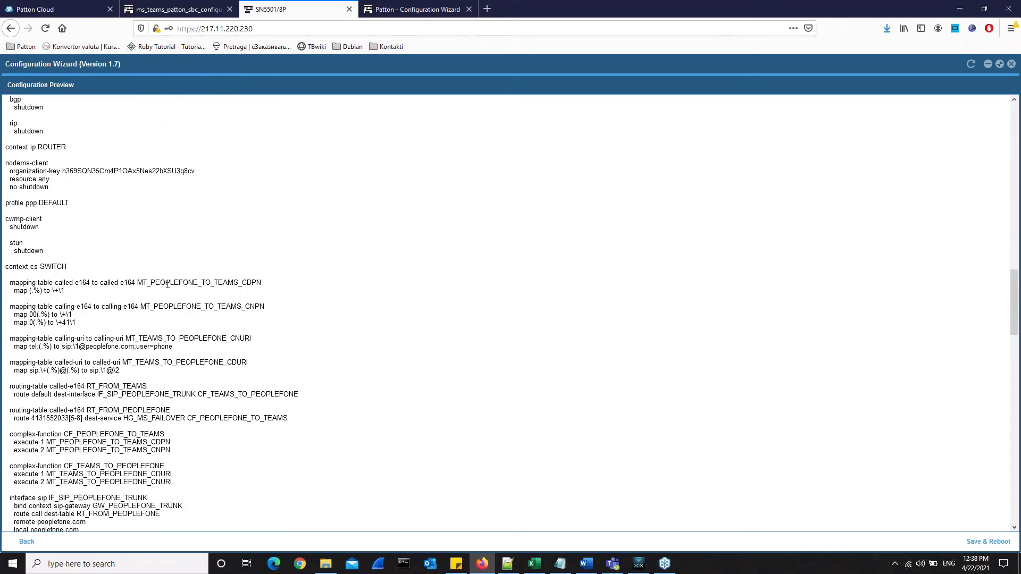
{"action": "scroll", "scroll_direction": "down", "scroll_amount": 3}
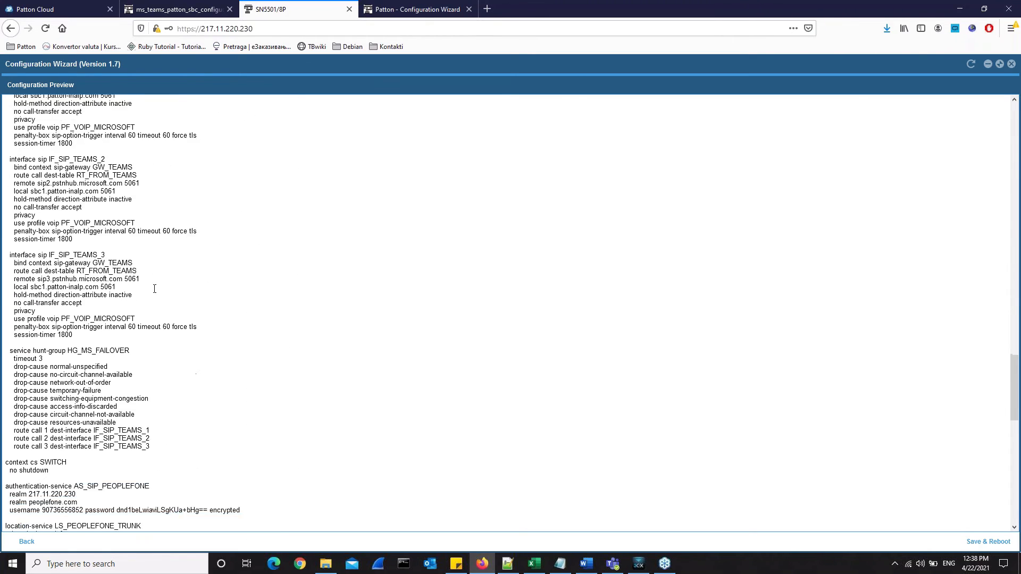
{"action": "scroll", "scroll_direction": "down", "scroll_amount": 3}
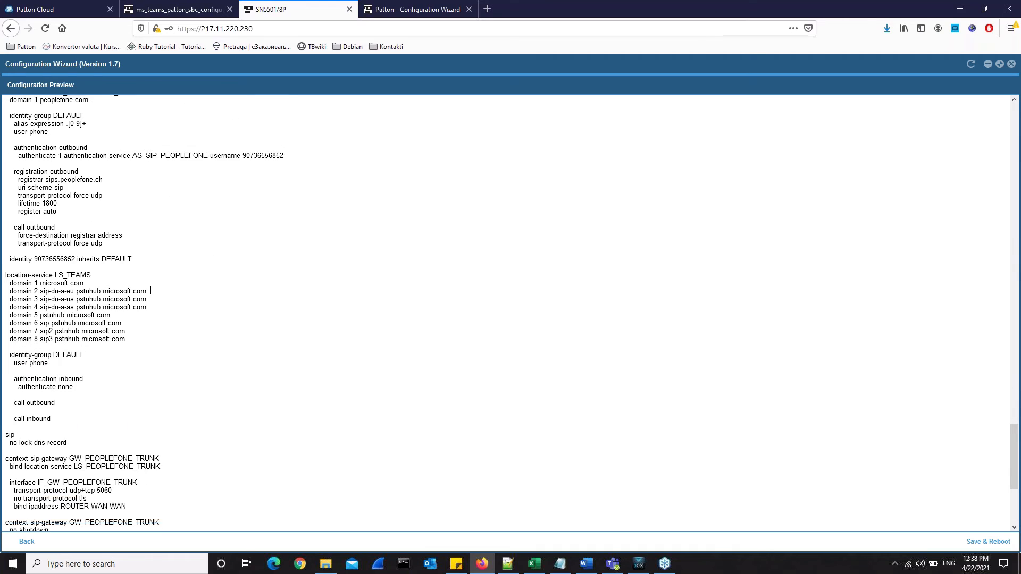
{"action": "scroll", "scroll_direction": "down", "scroll_amount": 3}
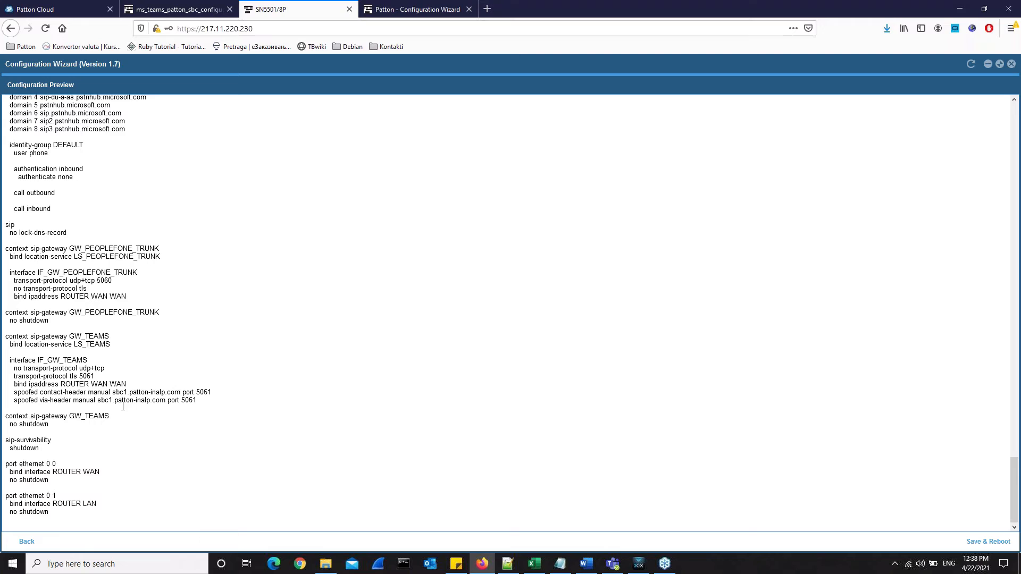
{"action": "mouse_move", "coordinate": [817, 411]}
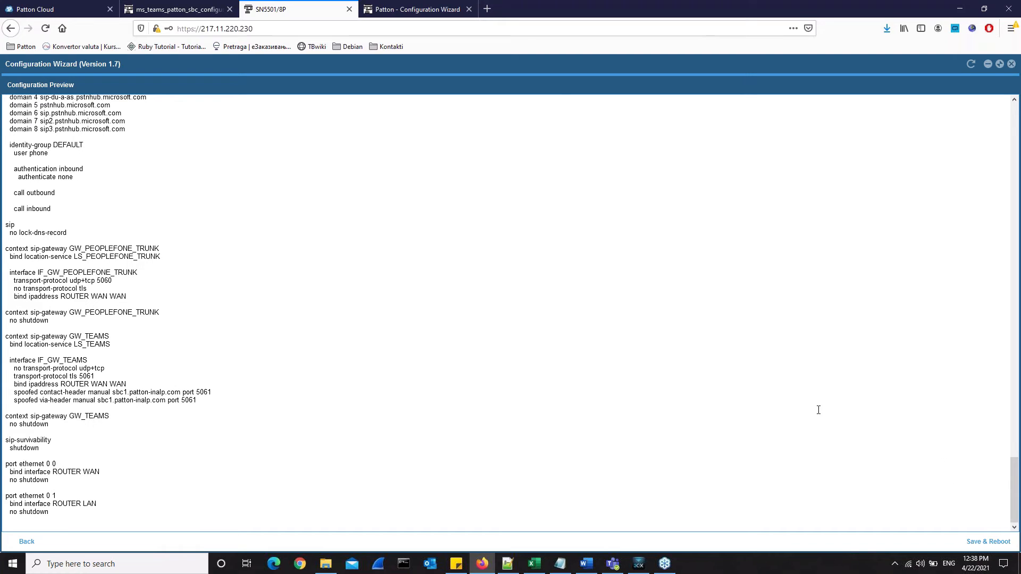
{"action": "mouse_move", "coordinate": [512, 351]}
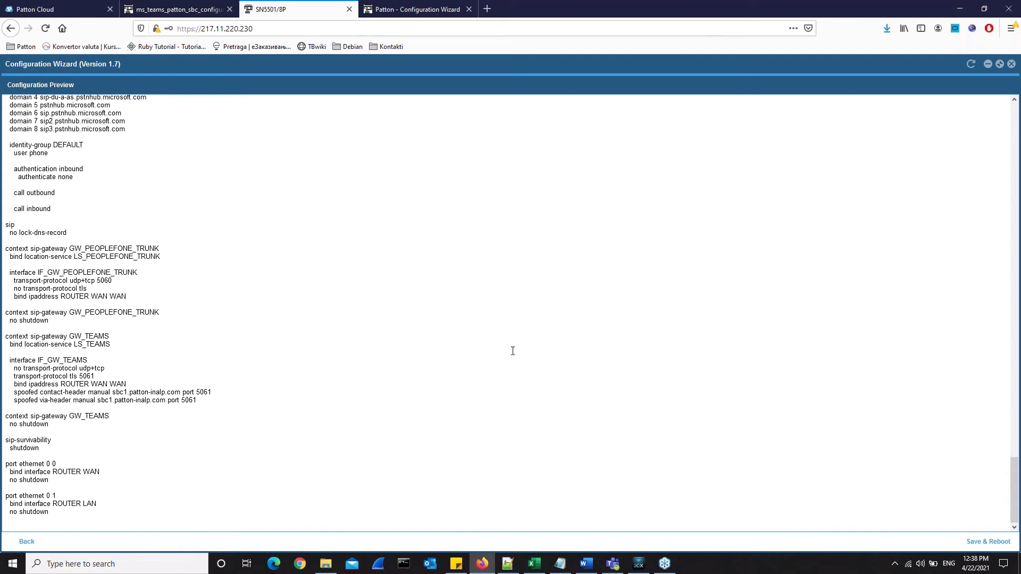
{"action": "mouse_move", "coordinate": [921, 432]}
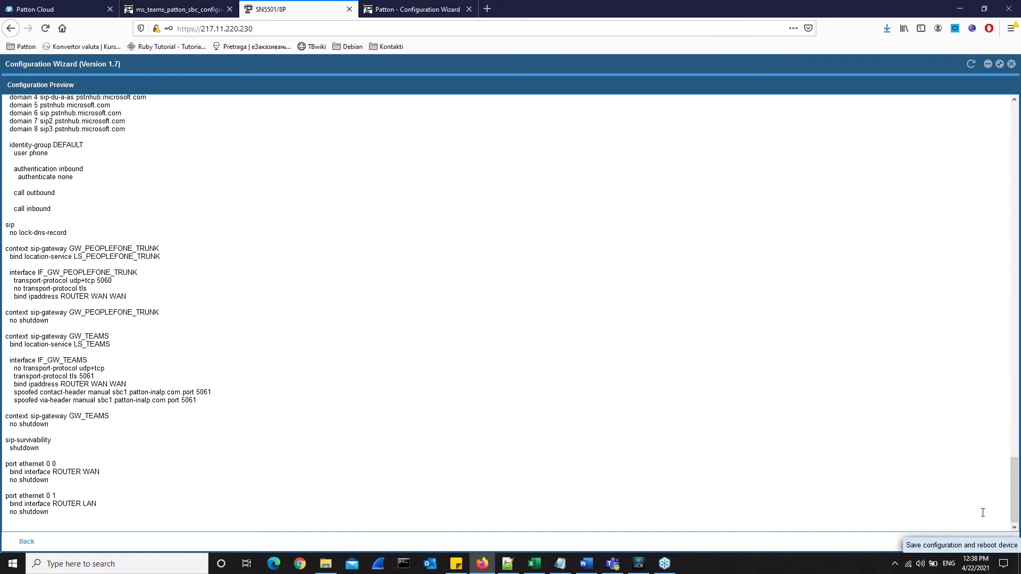
{"action": "mouse_move", "coordinate": [634, 300]}
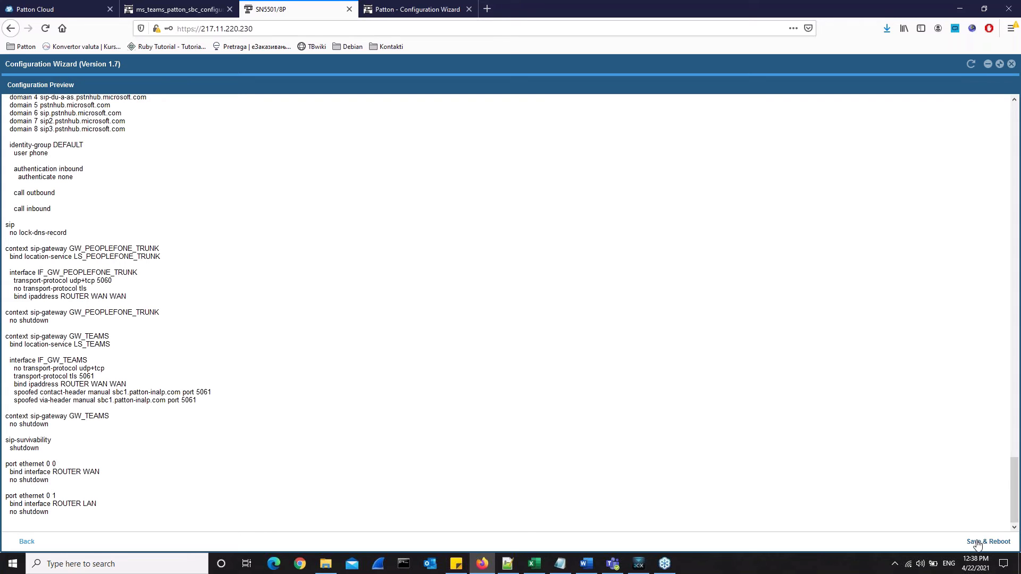
Apply the generated configuration with Save & Reboot and confirm, returning to the login page.
{"action": "left_click", "coordinate": [989, 541]}
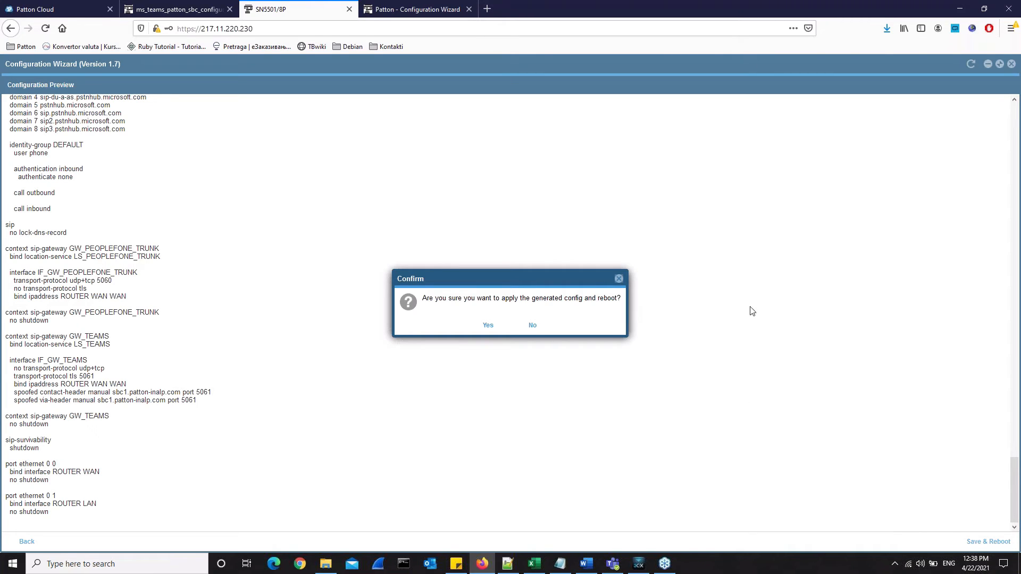
{"action": "mouse_move", "coordinate": [332, 237]}
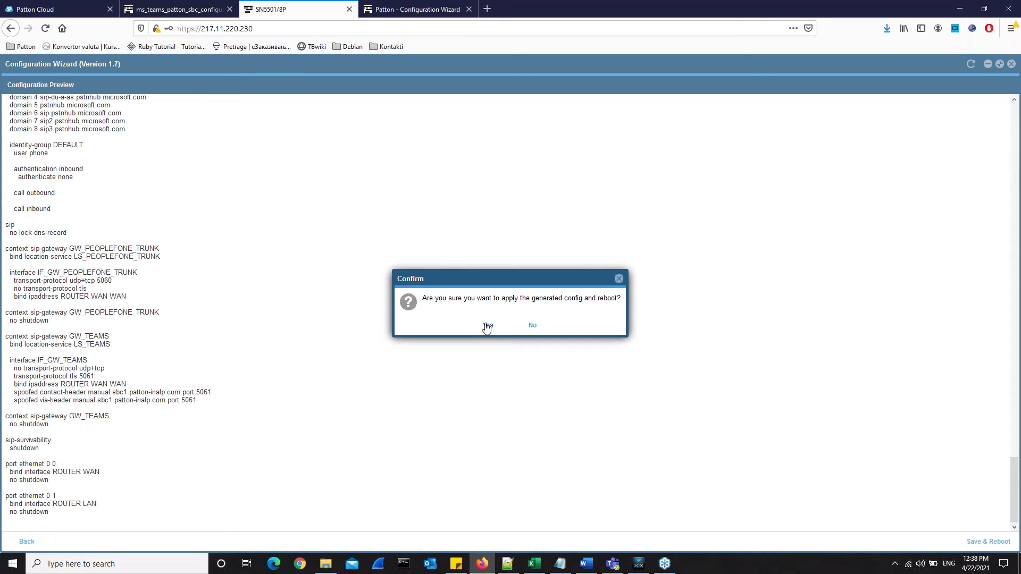
{"action": "left_click", "coordinate": [486, 326]}
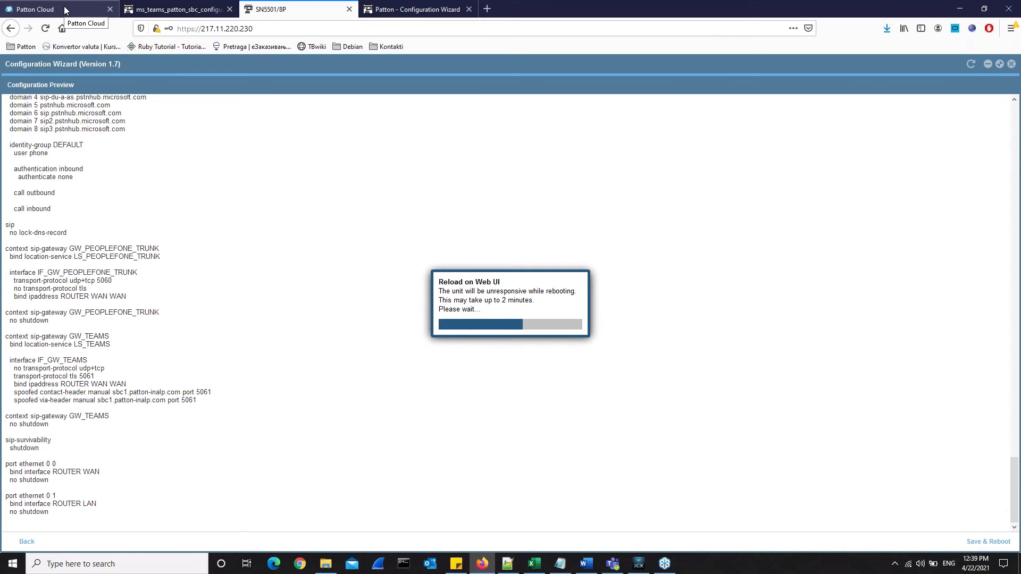
{"action": "left_click", "coordinate": [58, 10]}
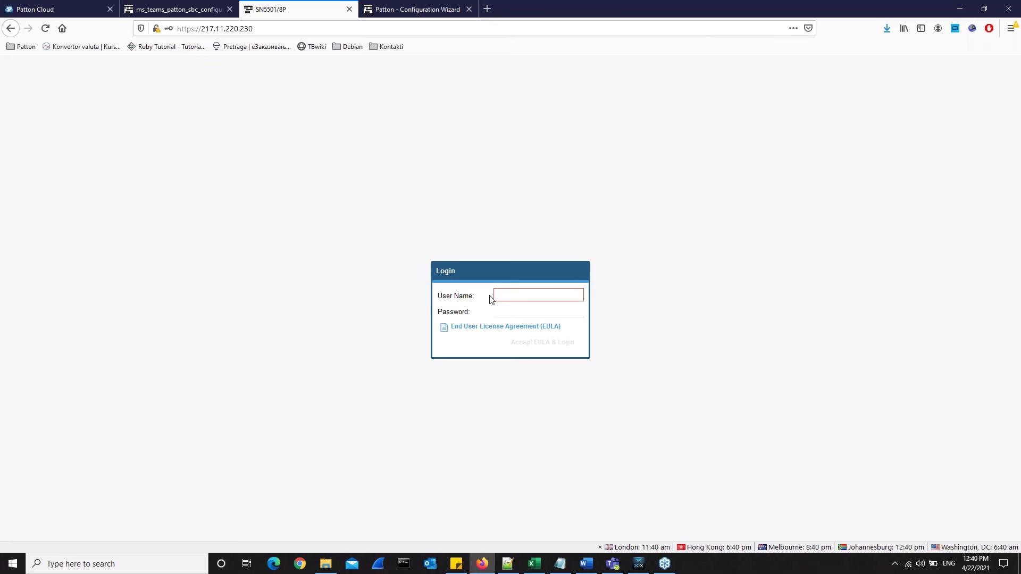
{"action": "mouse_move", "coordinate": [508, 188]}
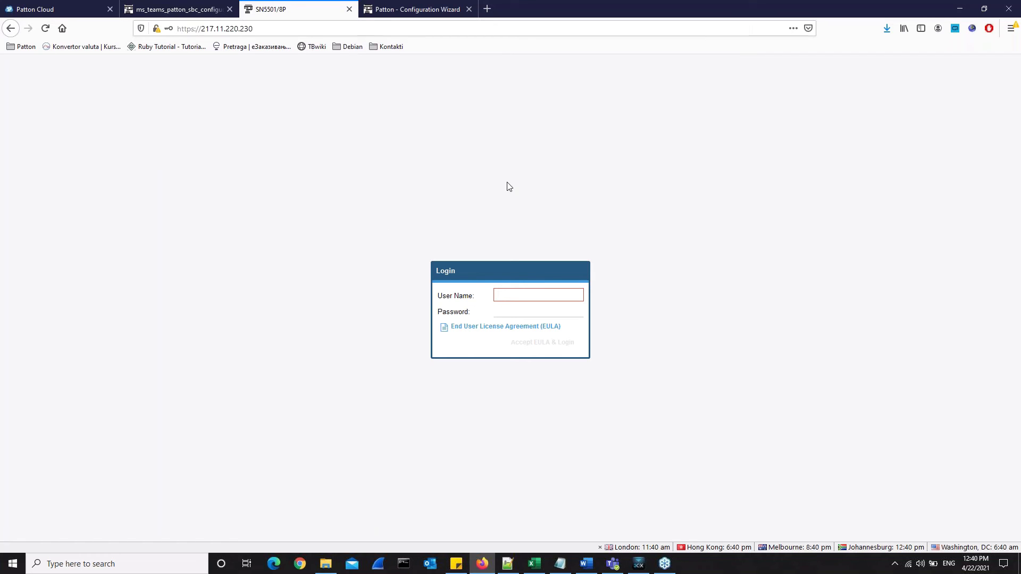
Log back in as admin, accepting the EULA, to see no alarms and SIP registration at 100%.
{"action": "type", "text": "admin"}
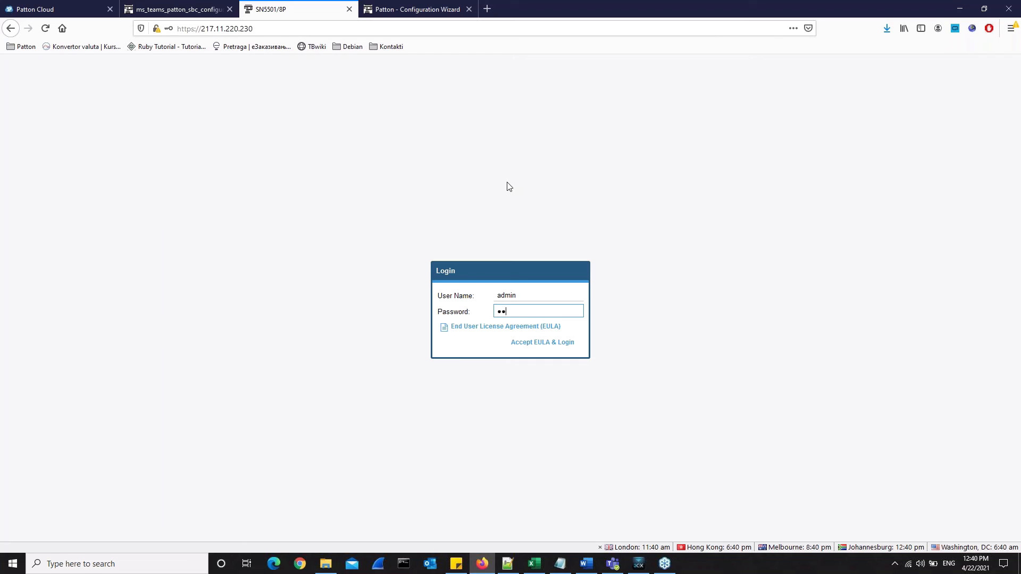
{"action": "left_click", "coordinate": [542, 341]}
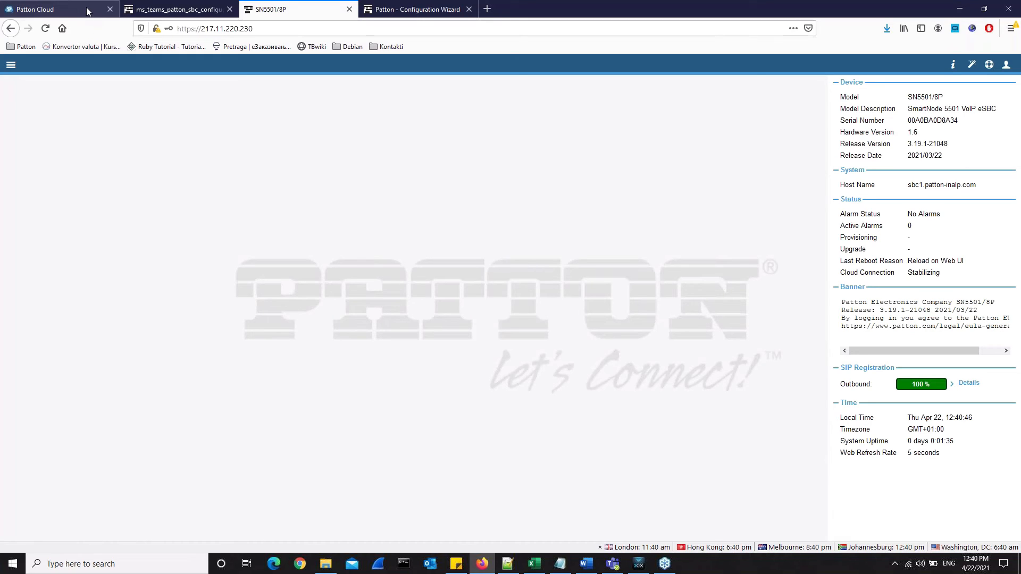
{"action": "mouse_move", "coordinate": [88, 12]}
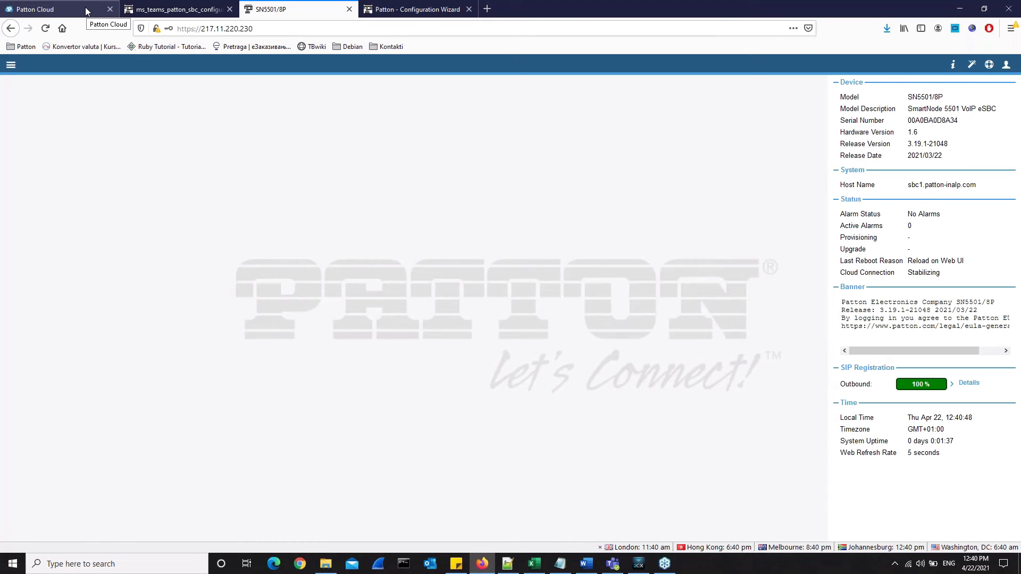
Check in Patton Cloud that sbc1.patton-inalp.com (SN5501/8P, 3.19.1-21048) is listed online.
{"action": "left_click", "coordinate": [36, 10]}
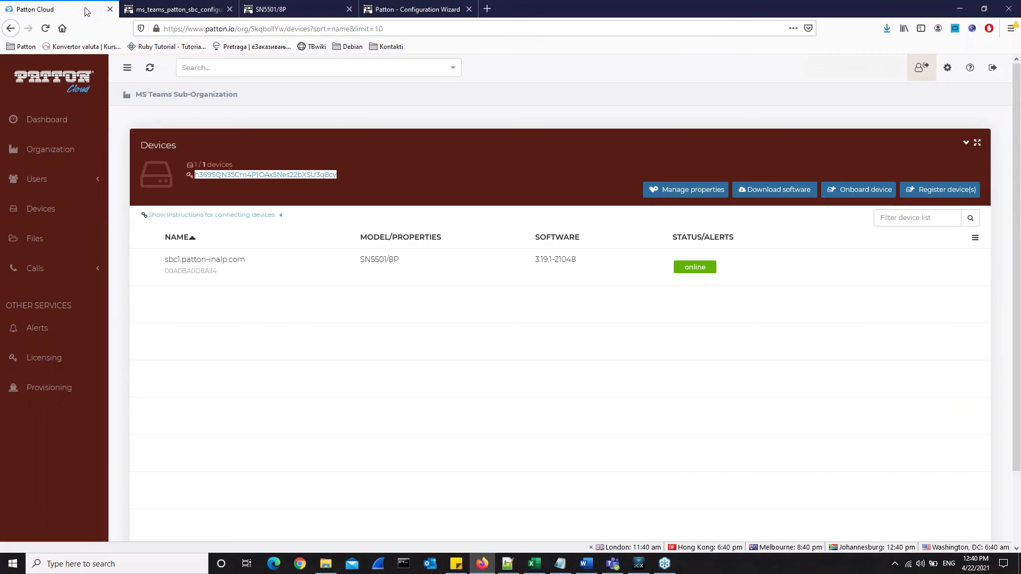
{"action": "mouse_move", "coordinate": [363, 179]}
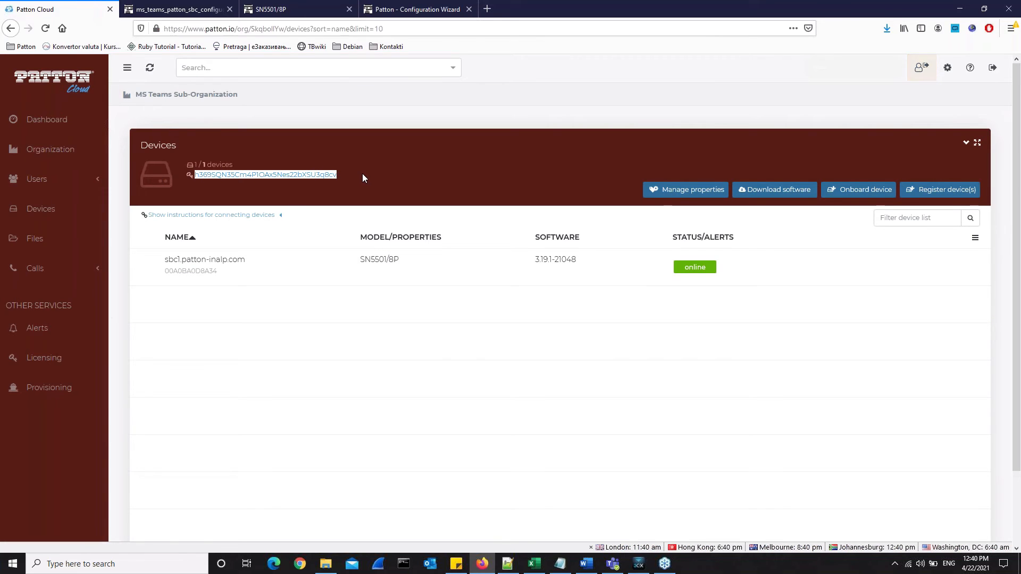
{"action": "mouse_move", "coordinate": [657, 339]}
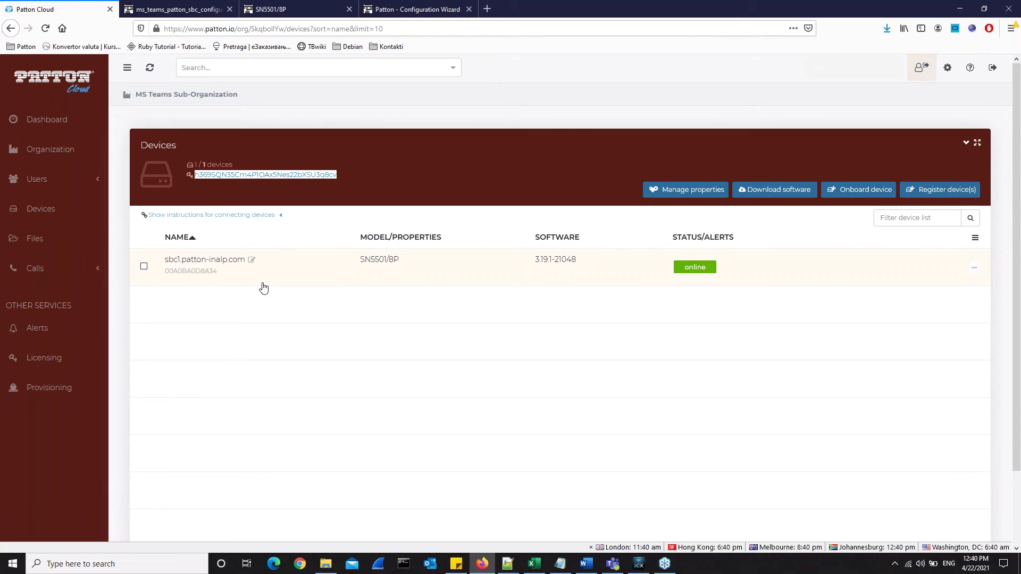
{"action": "mouse_move", "coordinate": [289, 352]}
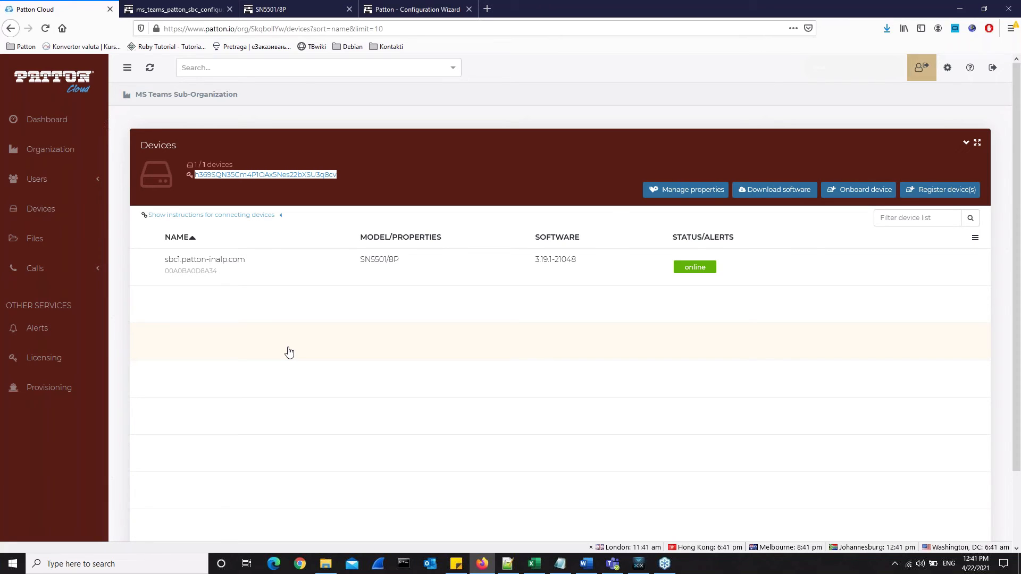
{"action": "mouse_move", "coordinate": [290, 352]}
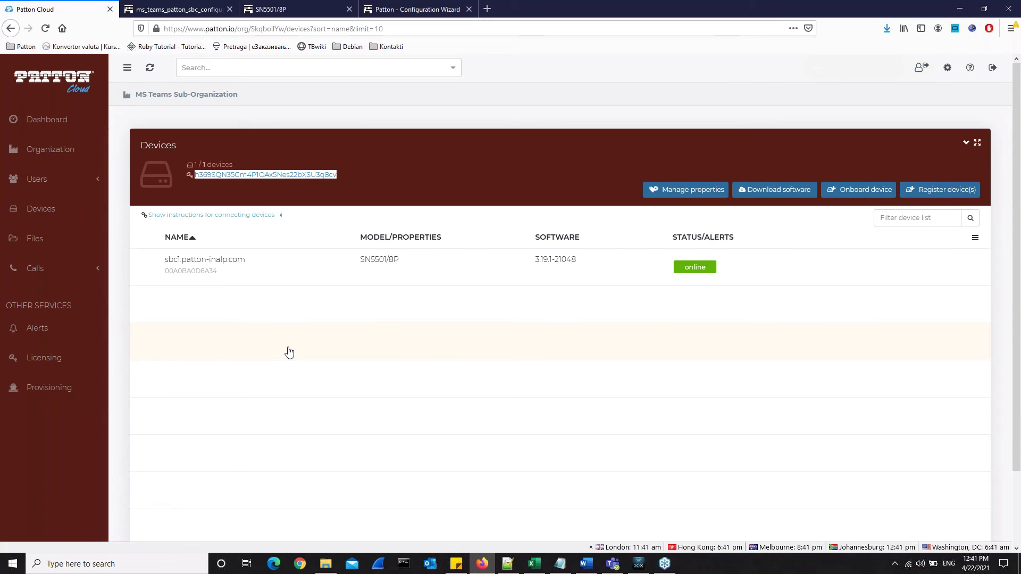
{"action": "mouse_move", "coordinate": [178, 9]}
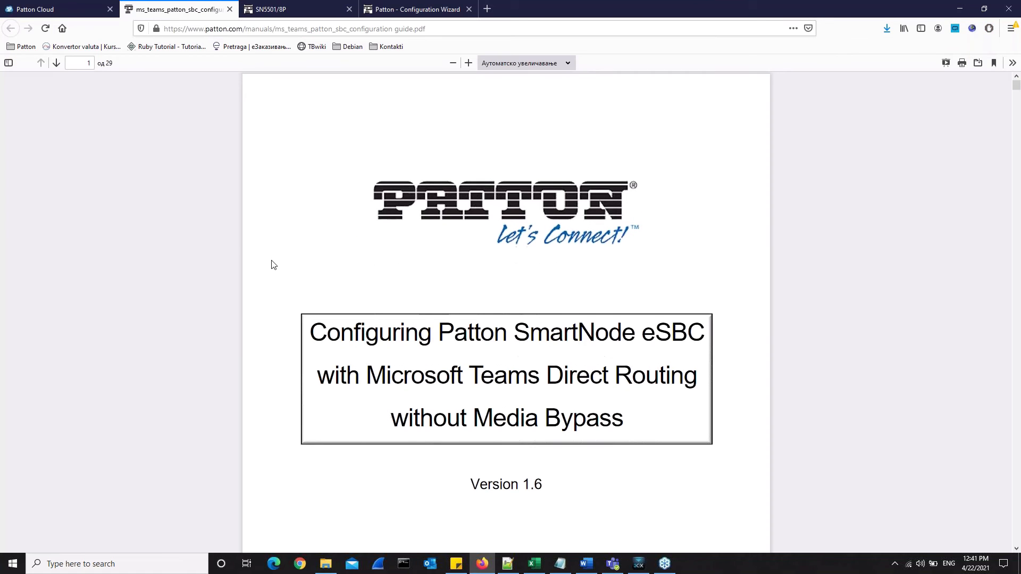
Review the guide's section 4.3 TLS Certificate steps, then return to sbc1's cloud terminal.
{"action": "scroll", "scroll_direction": "down", "scroll_amount": 3}
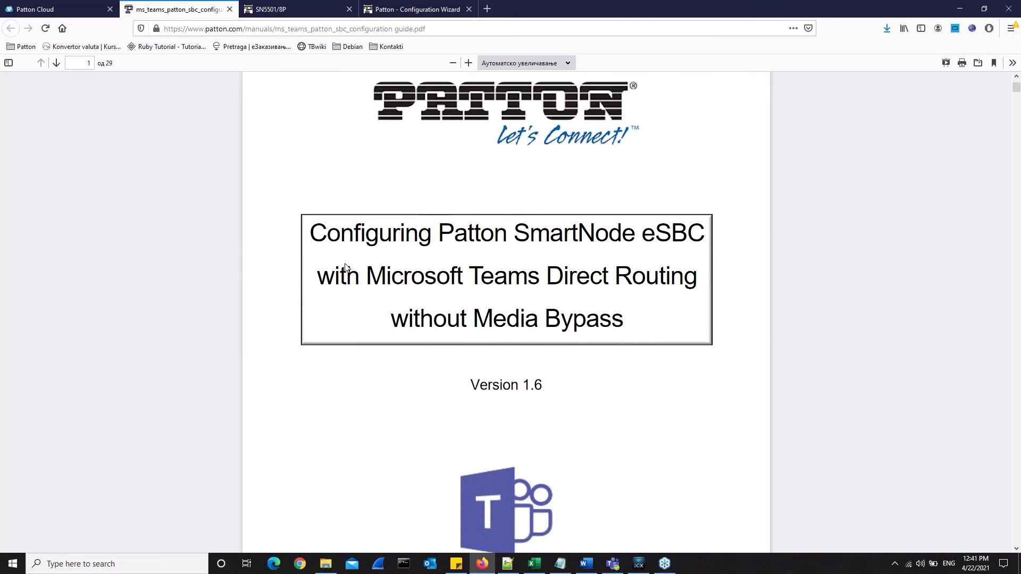
{"action": "mouse_move", "coordinate": [444, 289]}
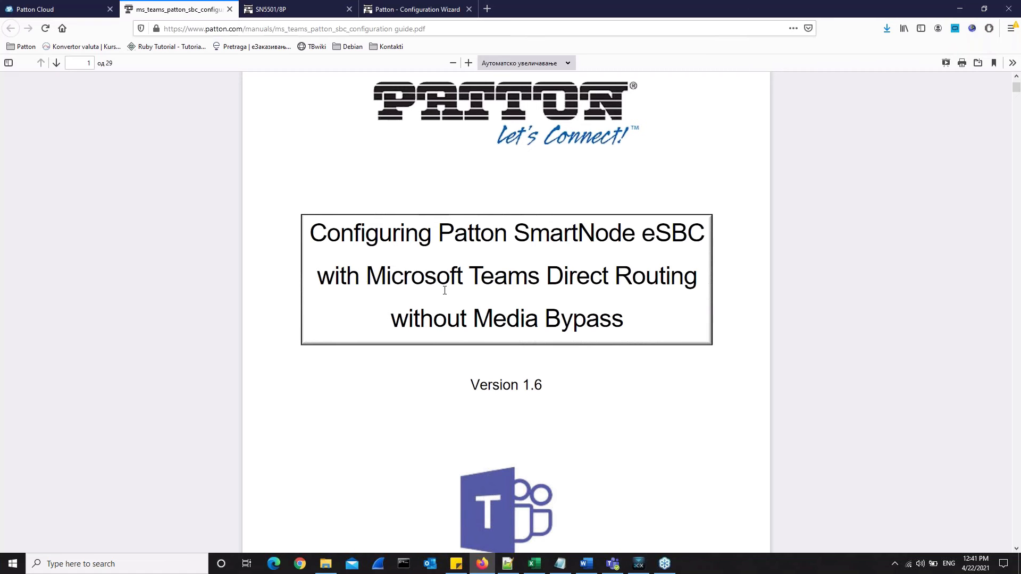
{"action": "scroll", "scroll_direction": "down", "scroll_amount": 3}
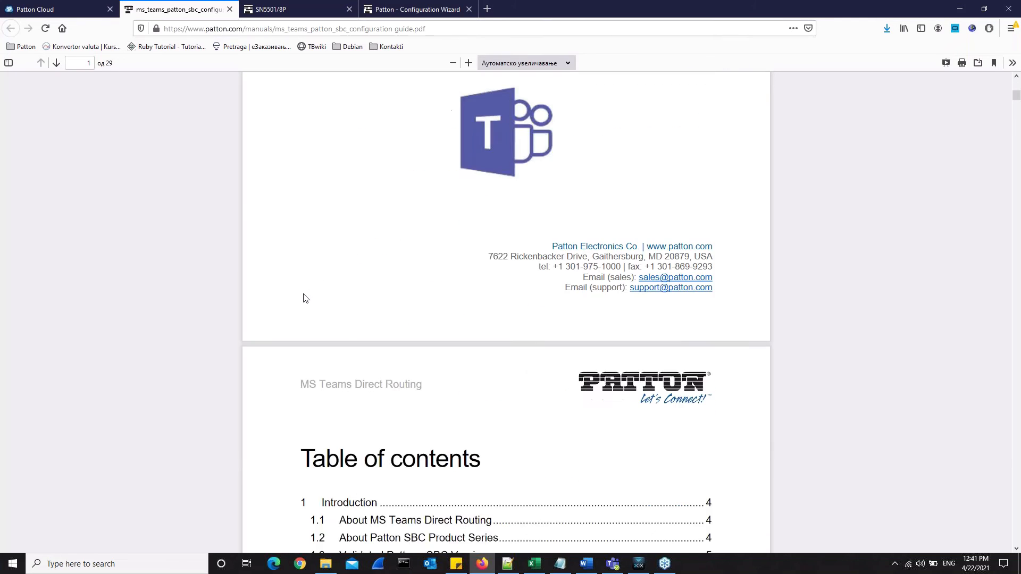
{"action": "scroll", "scroll_direction": "down", "scroll_amount": 3}
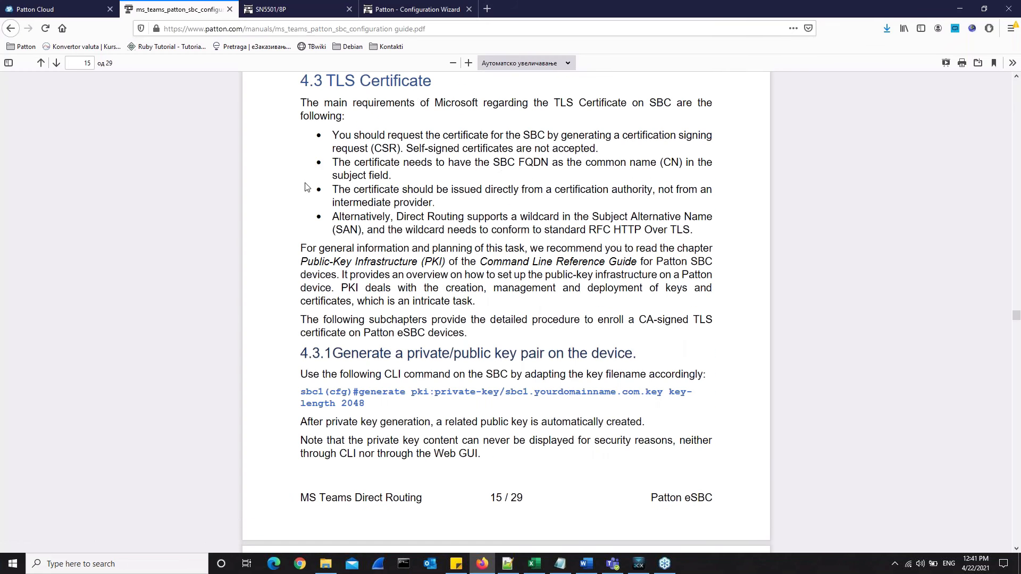
{"action": "scroll", "scroll_direction": "up", "scroll_amount": 3}
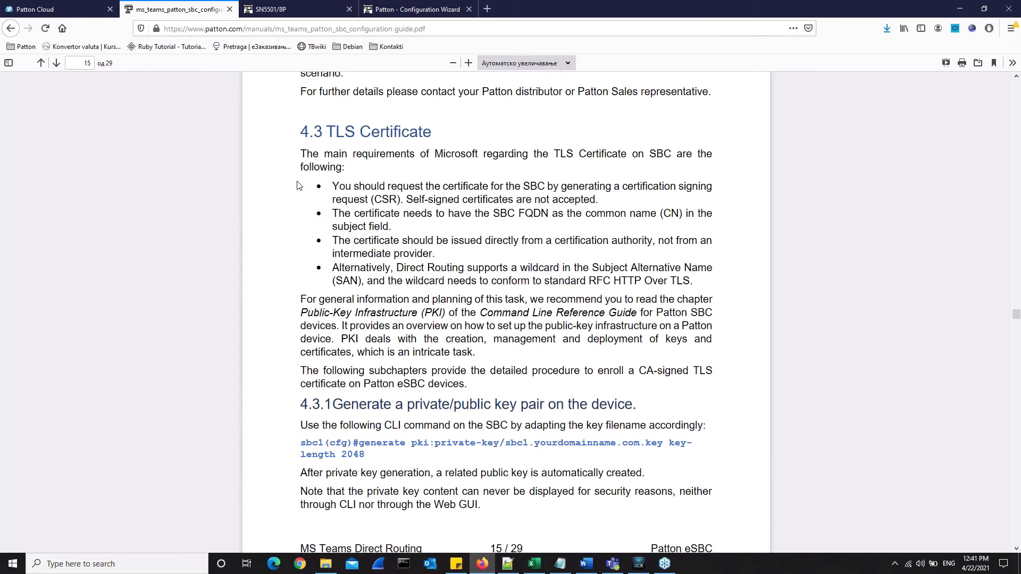
{"action": "scroll", "scroll_direction": "down", "scroll_amount": 3}
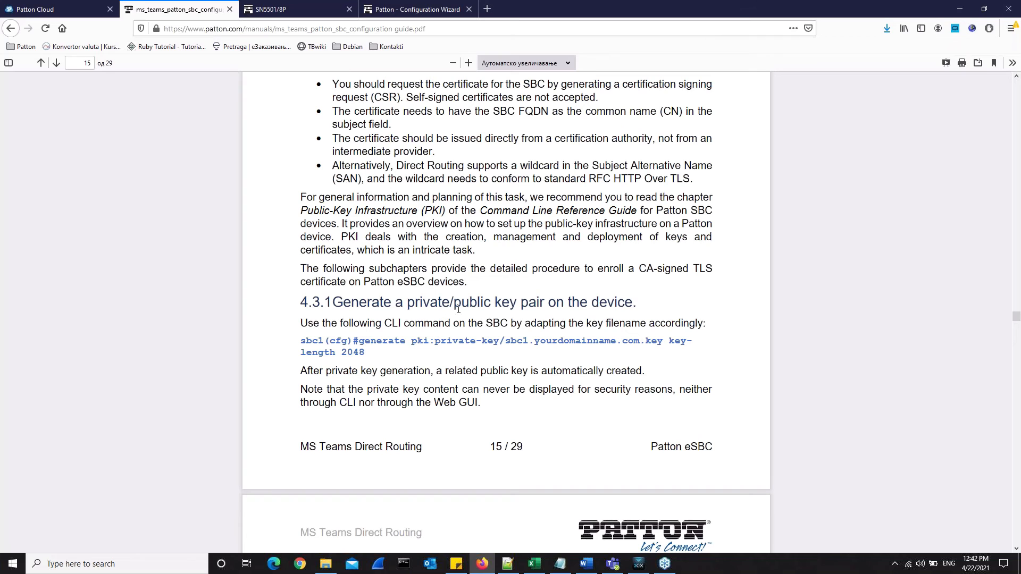
{"action": "scroll", "scroll_direction": "down", "scroll_amount": 3}
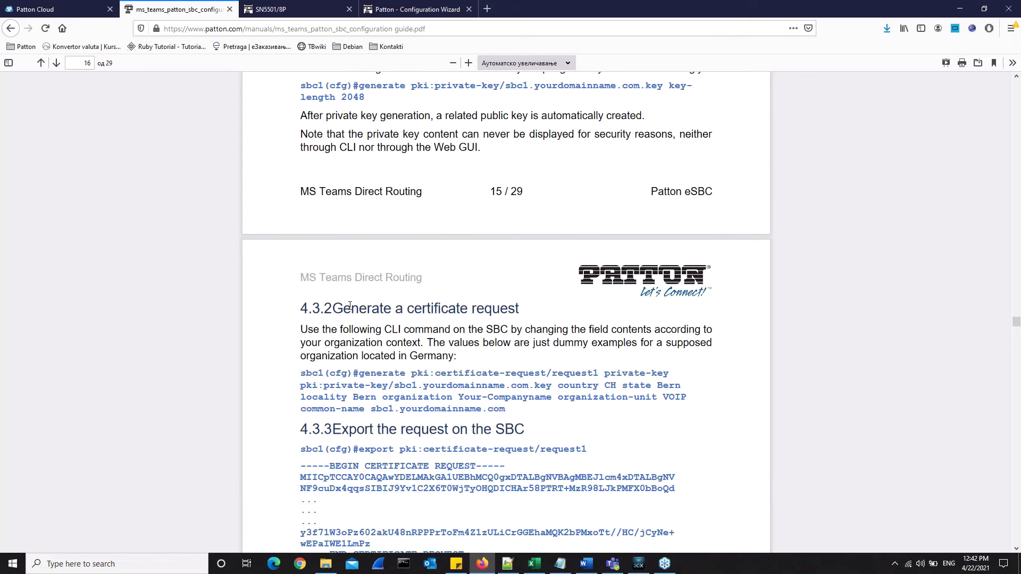
{"action": "scroll", "scroll_direction": "up", "scroll_amount": 3}
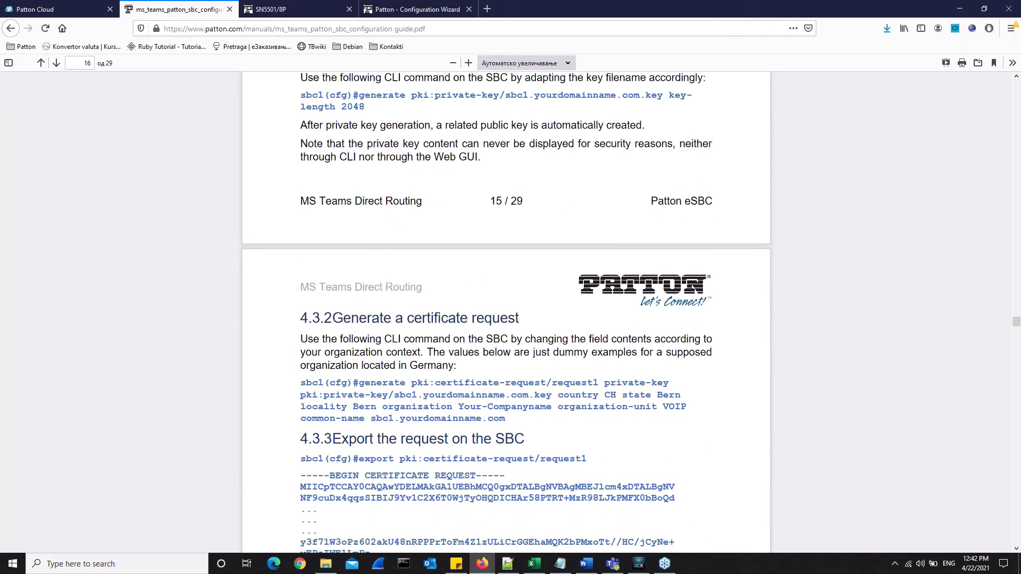
{"action": "scroll", "scroll_direction": "up", "scroll_amount": 3}
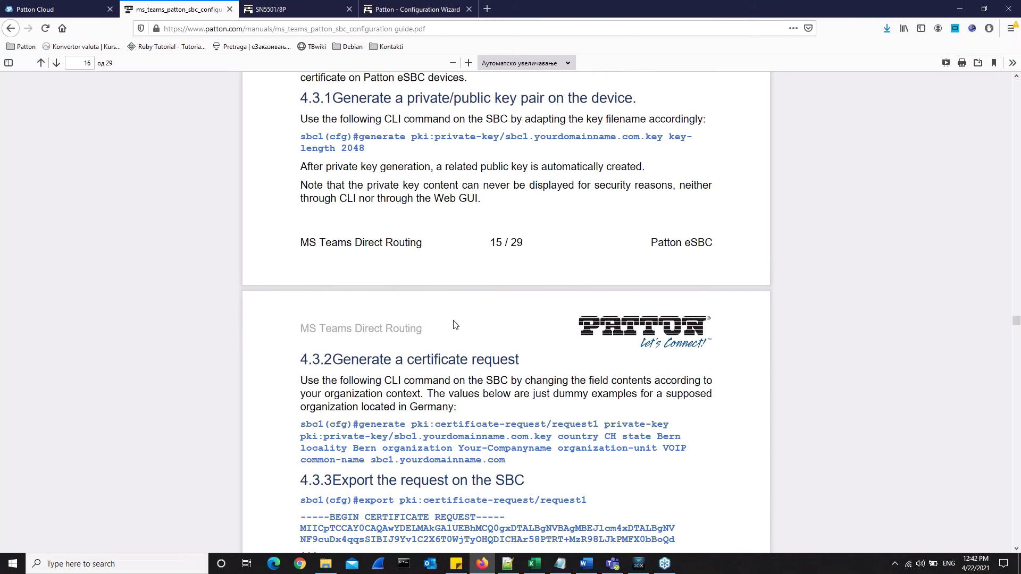
{"action": "scroll", "scroll_direction": "up", "scroll_amount": 3}
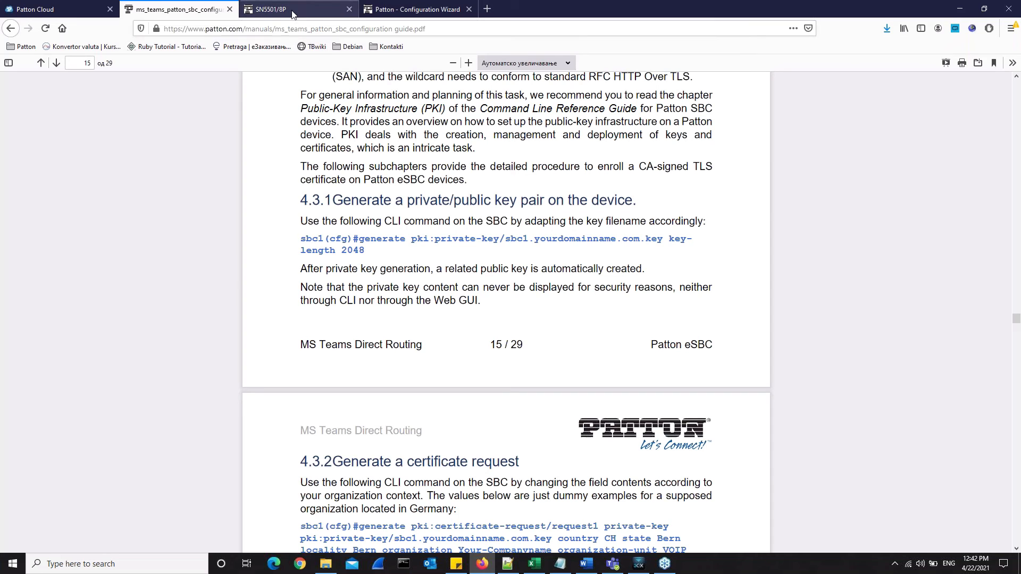
{"action": "mouse_move", "coordinate": [460, 312]}
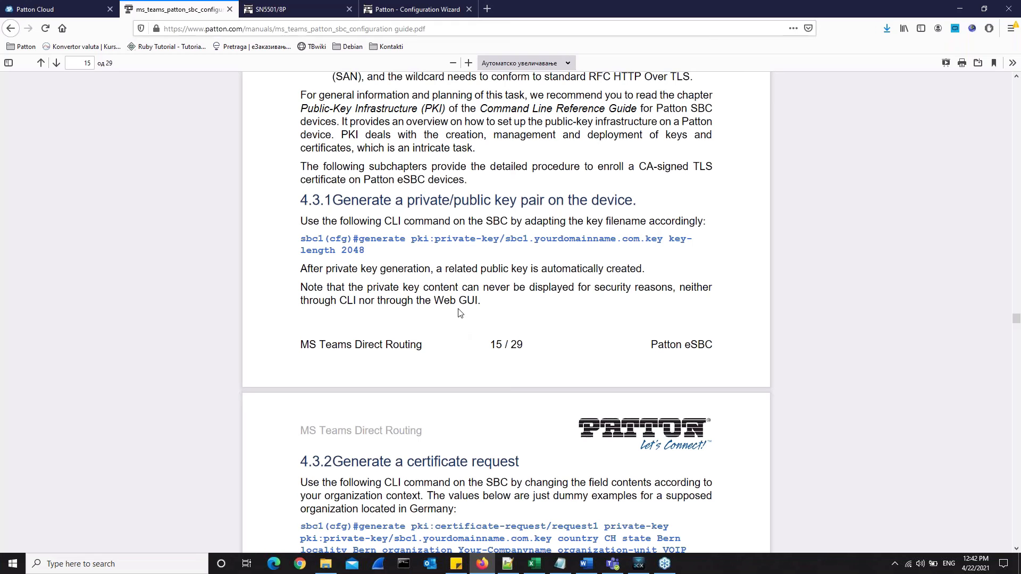
{"action": "left_click", "coordinate": [58, 10]}
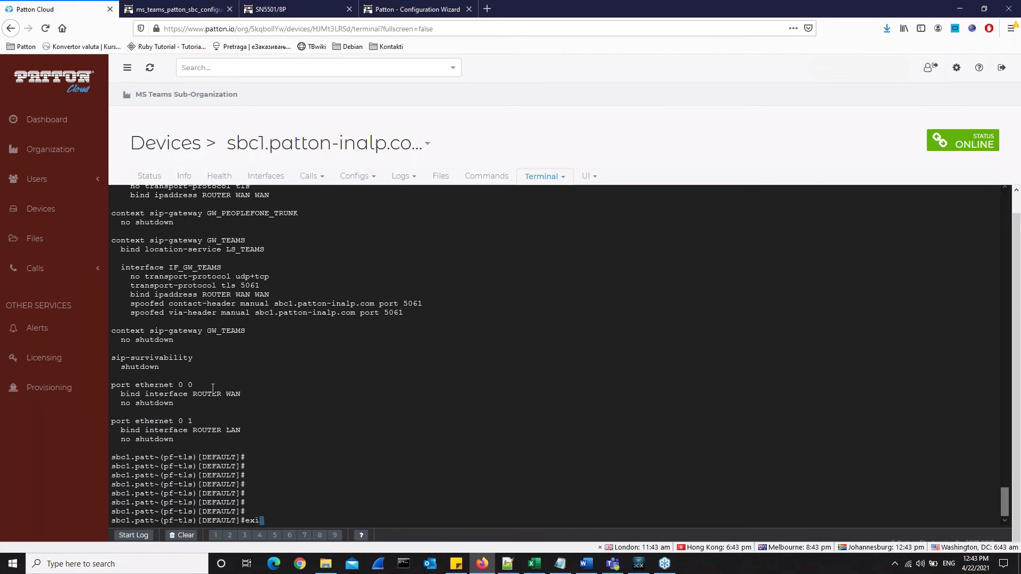
Exit the TLS profile back to config mode and bring up the 3CX softphone and Teams Calls page.
{"action": "key", "text": "Return"}
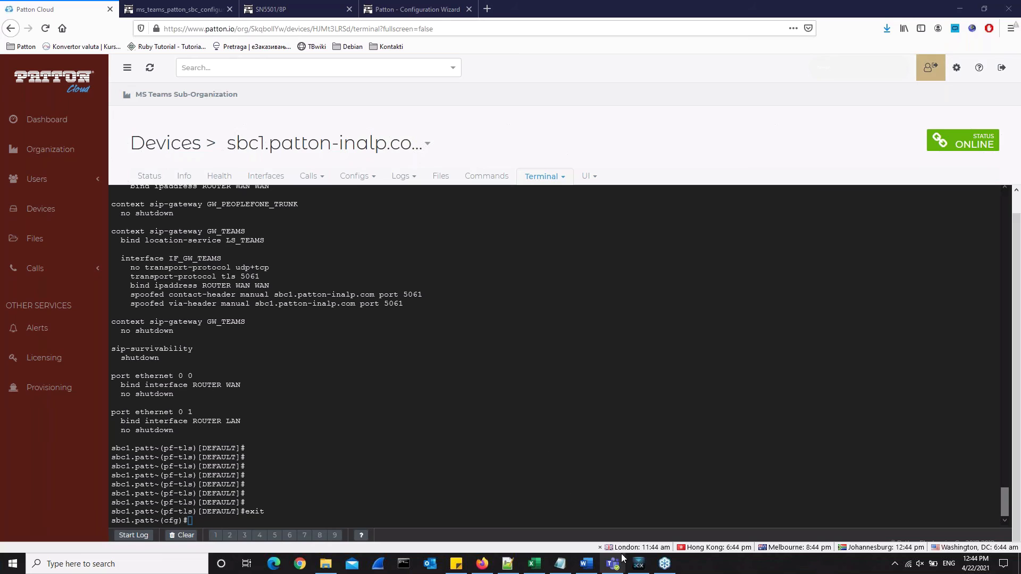
{"action": "left_click", "coordinate": [637, 563]}
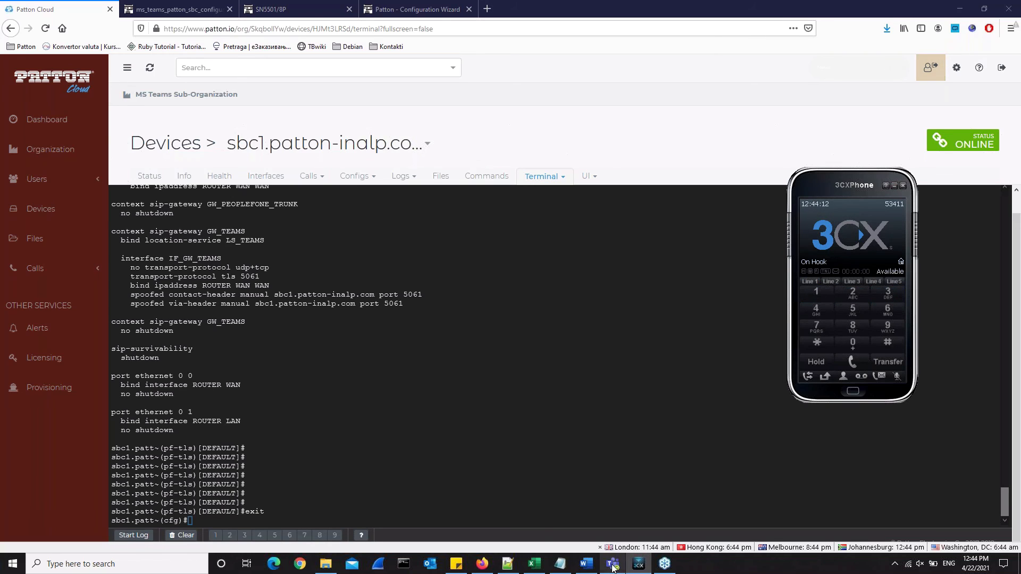
{"action": "left_click", "coordinate": [610, 564]}
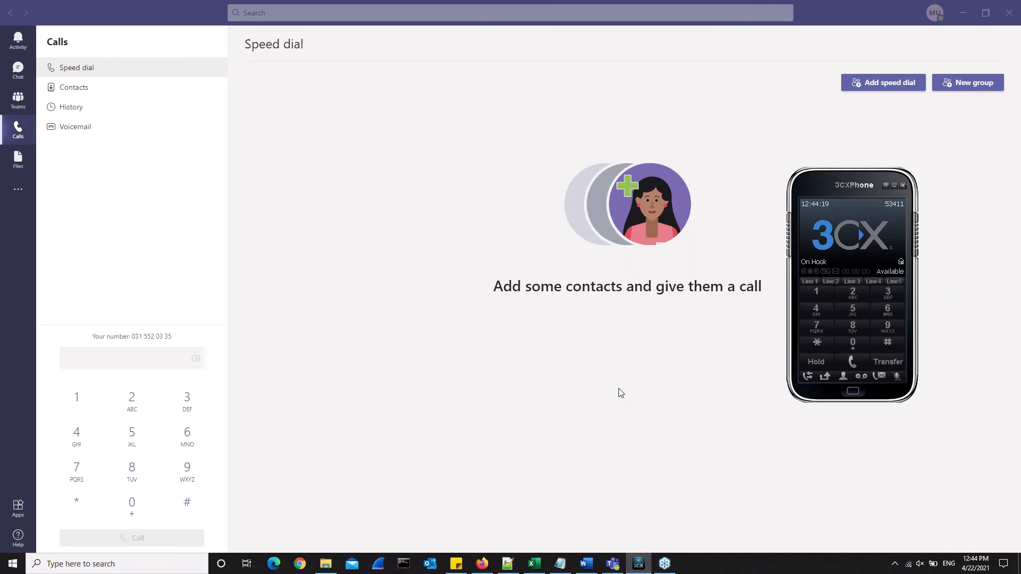
Open the INALP brojevi number list from the MS Teams video recording folder on the desktop.
{"action": "left_click", "coordinate": [963, 13]}
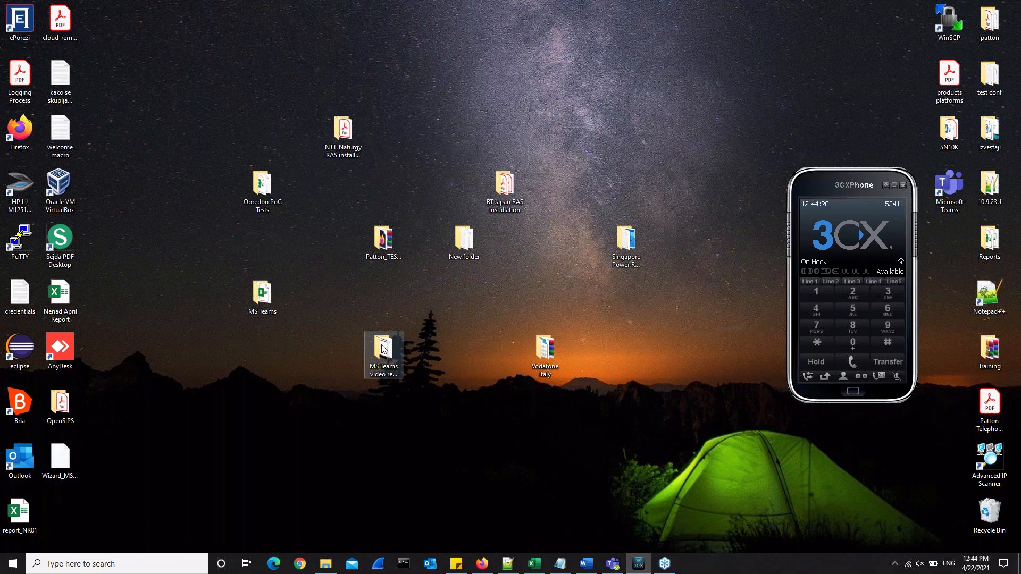
{"action": "double_click", "coordinate": [383, 350]}
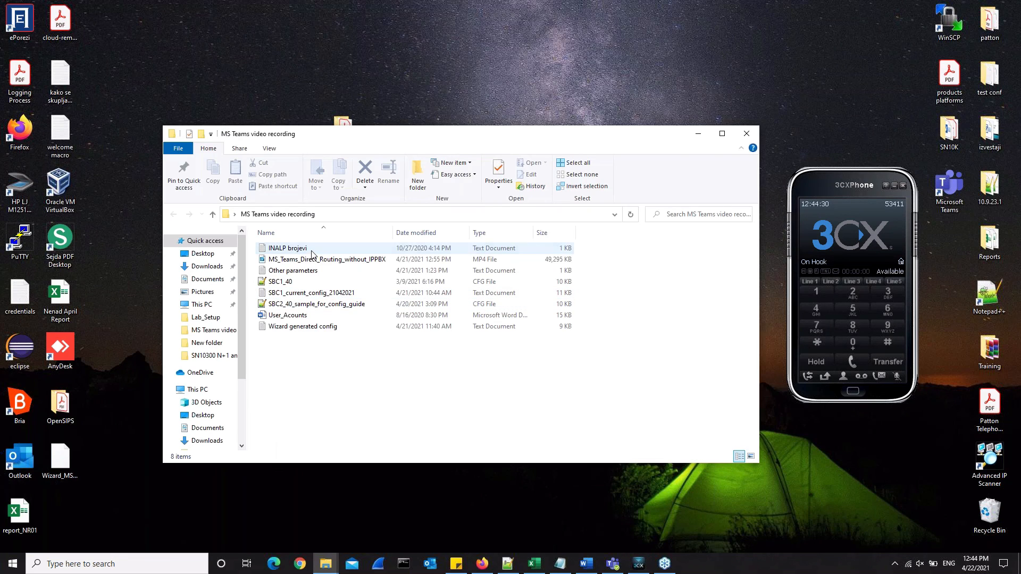
{"action": "double_click", "coordinate": [287, 248]}
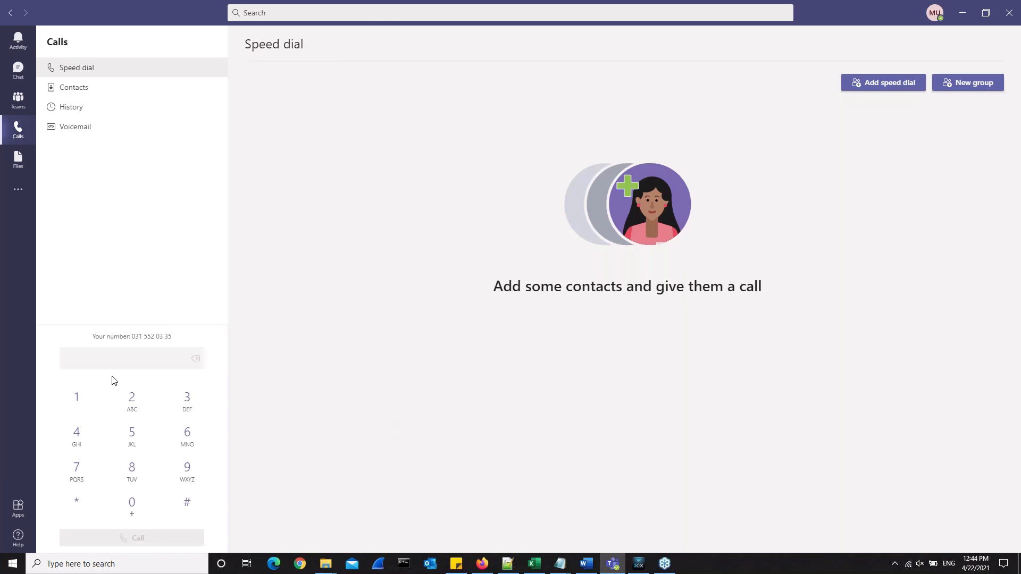
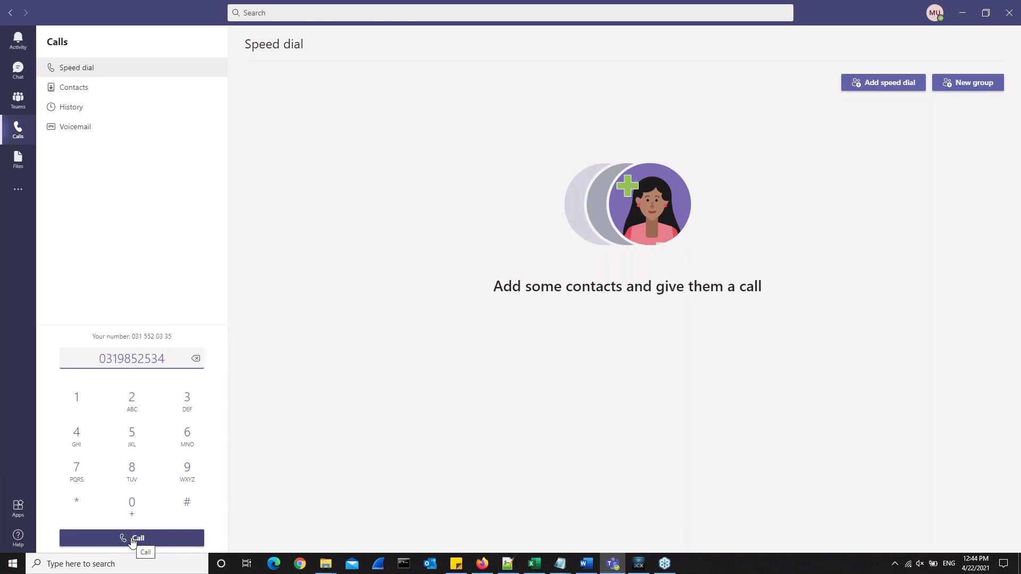
{"action": "left_click", "coordinate": [132, 538]}
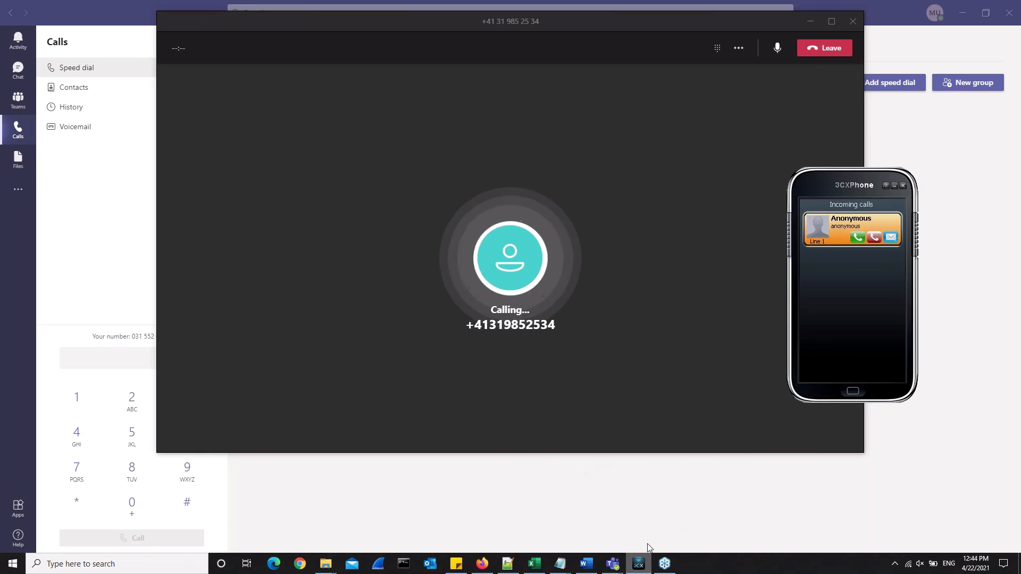
{"action": "mouse_move", "coordinate": [694, 267]}
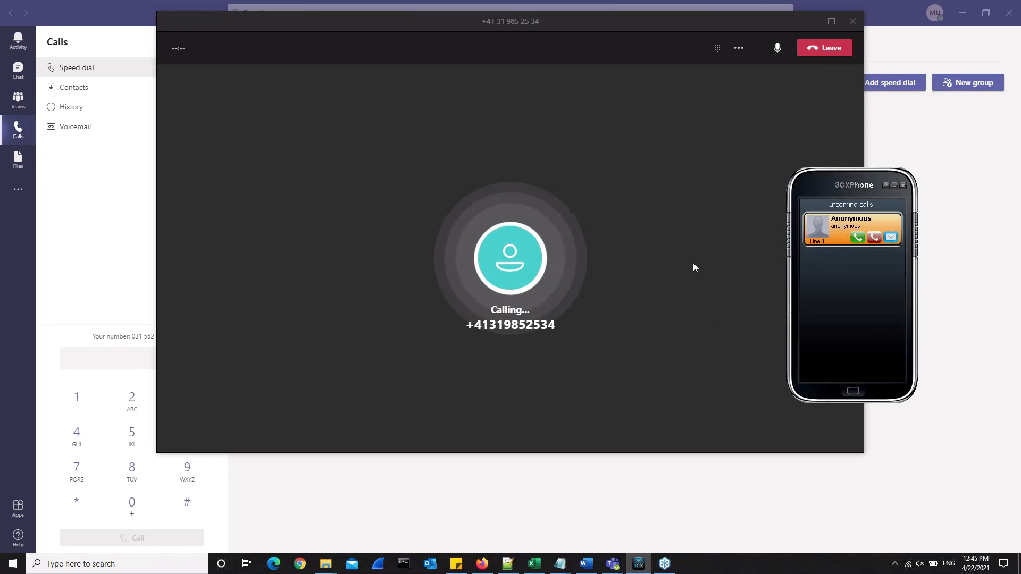
{"action": "left_click", "coordinate": [480, 563]}
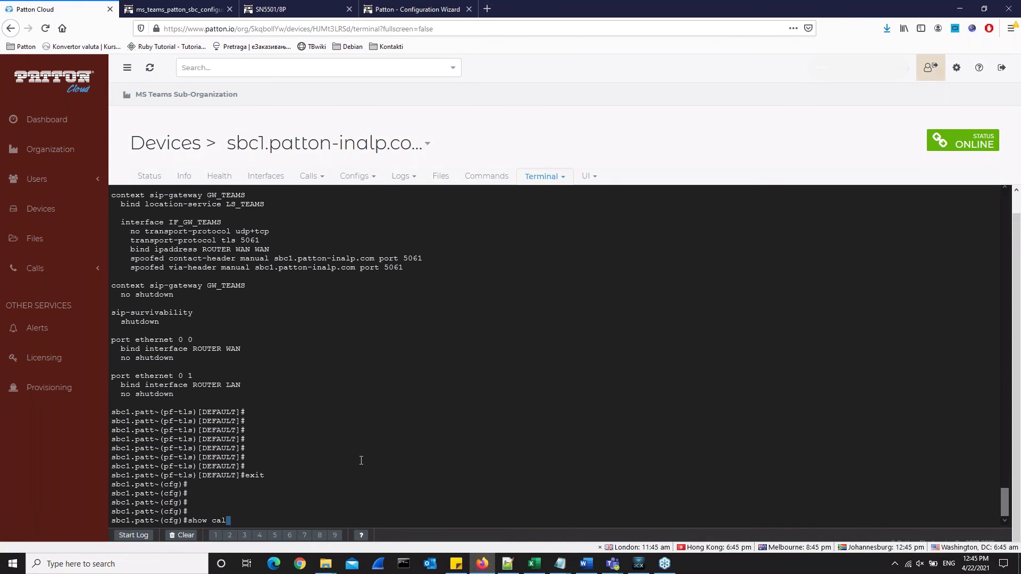
Run show call-control call continuously, watch the Teams call alerting toward PEOPLEFONE, then end it.
{"action": "type", "text": "l-control call continuously"}
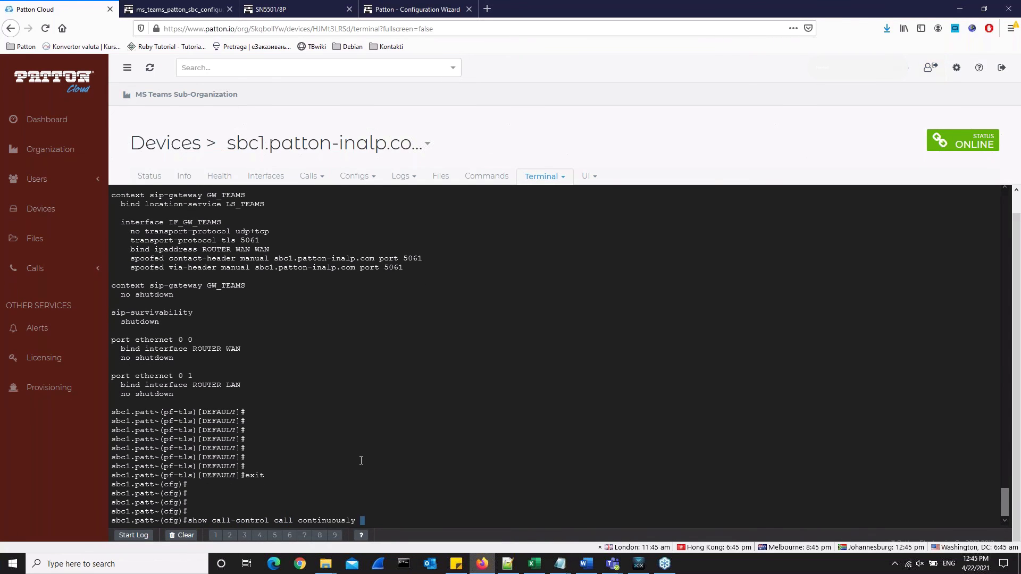
{"action": "key", "text": "Return"}
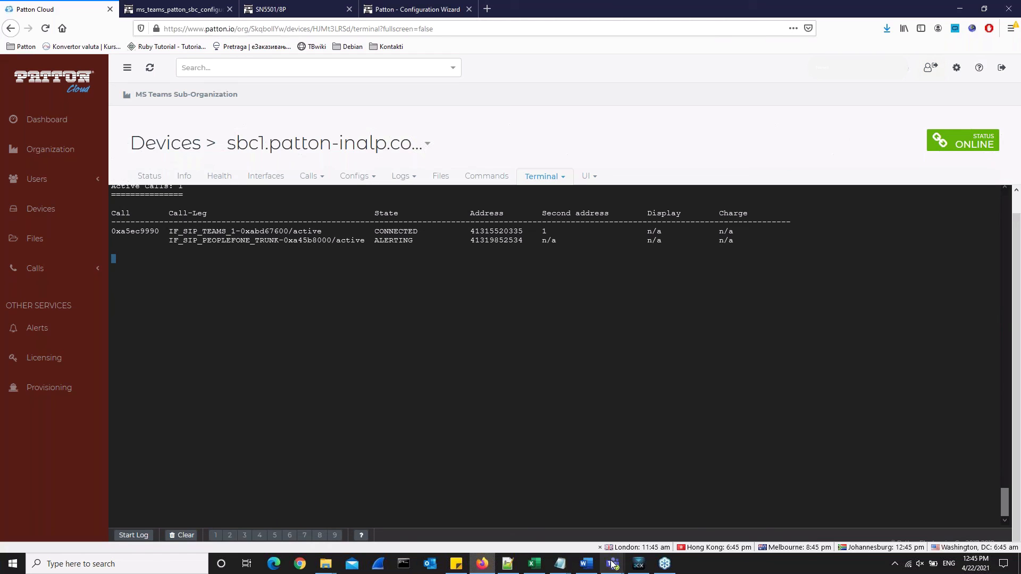
{"action": "mouse_move", "coordinate": [610, 564]}
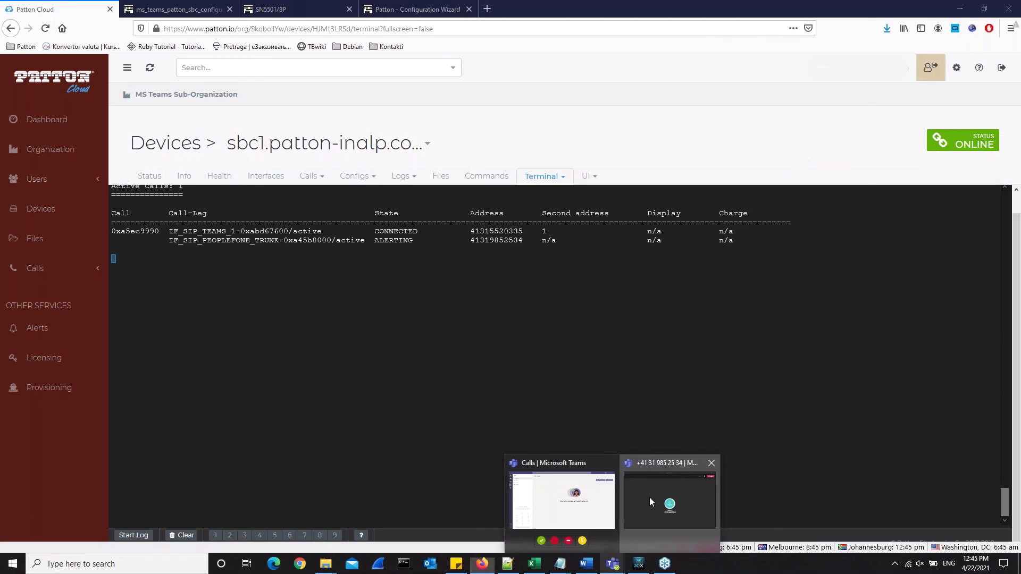
{"action": "left_click", "coordinate": [669, 501]}
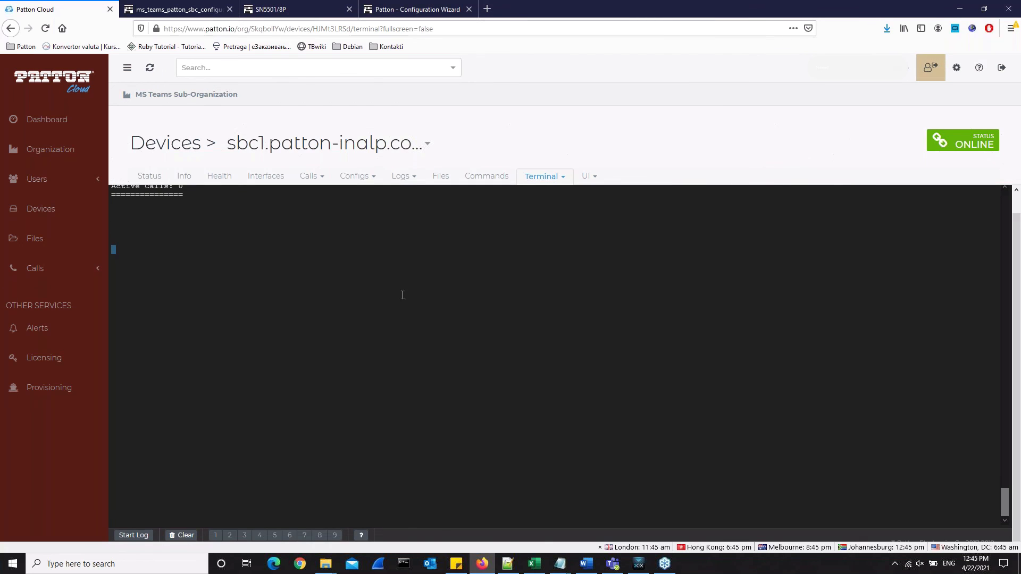
{"action": "left_click", "coordinate": [637, 564]}
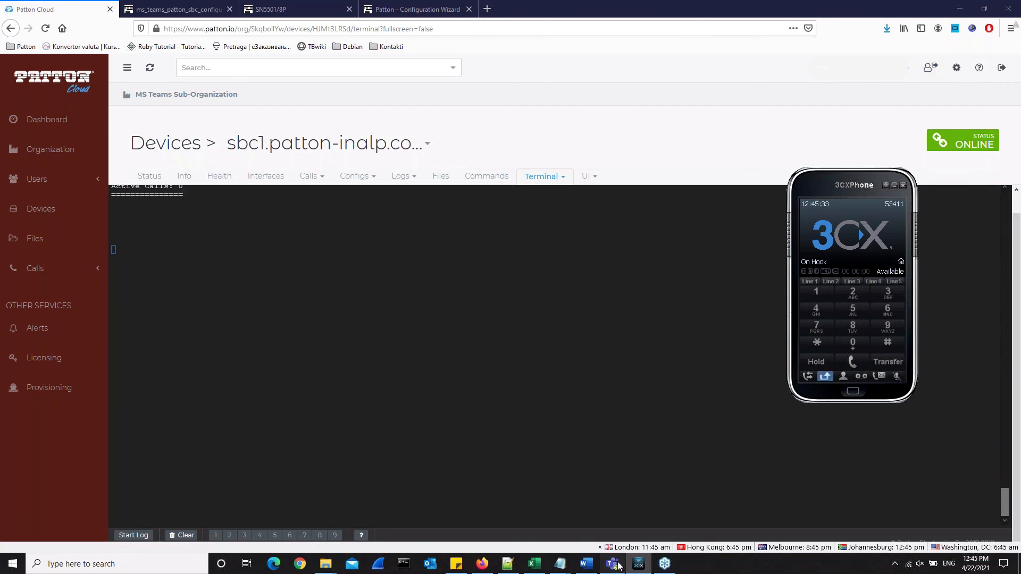
{"action": "left_click", "coordinate": [610, 564]}
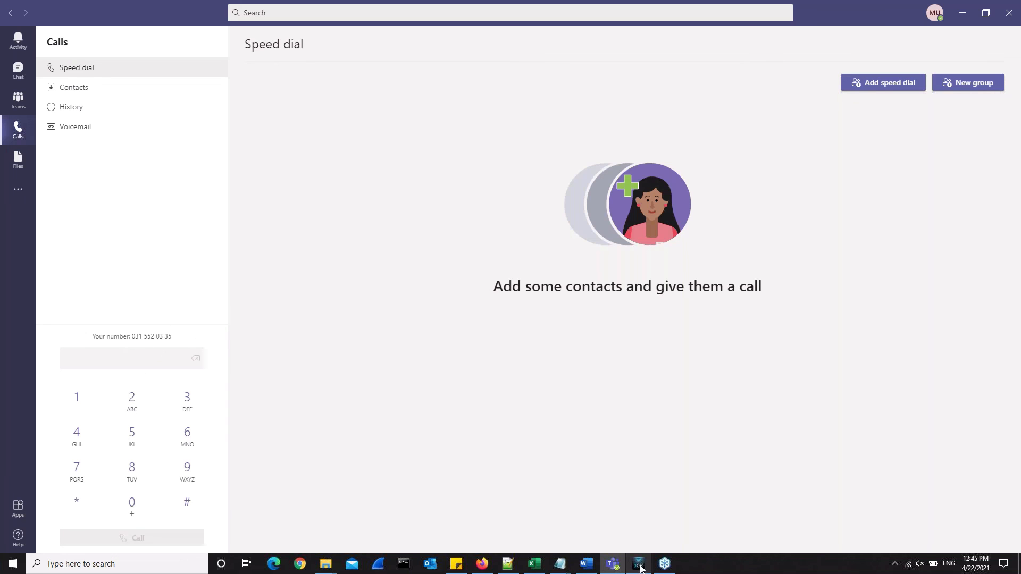
{"action": "left_click", "coordinate": [638, 564]}
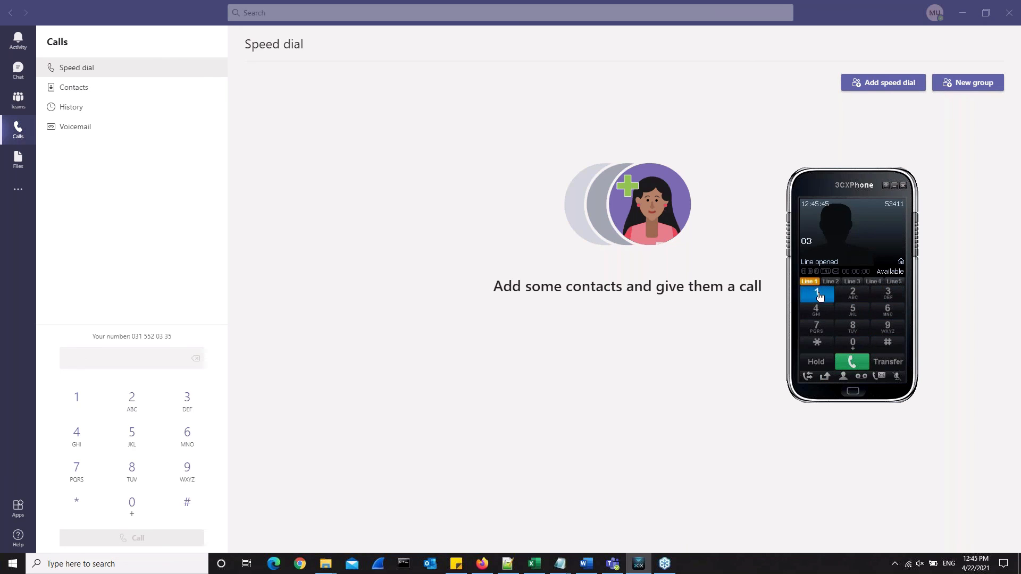
{"action": "left_click", "coordinate": [851, 293]}
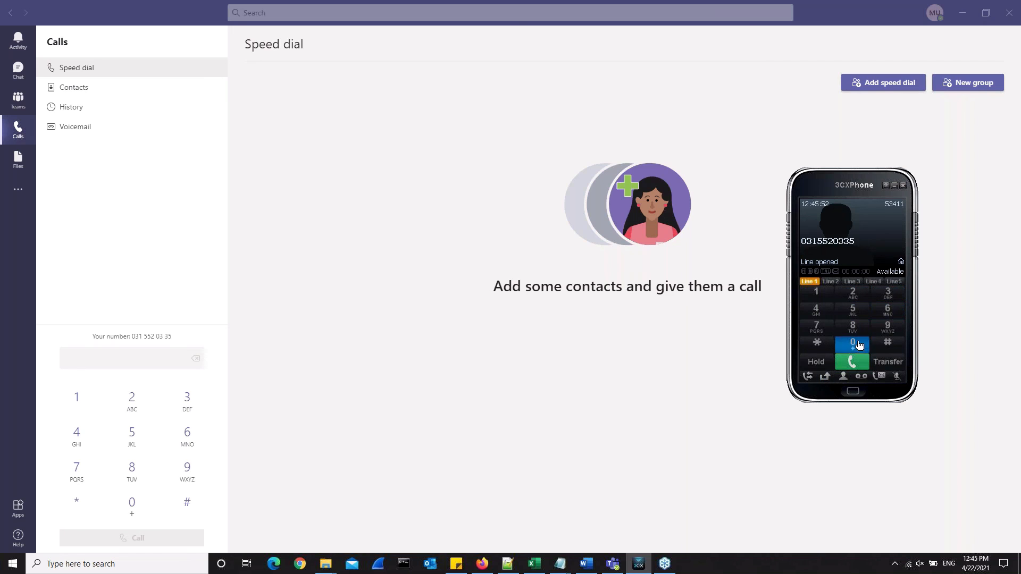
{"action": "left_click", "coordinate": [852, 361]}
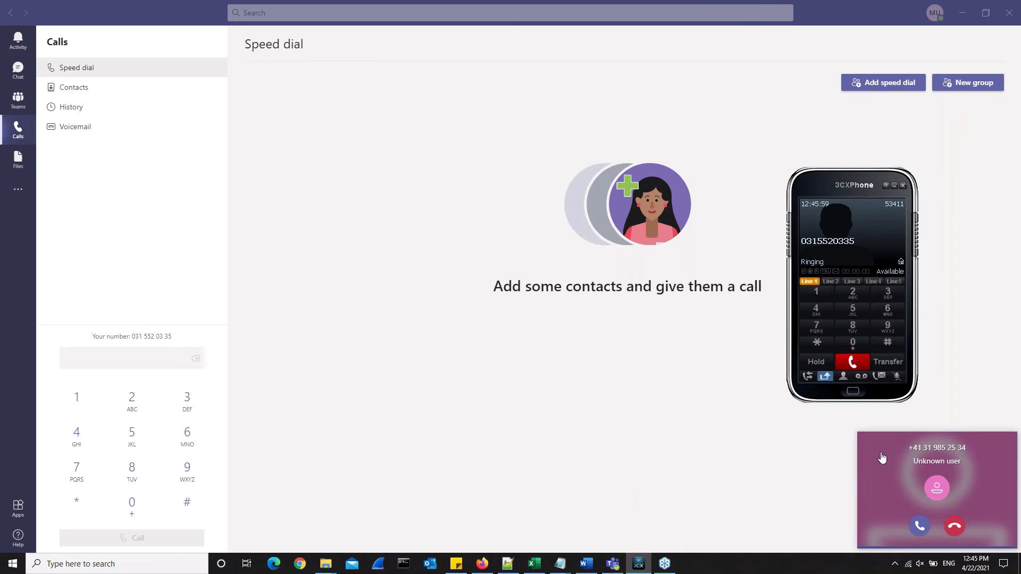
{"action": "left_click", "coordinate": [480, 564]}
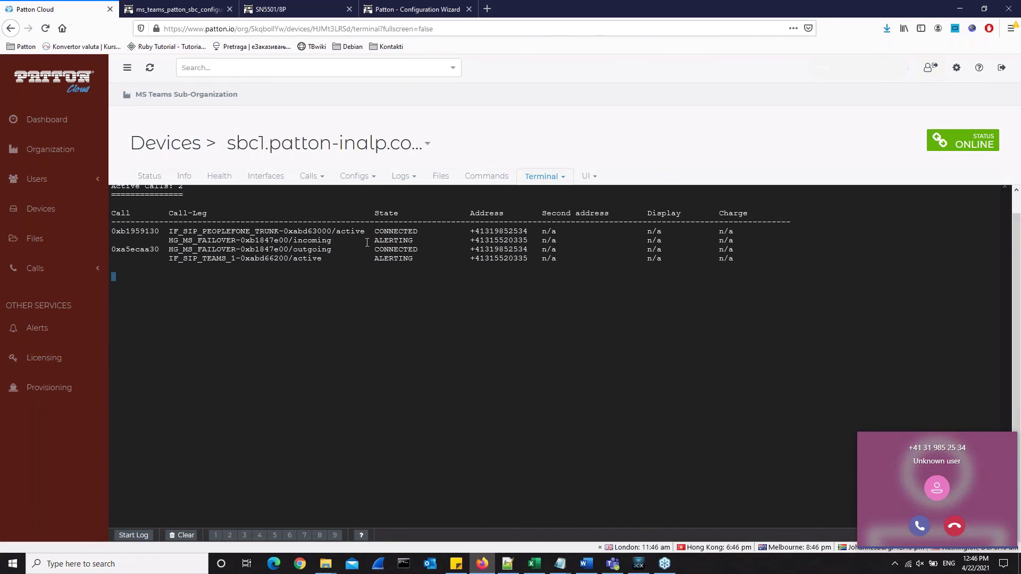
{"action": "mouse_move", "coordinate": [637, 564]}
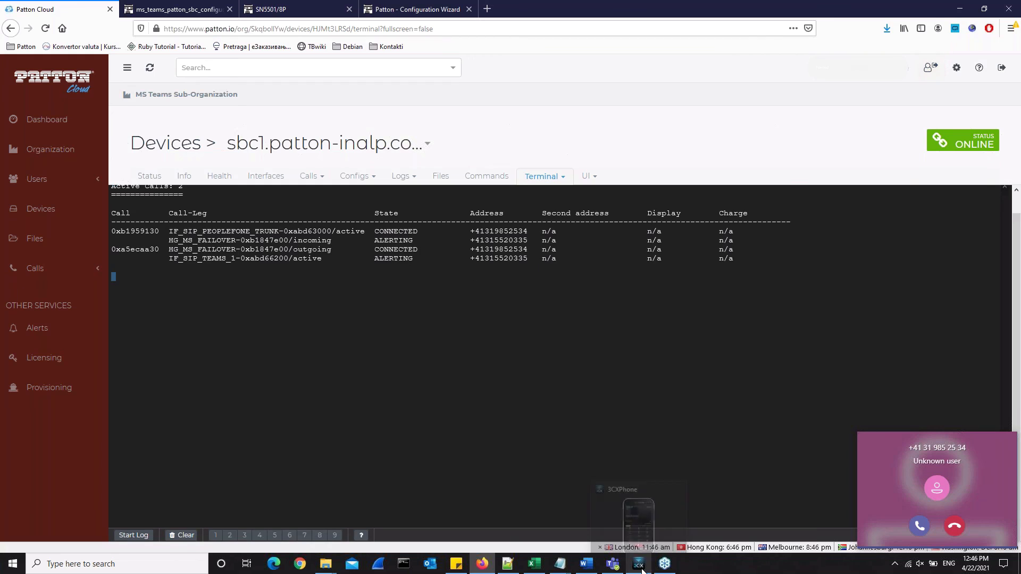
Hang up the 3CXPhone test call to Teams and refresh the terminal to show zero active calls.
{"action": "left_click", "coordinate": [637, 563]}
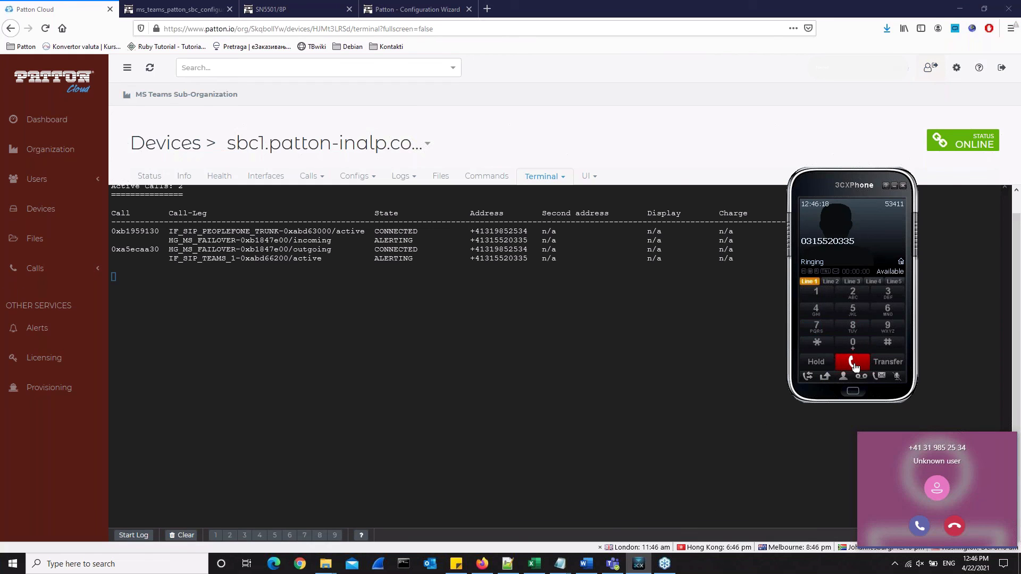
{"action": "left_click", "coordinate": [851, 361]}
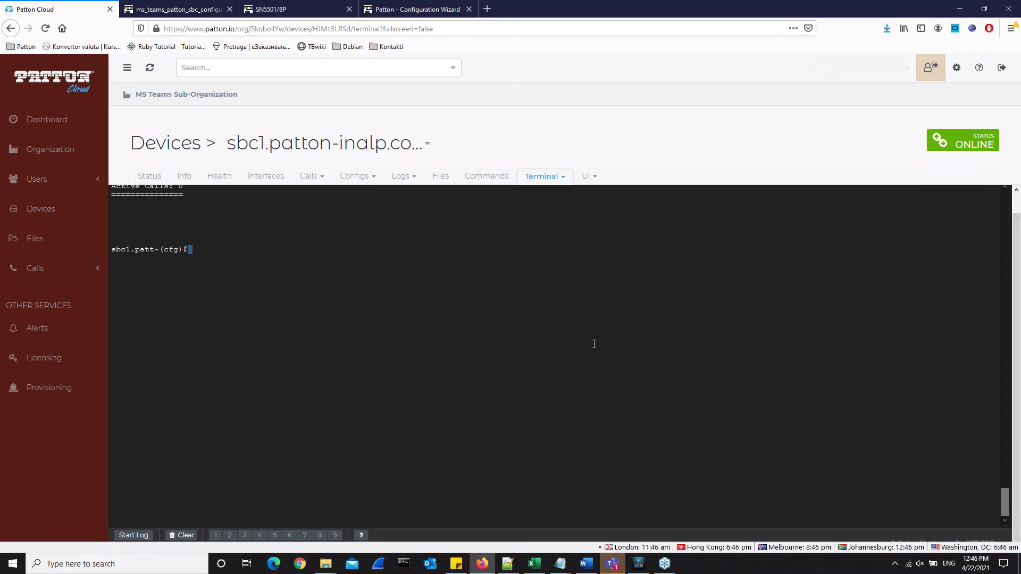
{"action": "key", "text": "Return"}
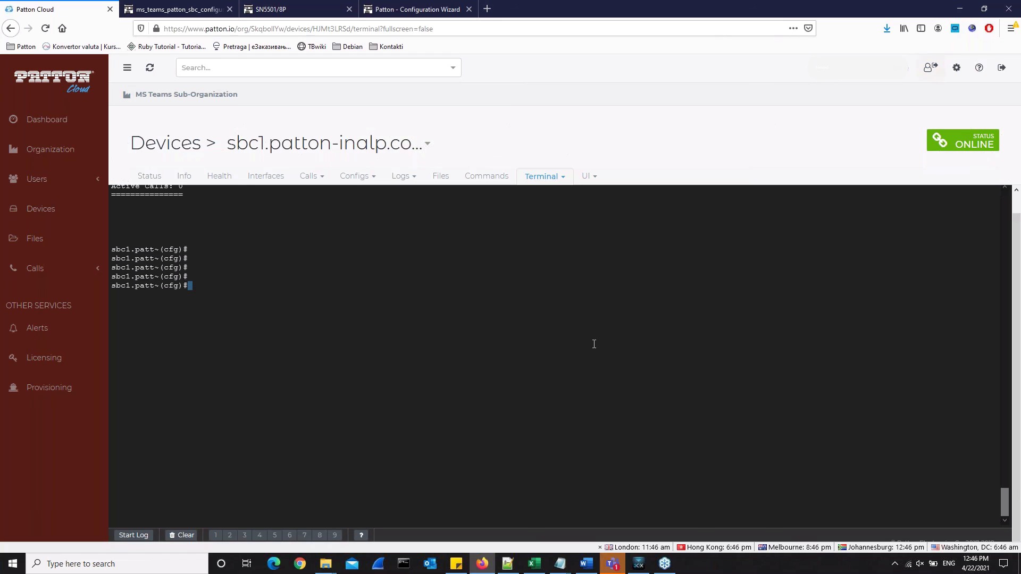